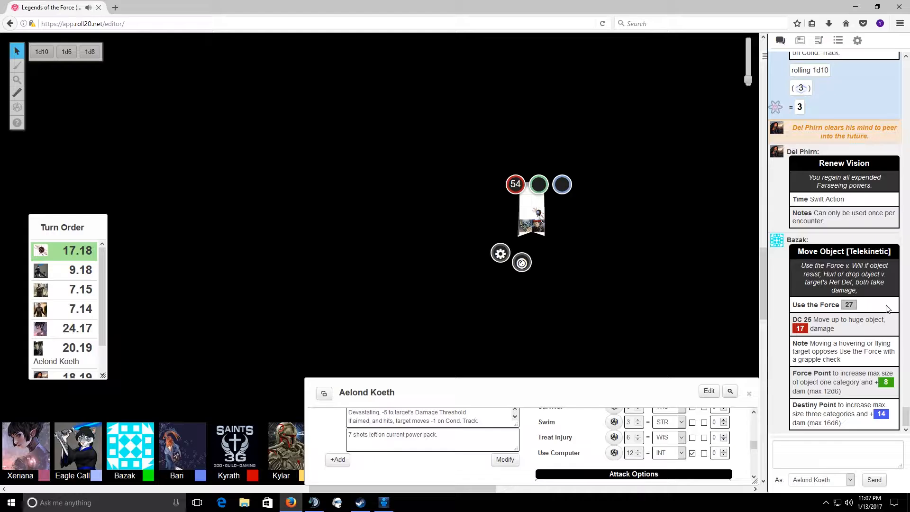
# Step: Scroll Aelond Koeth's character sheet and briefly switch to TeamSpeak and back to Roll20
pyautogui.scroll(-3)
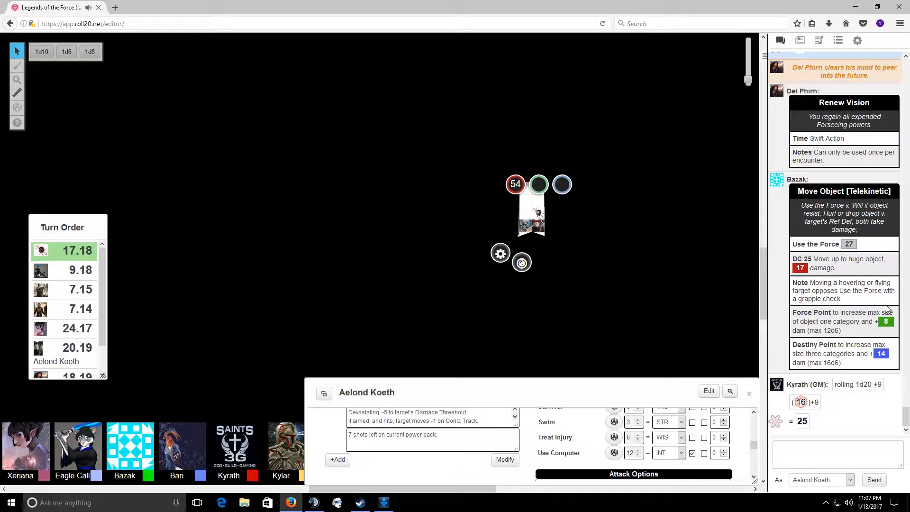
pyautogui.scroll(-3)
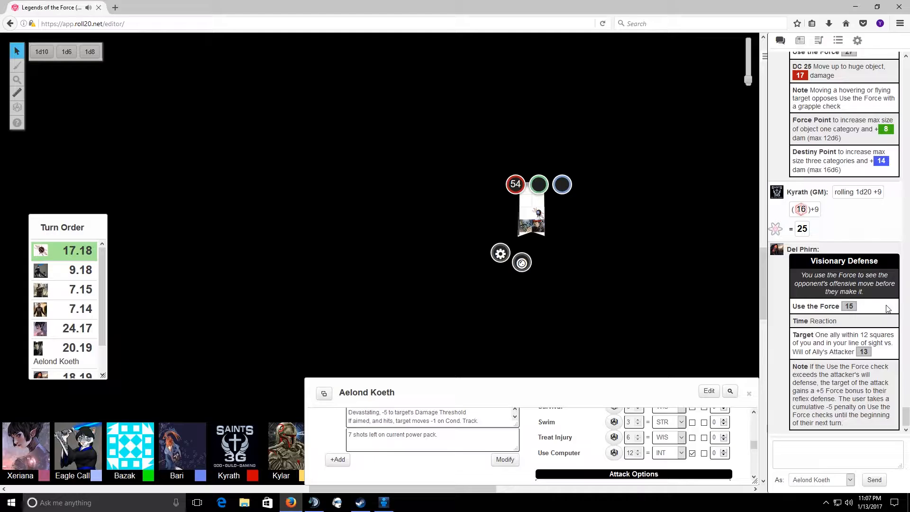
pyautogui.moveTo(849, 306)
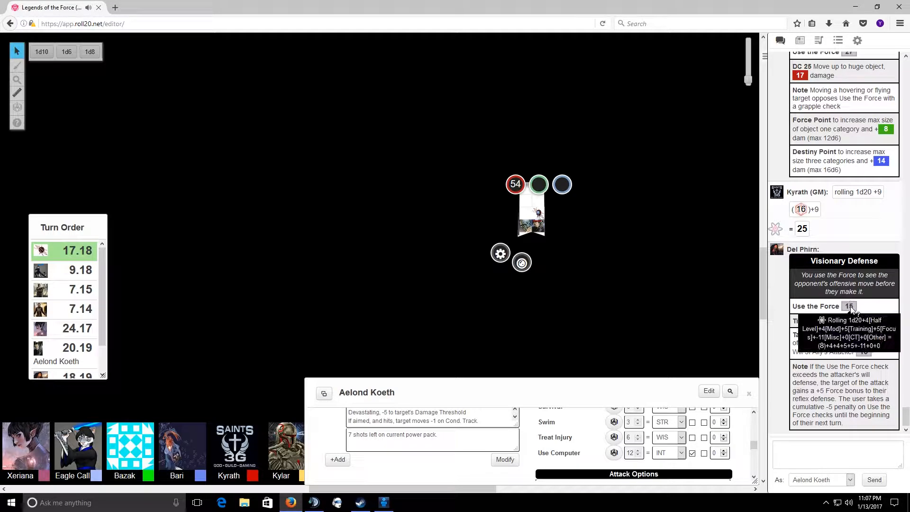
pyautogui.moveTo(869, 213)
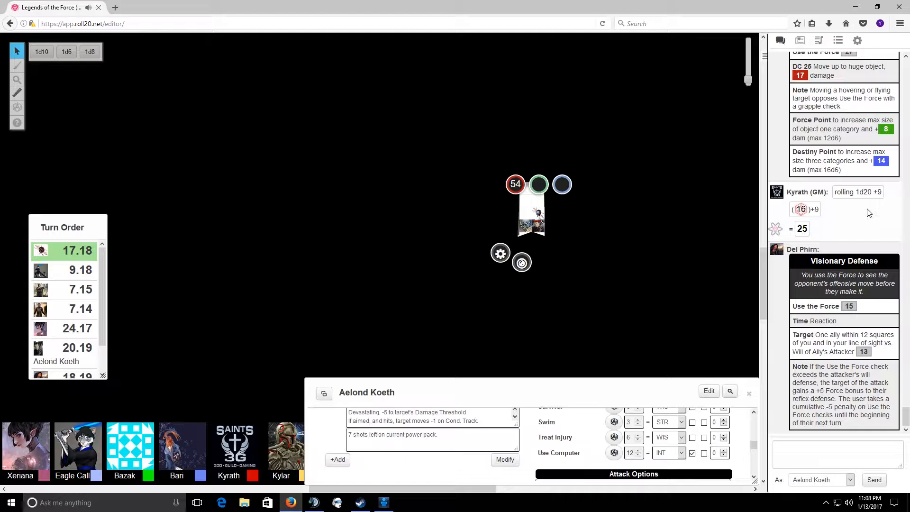
pyautogui.moveTo(868, 209)
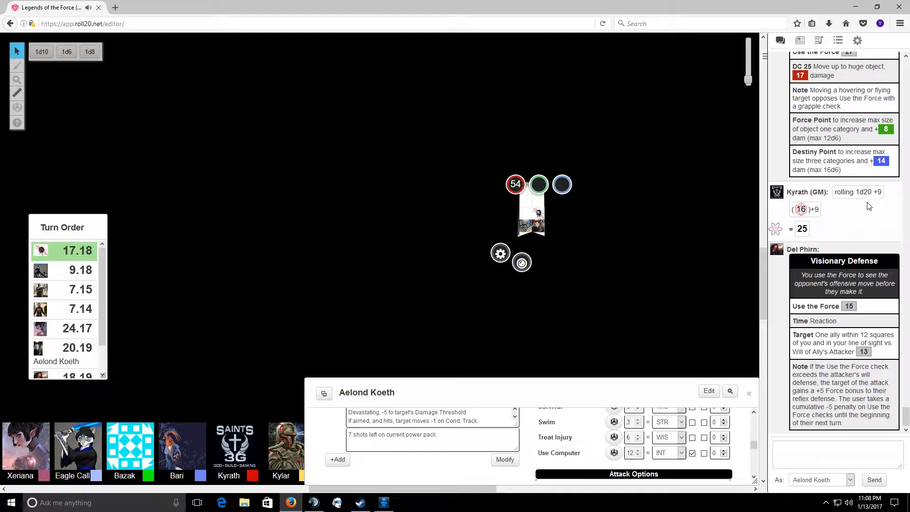
pyautogui.moveTo(591, 190)
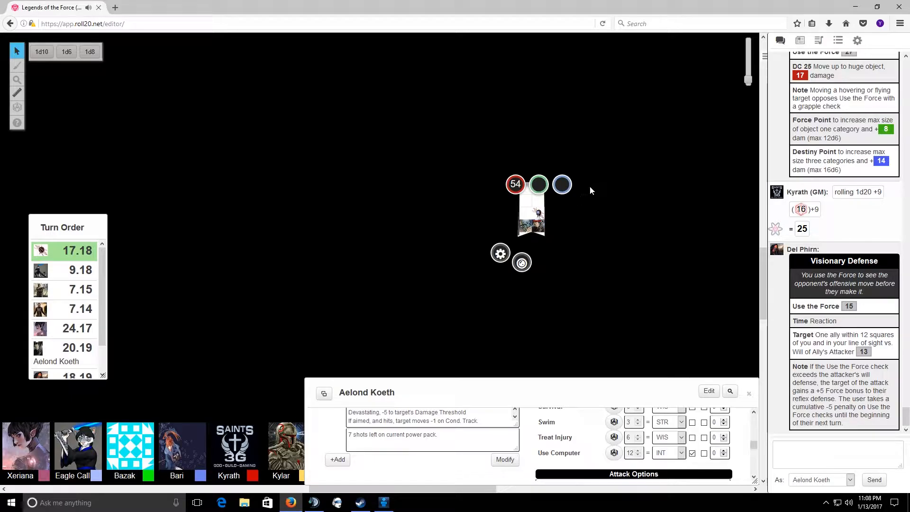
pyautogui.moveTo(393, 318)
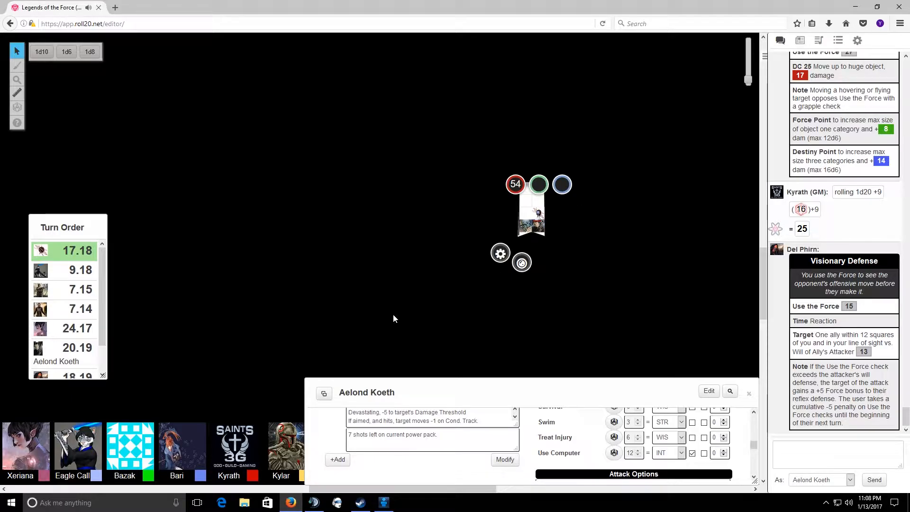
pyautogui.moveTo(313, 502)
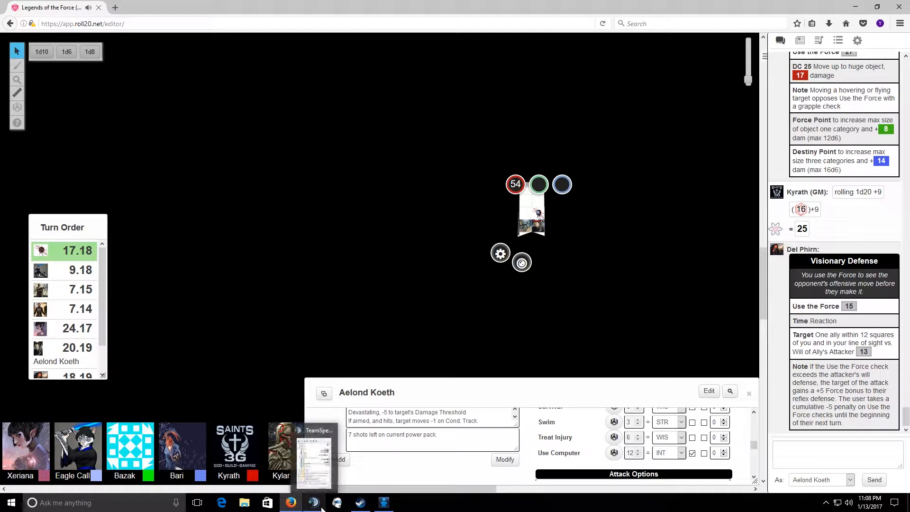
pyautogui.click(313, 453)
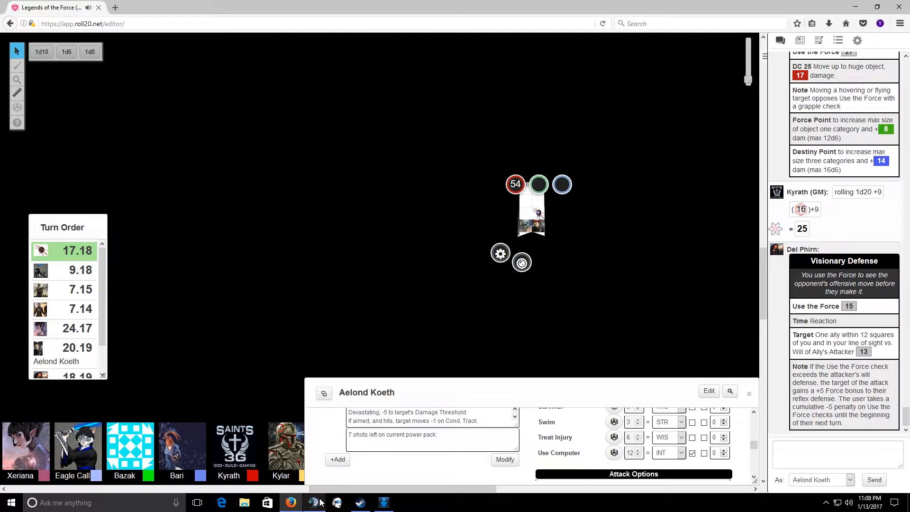
pyautogui.click(314, 502)
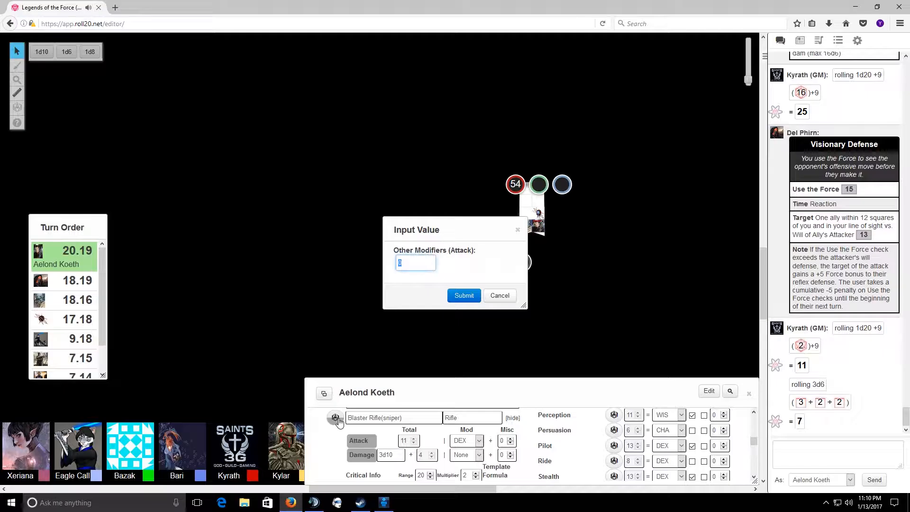
# Step: Submit a +1 attack modifier, posting sniper rifle attack 17 and damage 27
pyautogui.write('1')
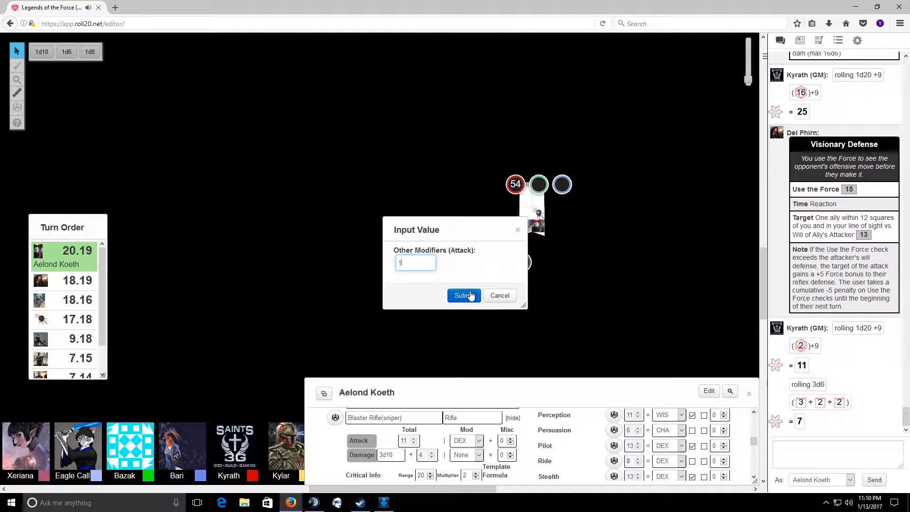
pyautogui.click(462, 295)
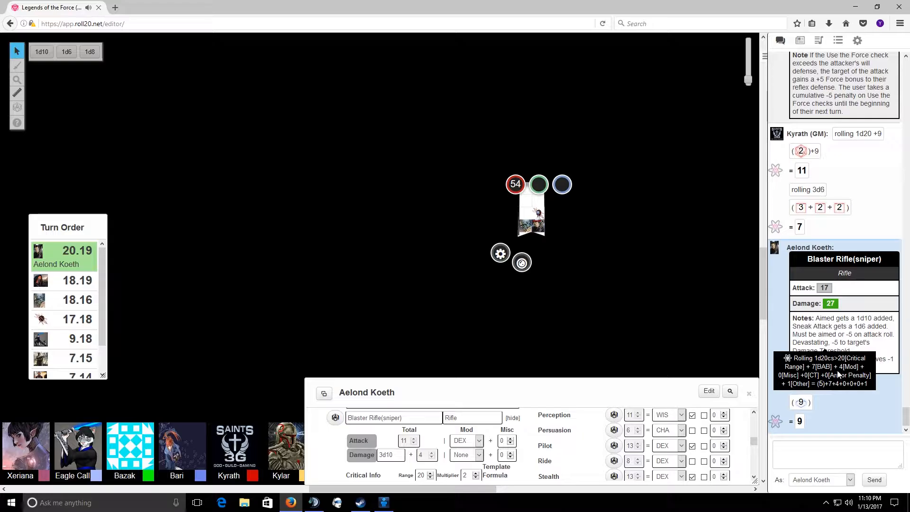
pyautogui.moveTo(873, 334)
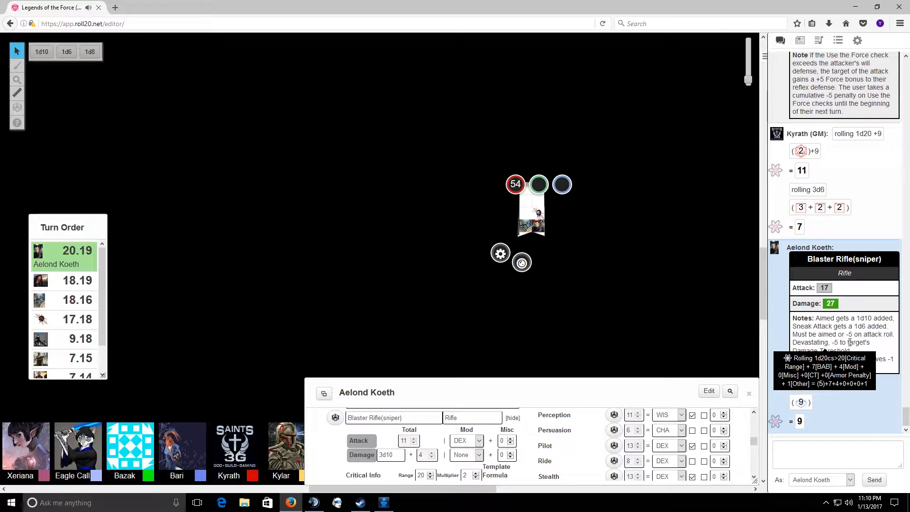
# Step: Scroll the chat while the turn passes from Aelond Koeth to 18.19
pyautogui.scroll(-3)
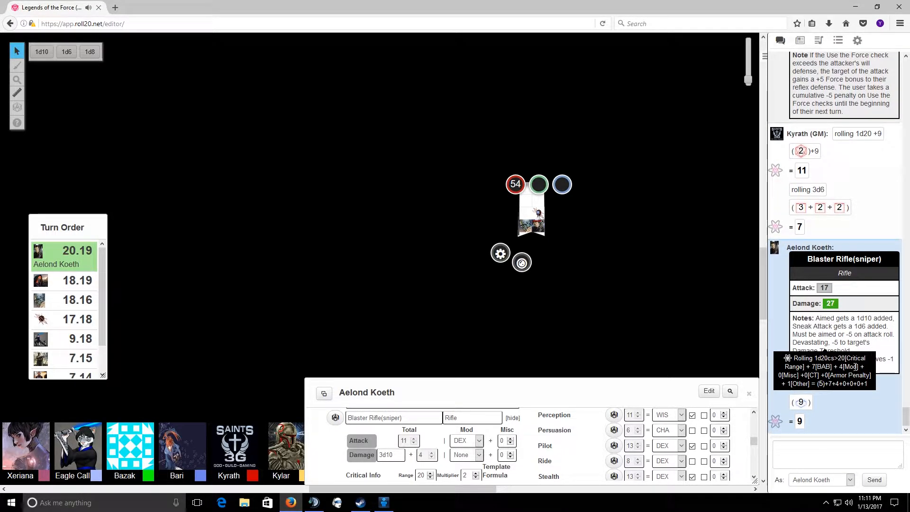
pyautogui.moveTo(638, 269)
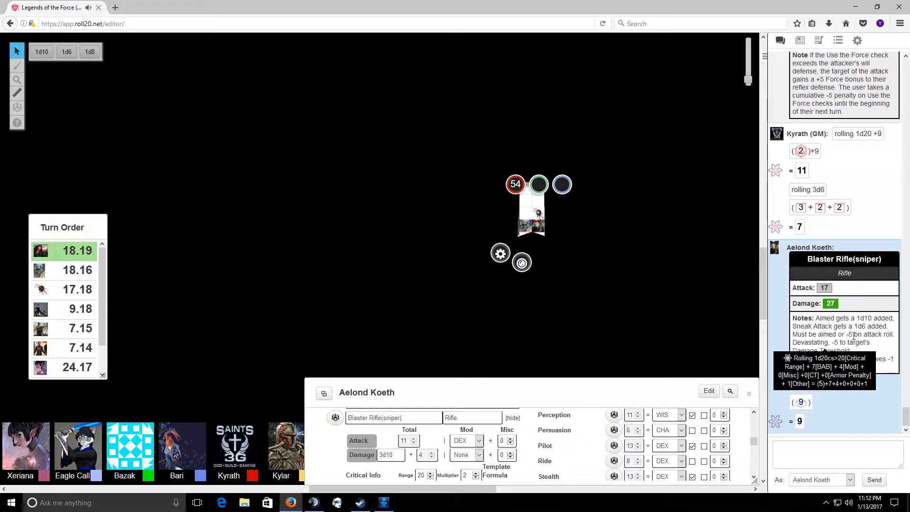
pyautogui.moveTo(823, 345)
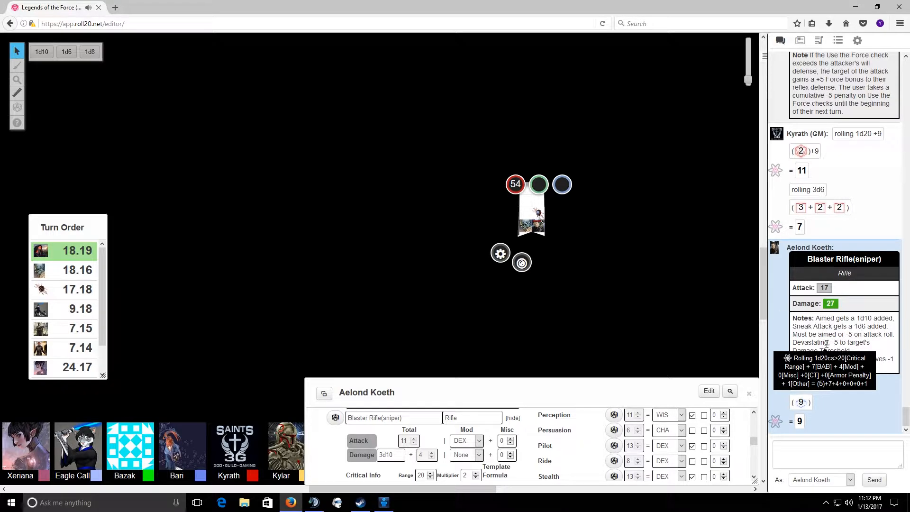
pyautogui.moveTo(418, 366)
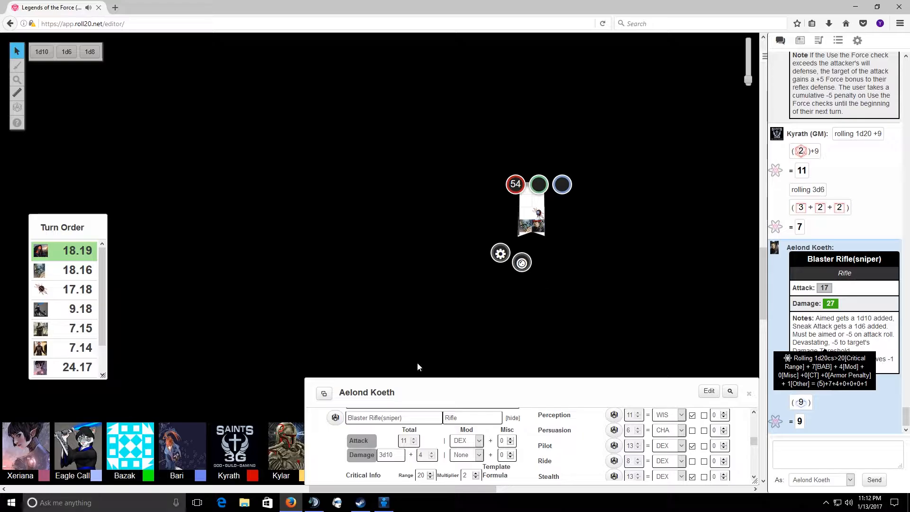
pyautogui.moveTo(597, 353)
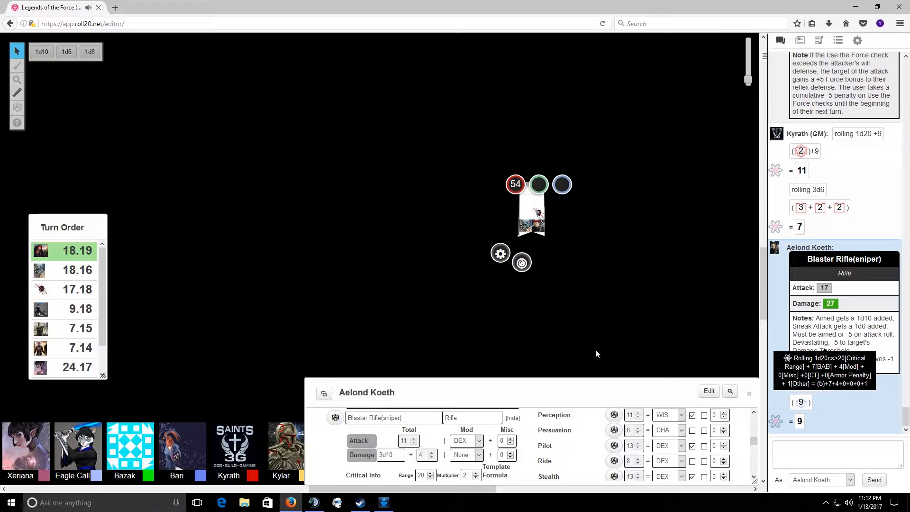
pyautogui.moveTo(671, 313)
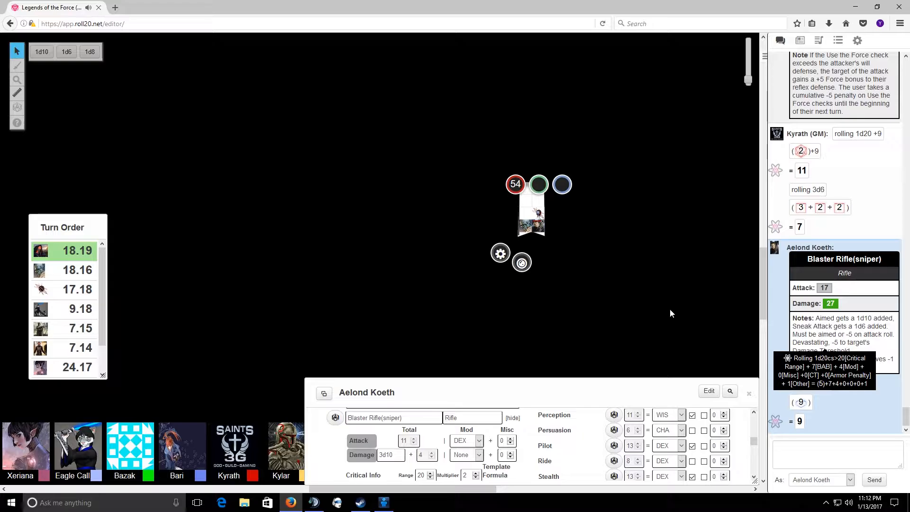
pyautogui.scroll(-3)
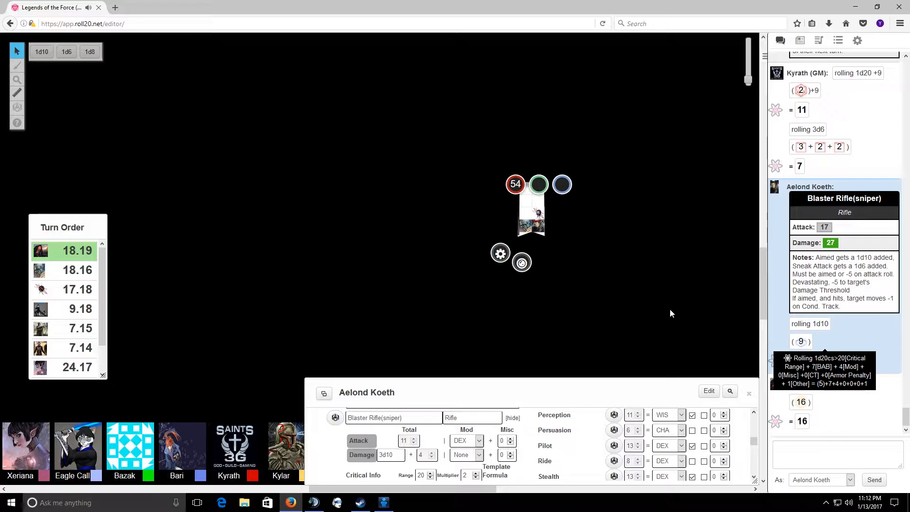
pyautogui.moveTo(814, 268)
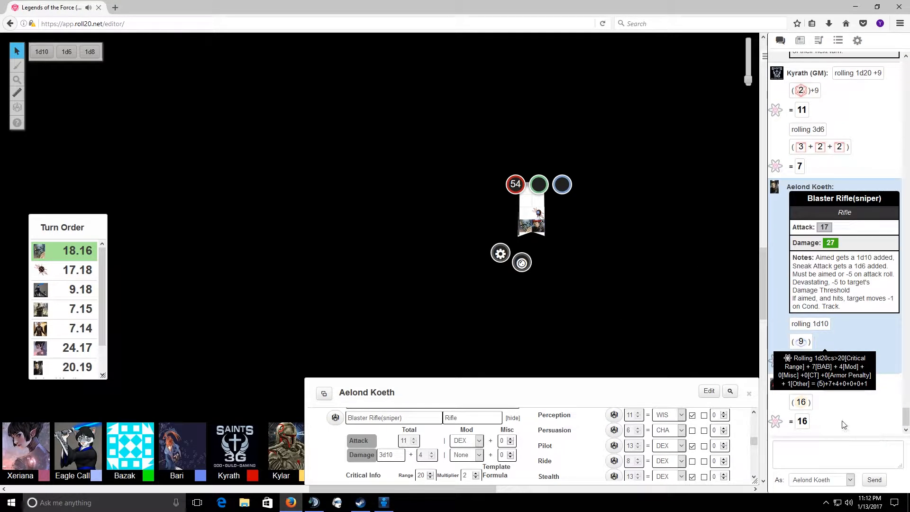
pyautogui.moveTo(749, 318)
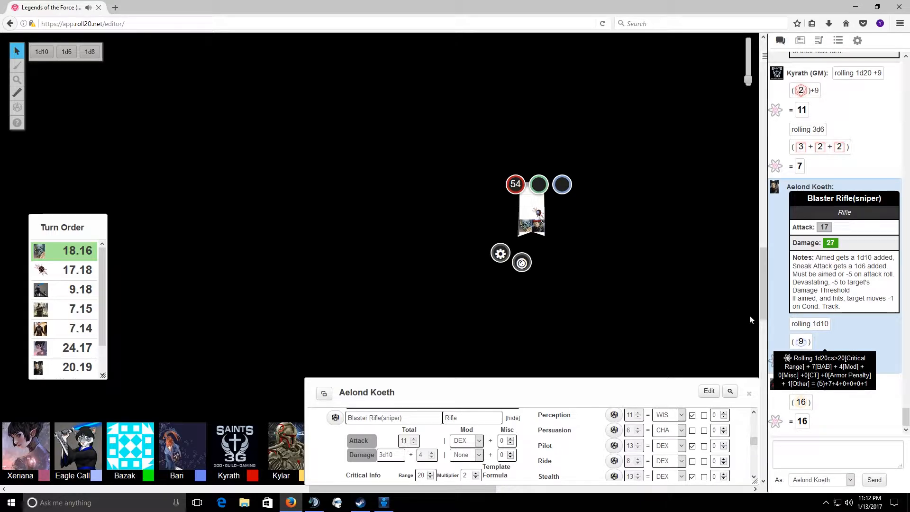
pyautogui.moveTo(209, 387)
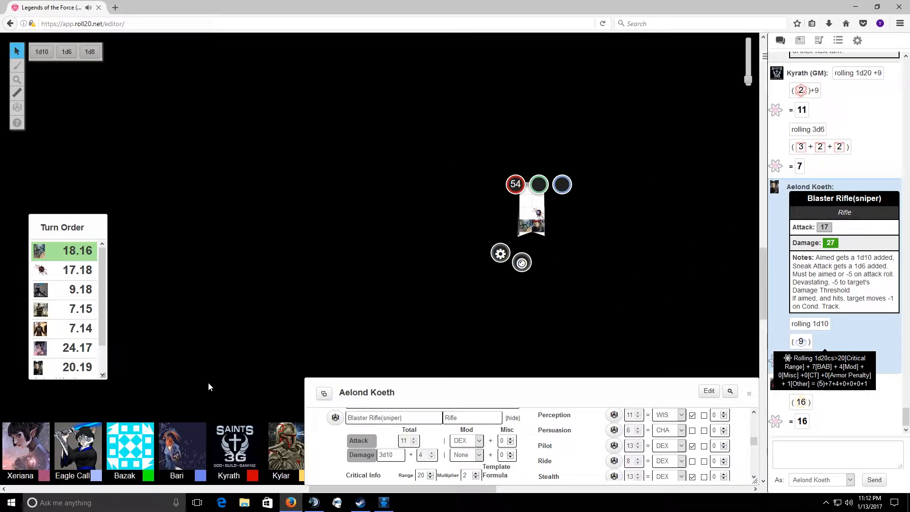
# Step: Send 'reloading' in the TeamSpeak 3 Legends of the Force channel chat
pyautogui.click(314, 502)
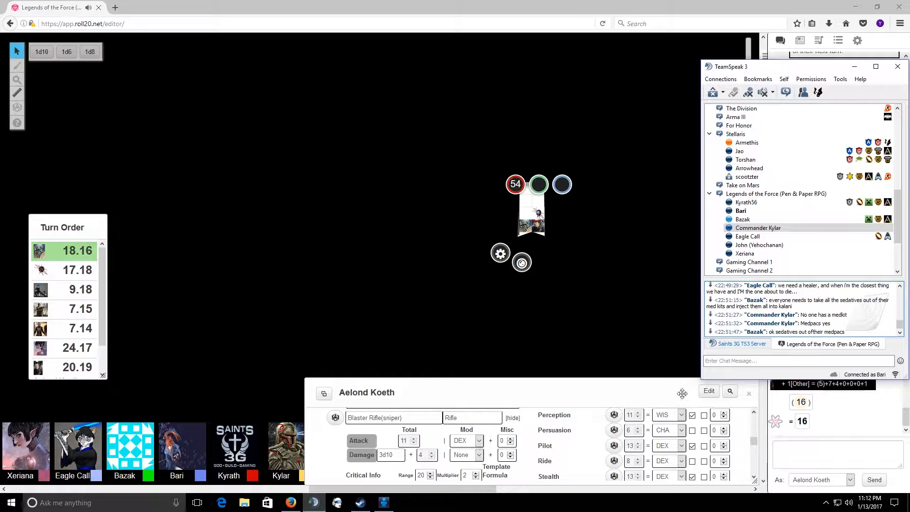
pyautogui.write('r')
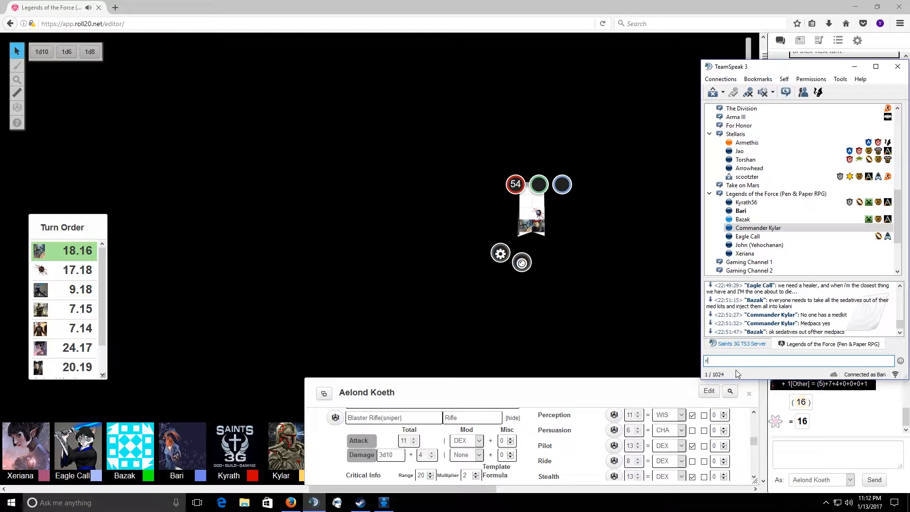
pyautogui.write('eloading')
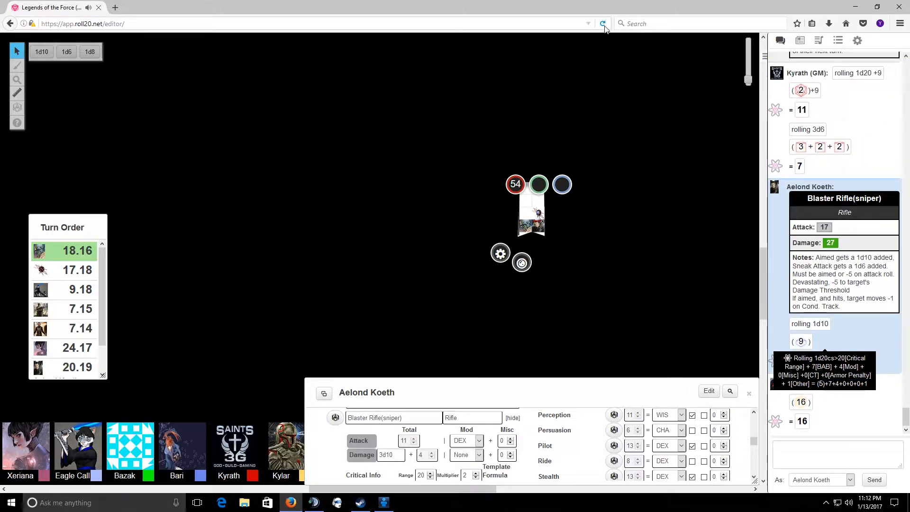
# Step: Reload the Roll20 page and scroll up through the rejoined chat
pyautogui.click(602, 23)
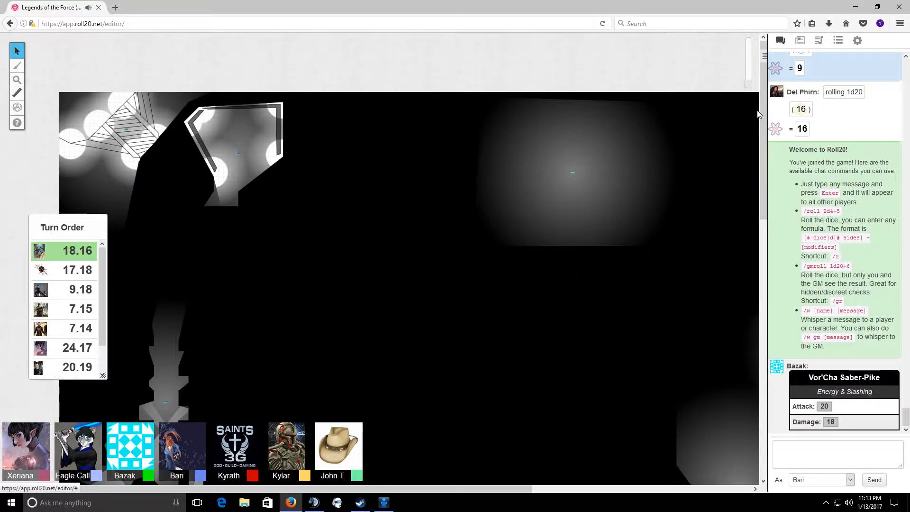
pyautogui.moveTo(373, 282)
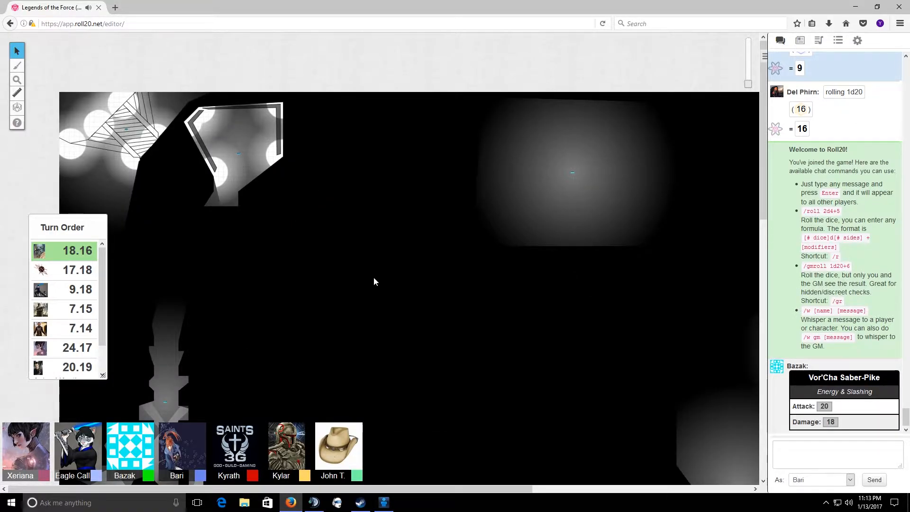
pyautogui.scroll(3)
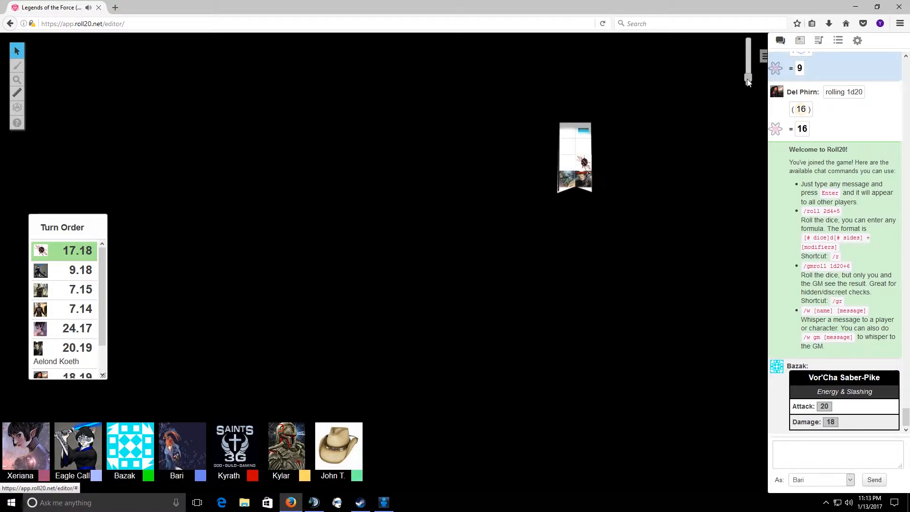
# Step: Return to the chat log, then scroll Aelond Koeth's full sheet to the power-pack notes
pyautogui.scroll(-3)
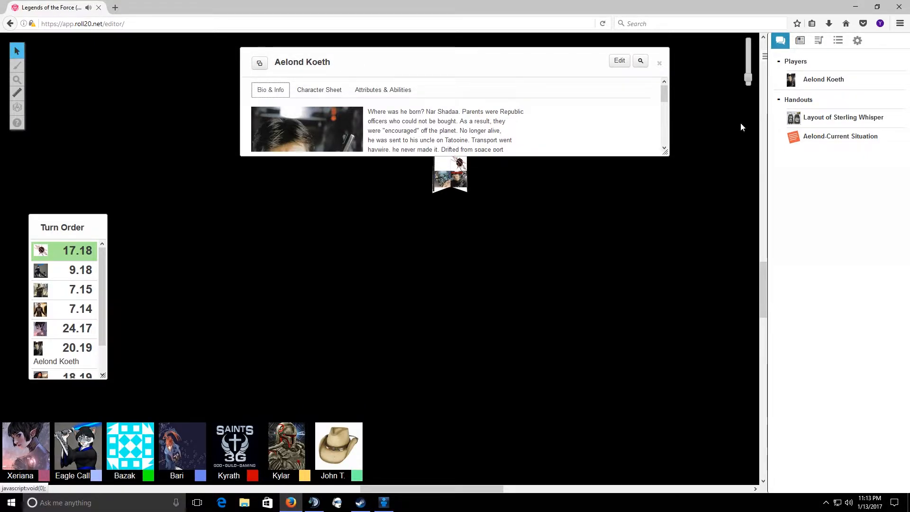
pyautogui.click(780, 40)
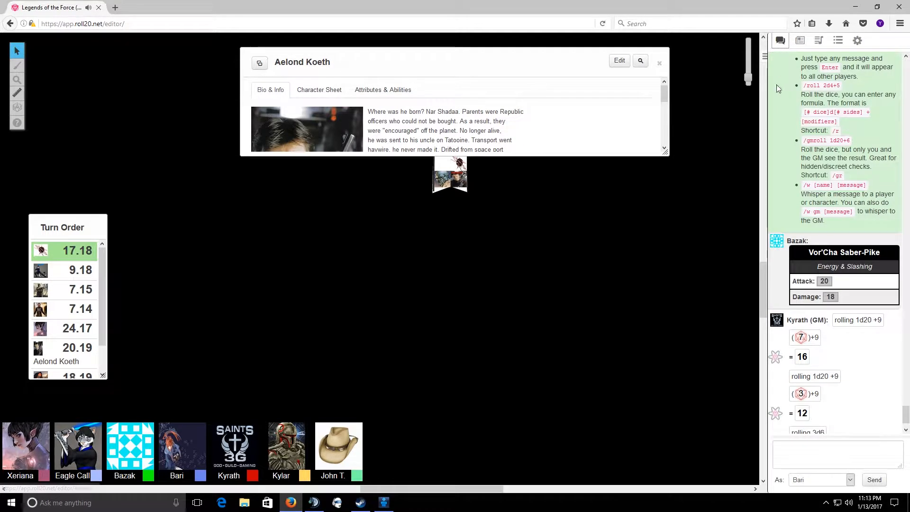
pyautogui.scroll(-3)
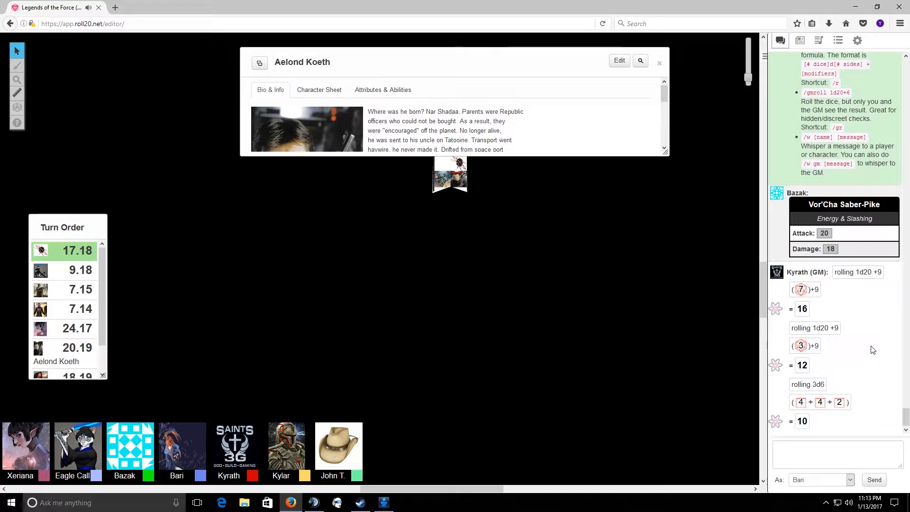
pyautogui.click(318, 89)
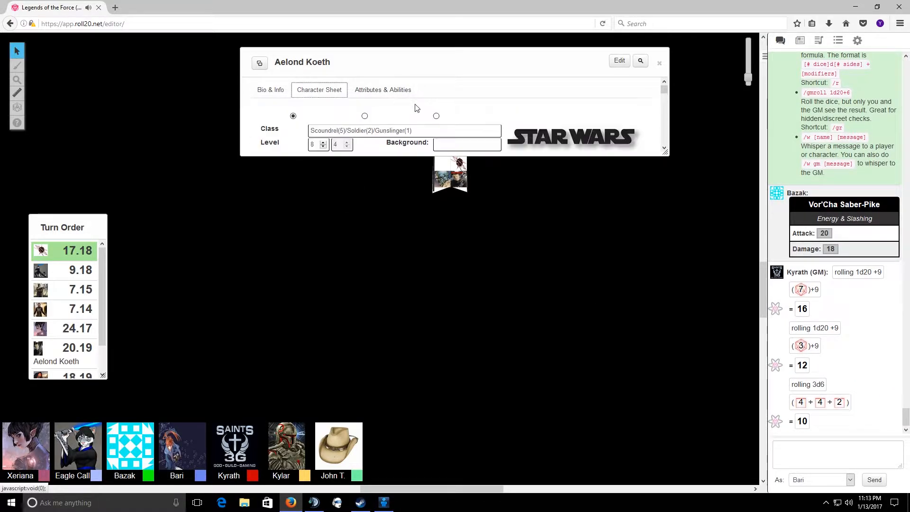
pyautogui.scroll(-3)
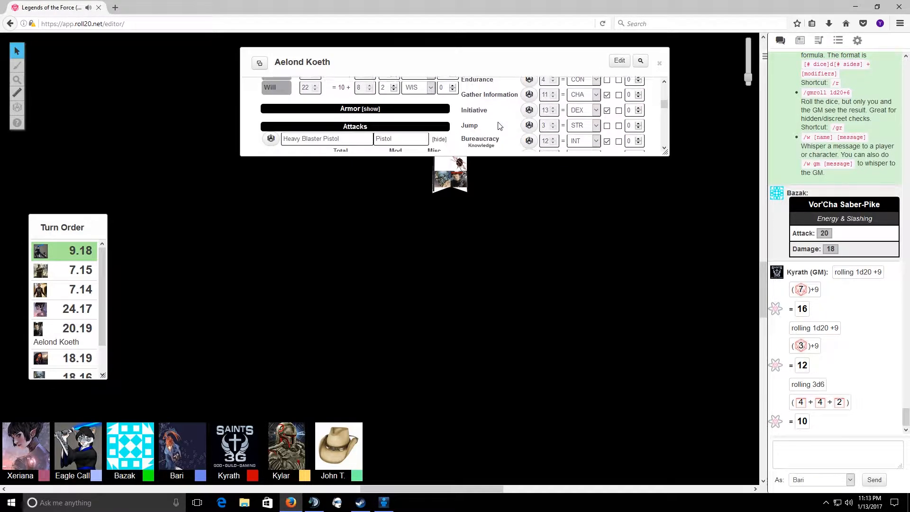
pyautogui.scroll(-3)
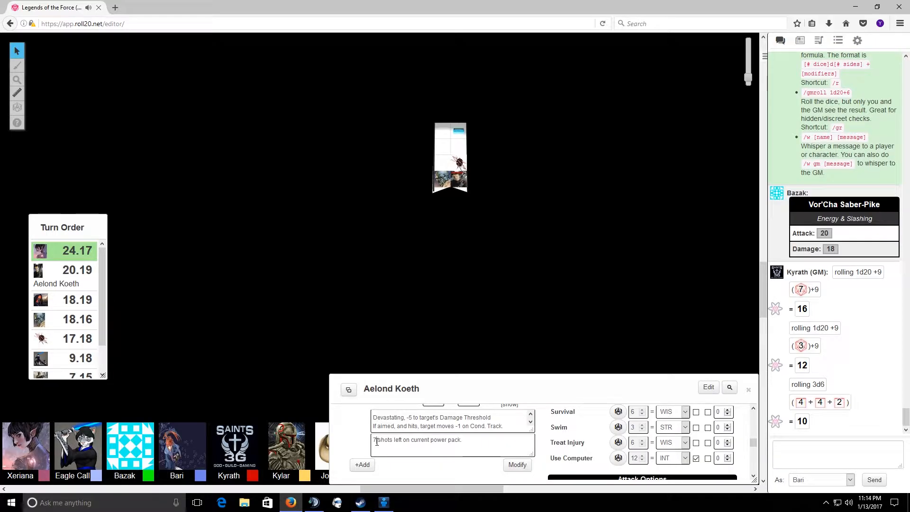
# Step: Change the power-pack note from 7 to 6 shots and select the map token
pyautogui.write('6')
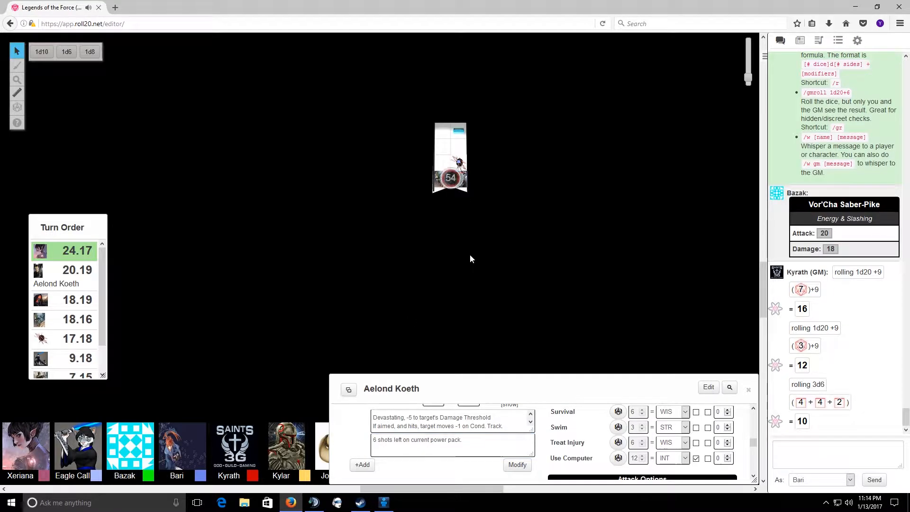
pyautogui.click(450, 177)
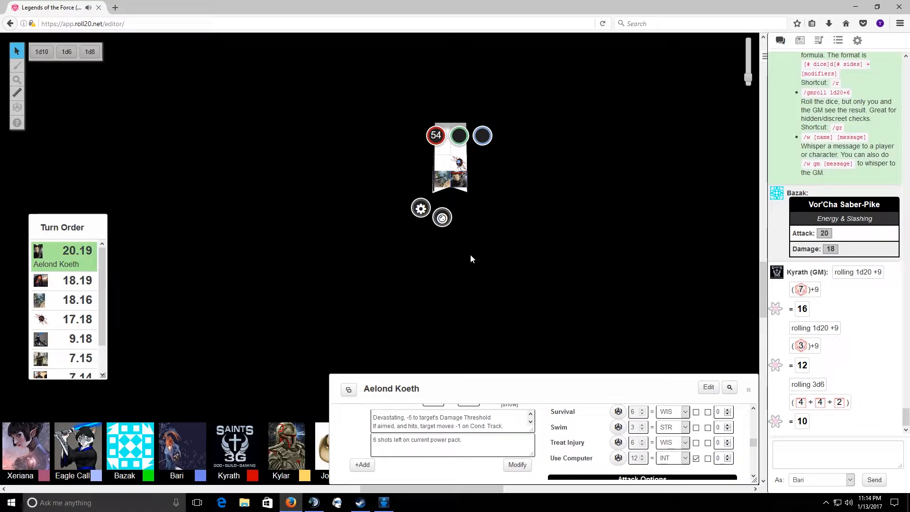
pyautogui.moveTo(331, 374)
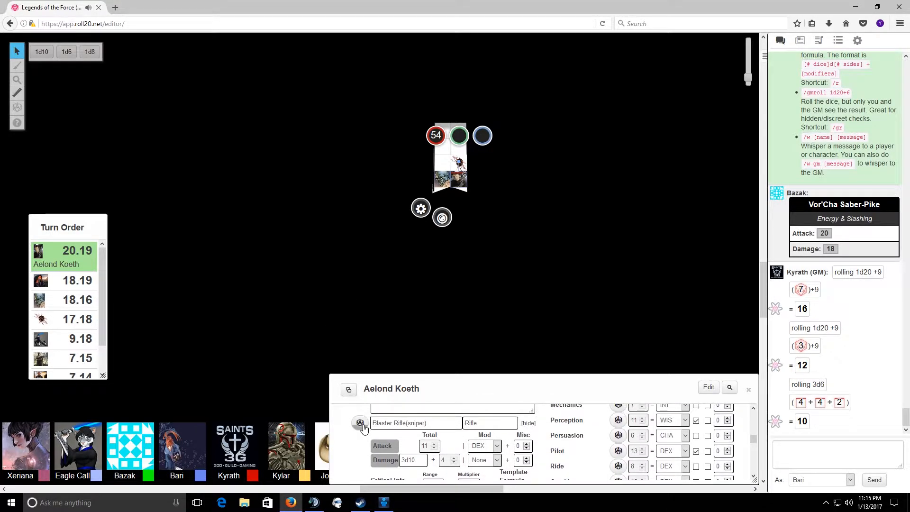
# Step: Roll the sniper rifle with +1 modifier (attack 15, damage 24) and follow chat
pyautogui.click(382, 445)
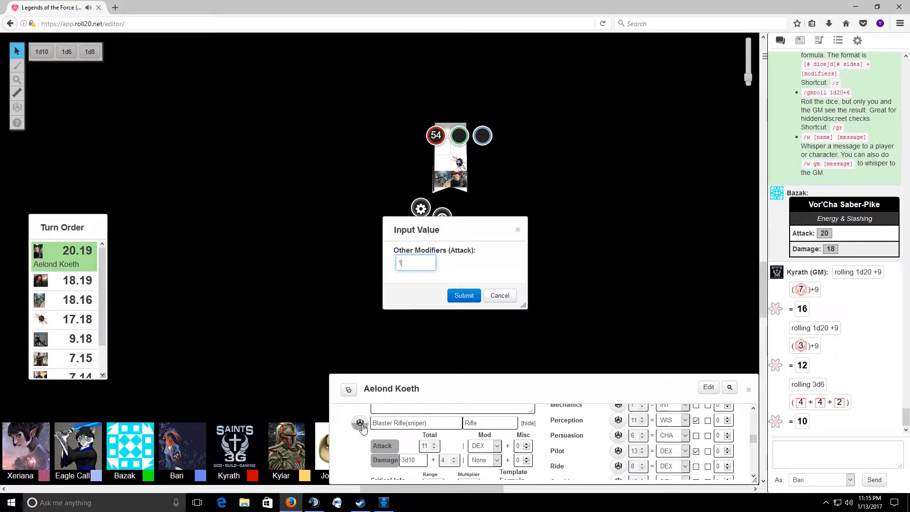
pyautogui.moveTo(463, 295)
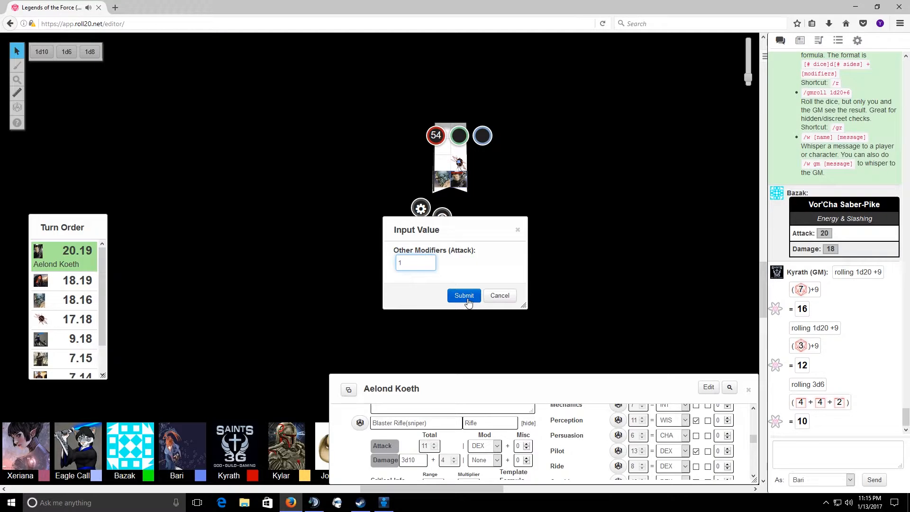
pyautogui.click(464, 295)
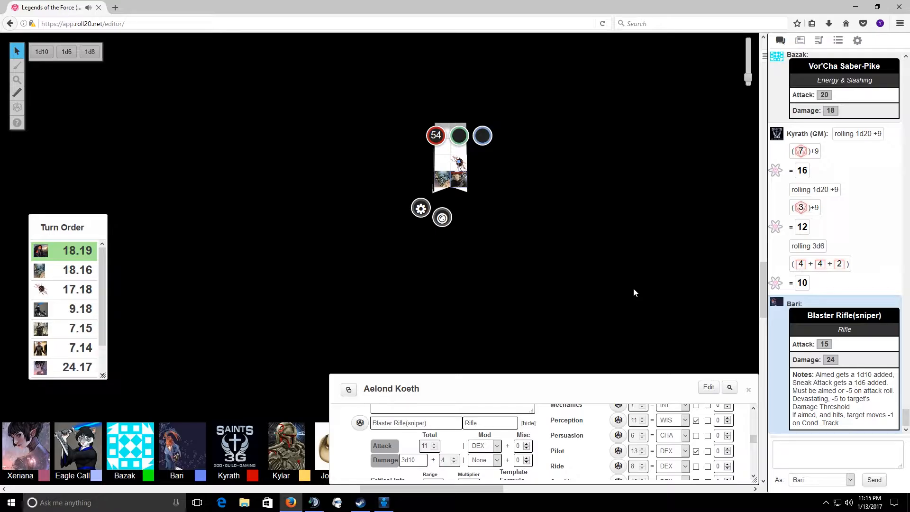
pyautogui.moveTo(638, 278)
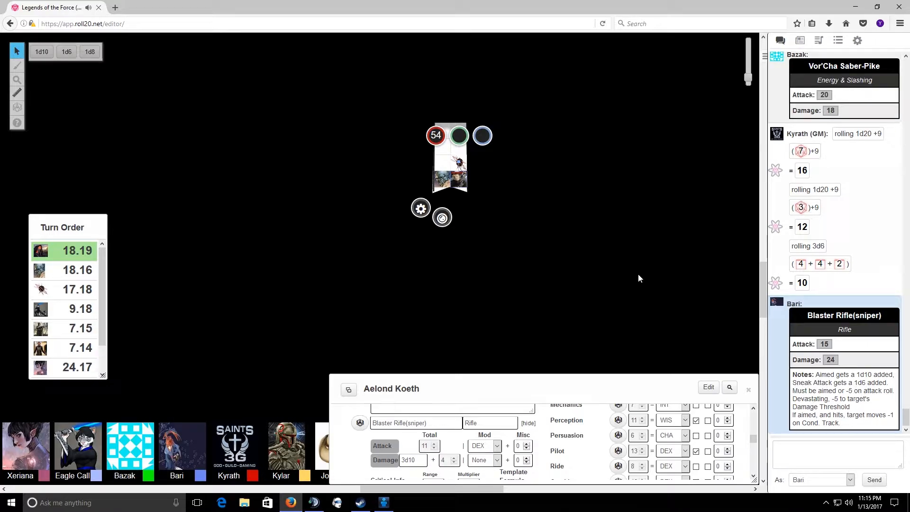
pyautogui.scroll(-3)
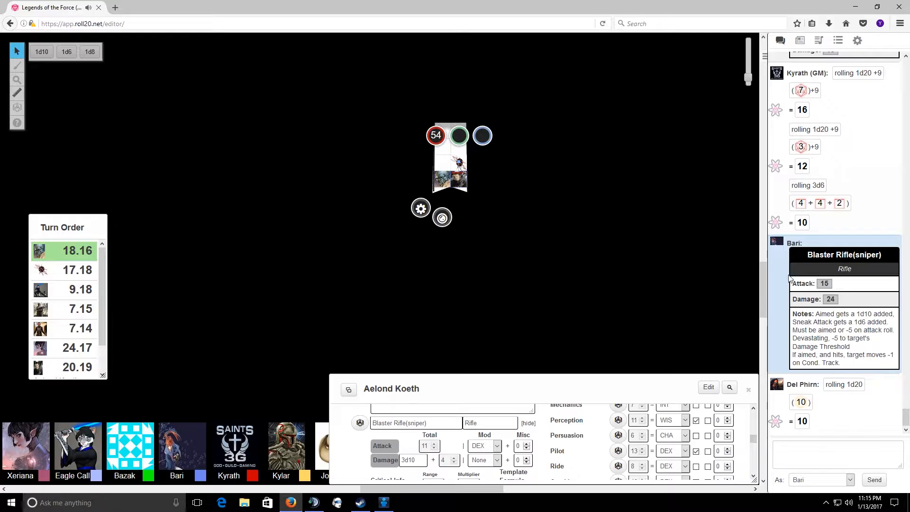
pyautogui.moveTo(824, 283)
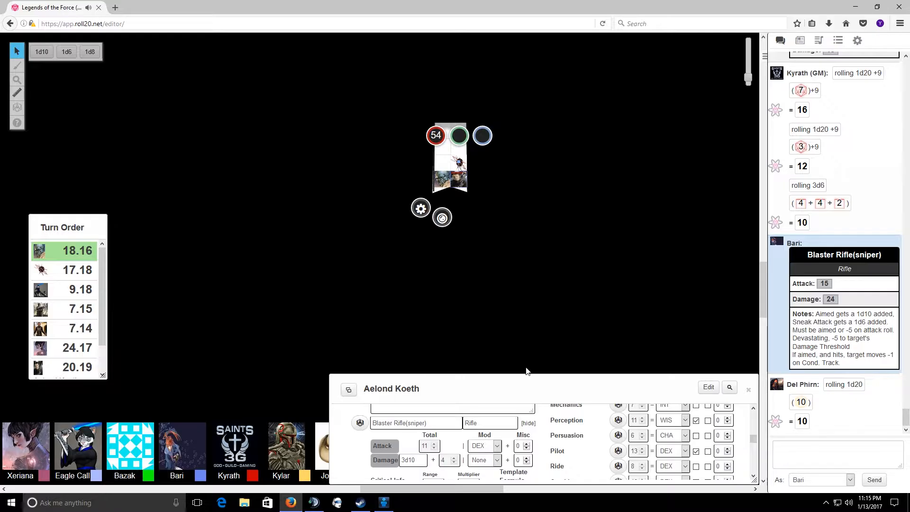
pyautogui.scroll(-3)
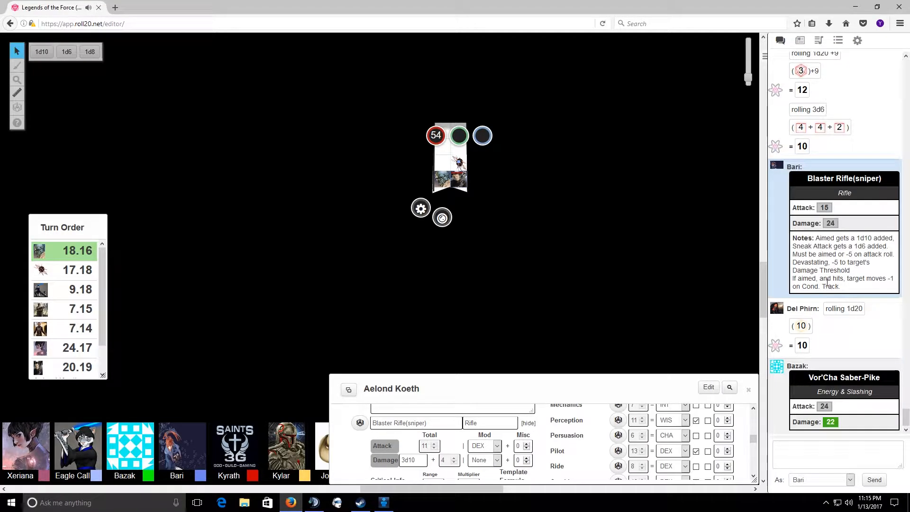
pyautogui.moveTo(823, 207)
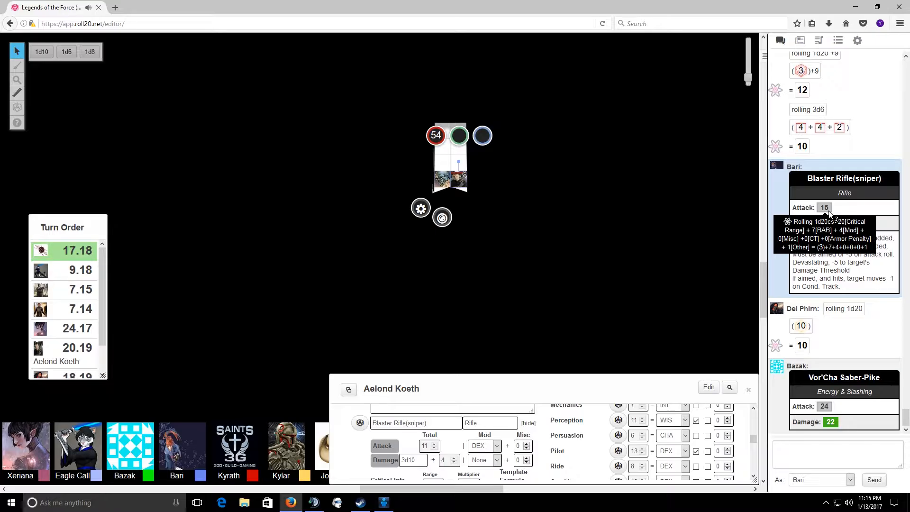
pyautogui.scroll(-3)
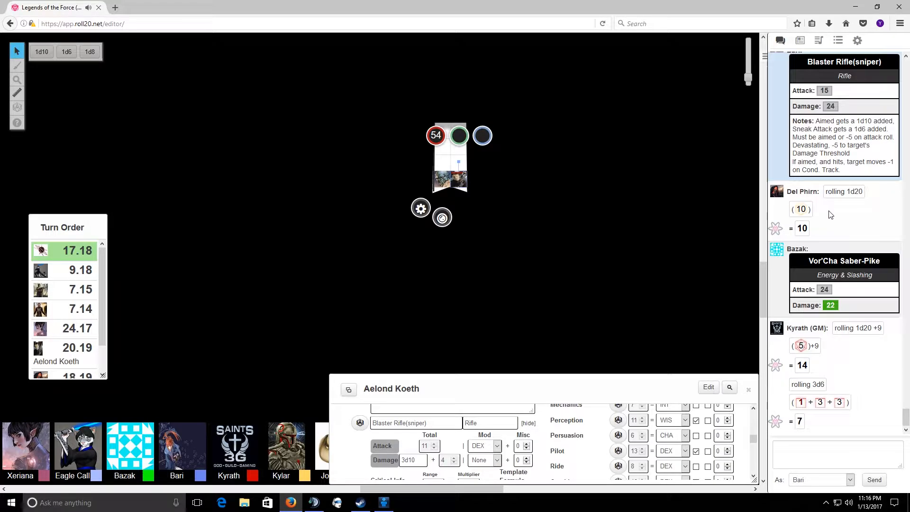
pyautogui.moveTo(823, 91)
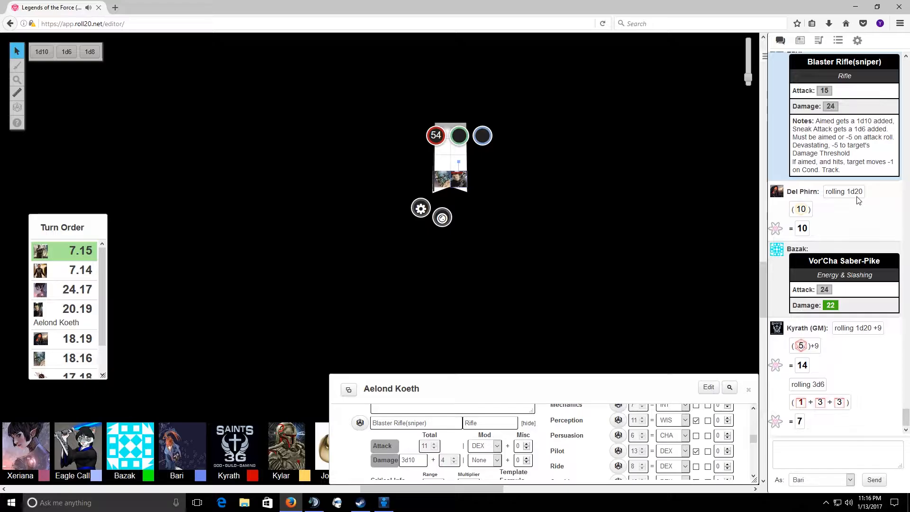
# Step: Scroll the chat to read Bazak's Perception check of 13
pyautogui.scroll(-3)
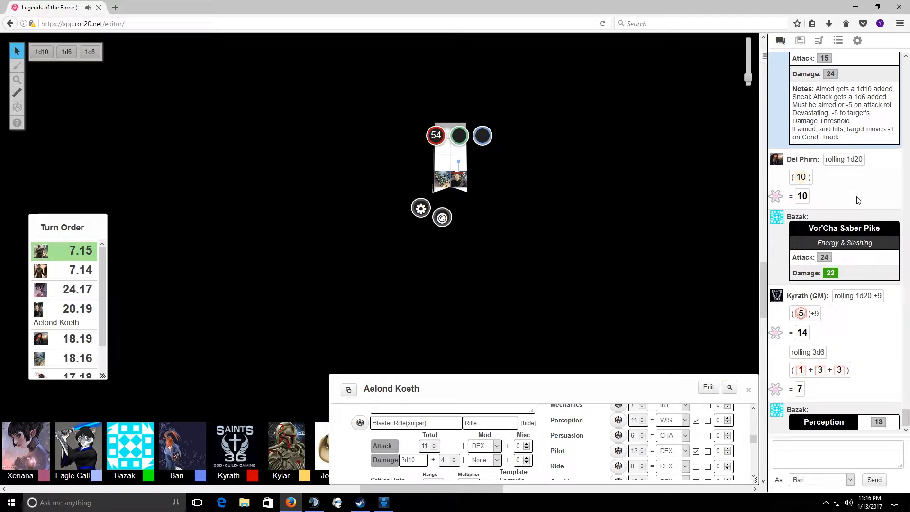
pyautogui.moveTo(896, 180)
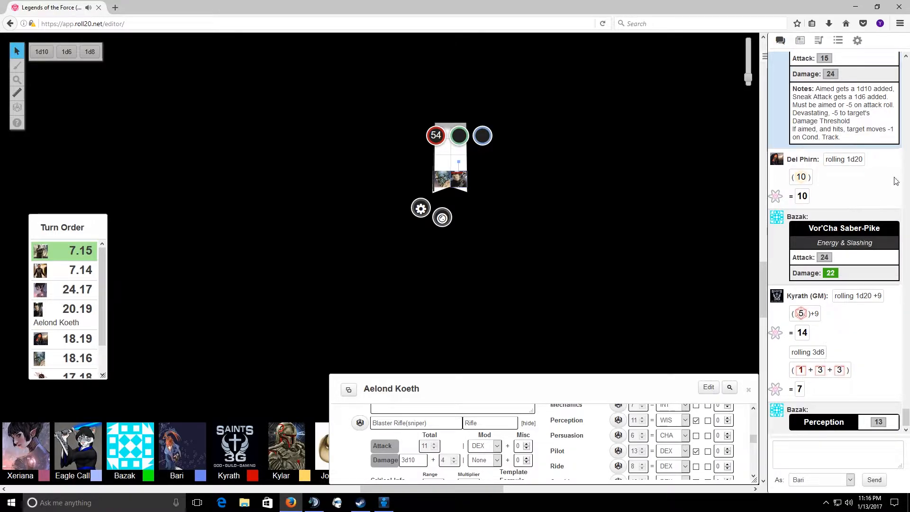
pyautogui.moveTo(861, 337)
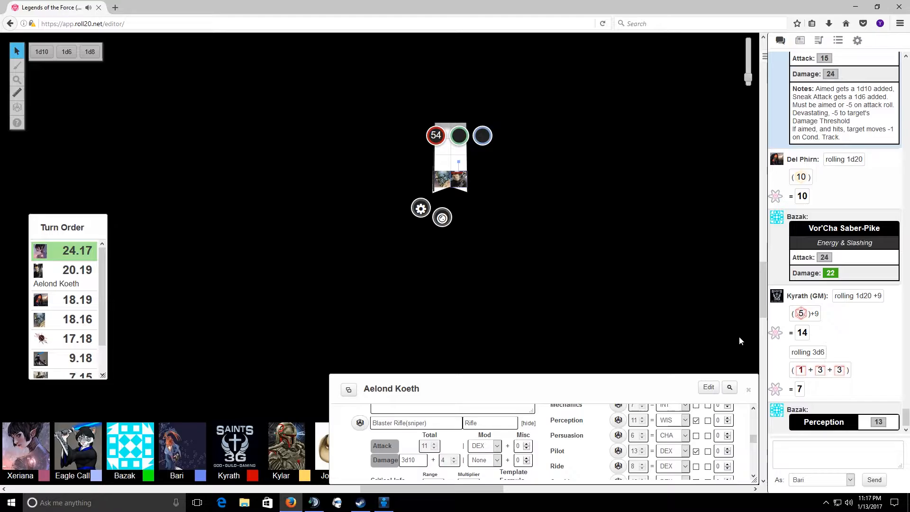
# Step: Type a TeamSpeak 3 channel message saying 'my dice....I need new dice'
pyautogui.click(313, 501)
pyautogui.write('my')
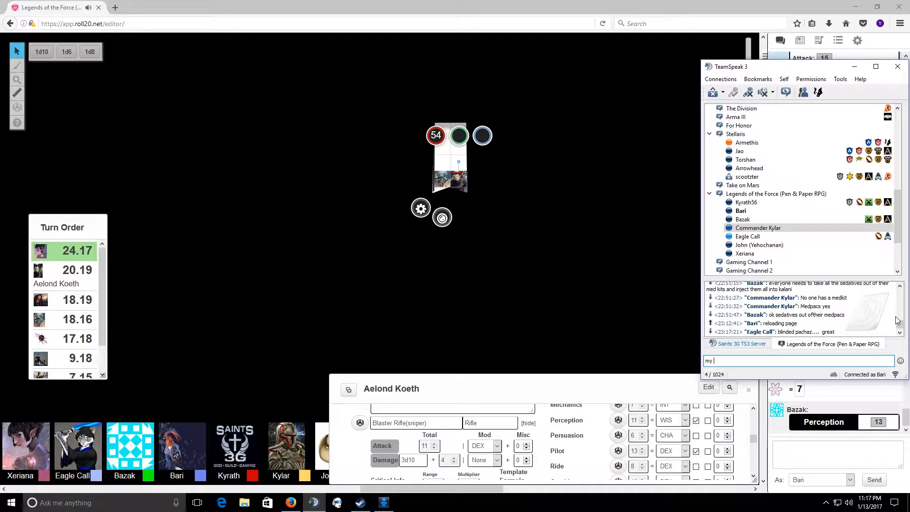
pyautogui.write('dice')
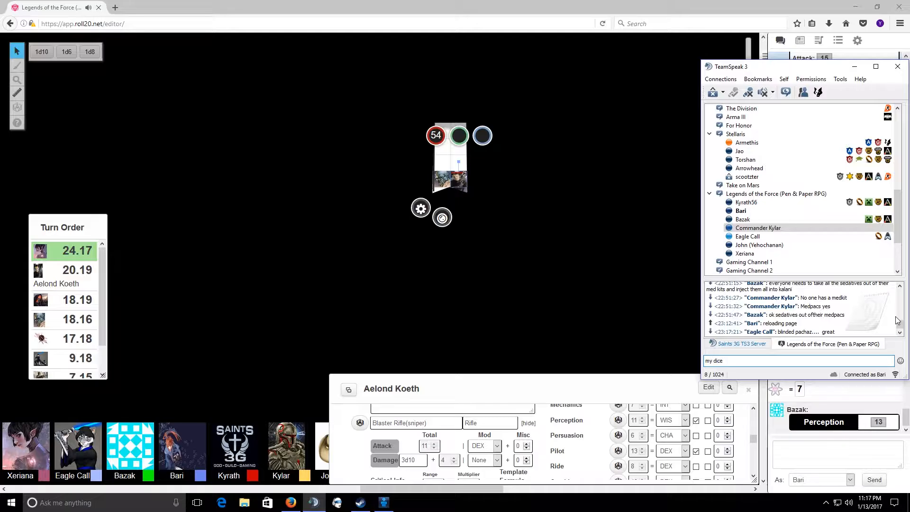
pyautogui.write('....I need kne')
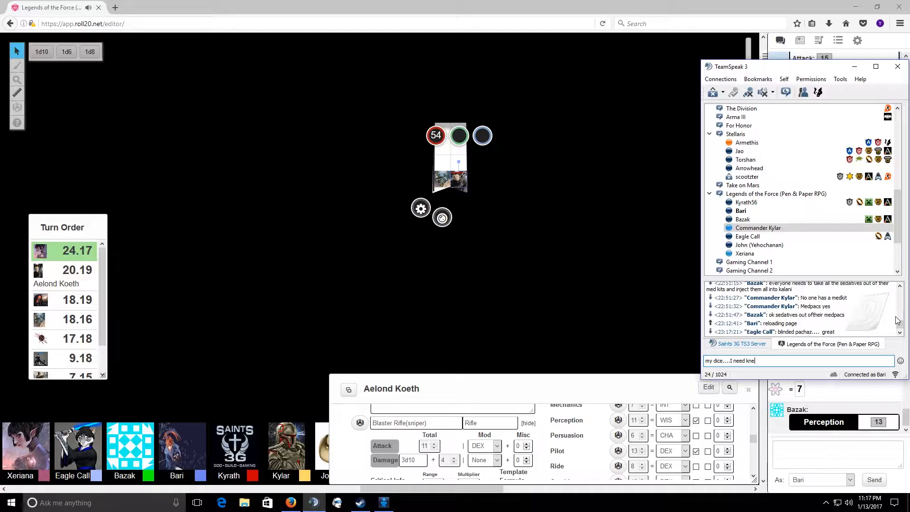
pyautogui.write('w')
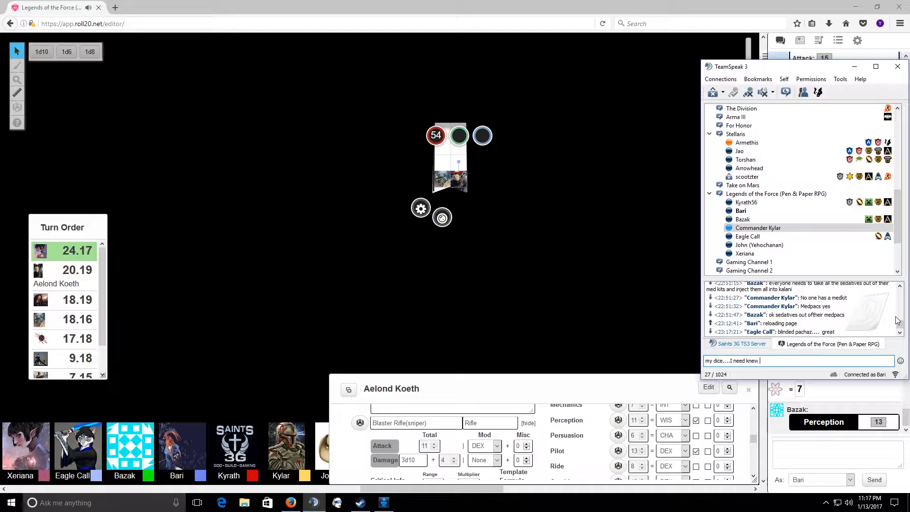
pyautogui.press('Backspace')
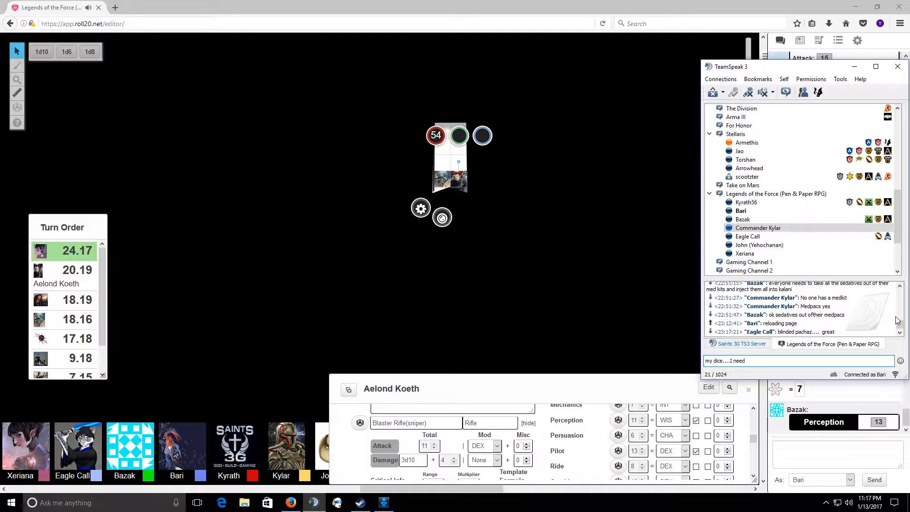
pyautogui.write('new')
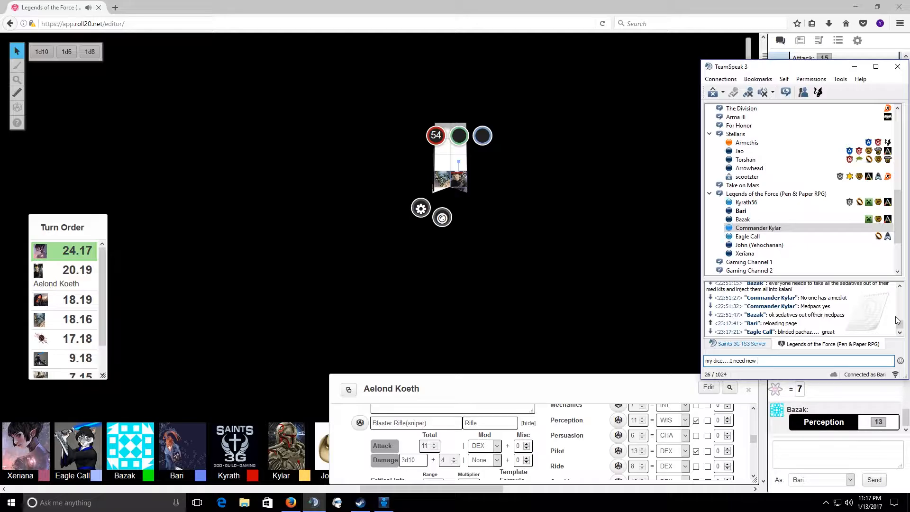
pyautogui.write('dice')
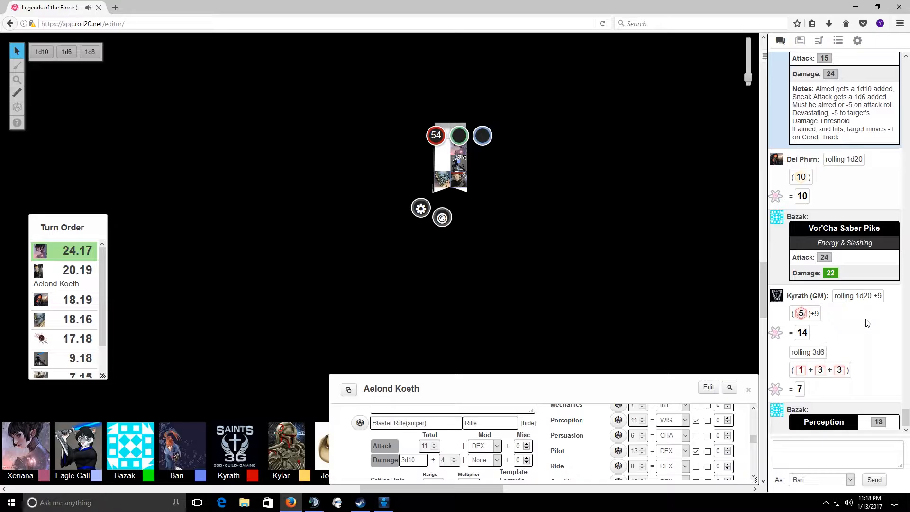
# Step: Scroll the chat to read Lexa Scarlet's Perception 14 as the turn reaches Aelond Koeth
pyautogui.scroll(-3)
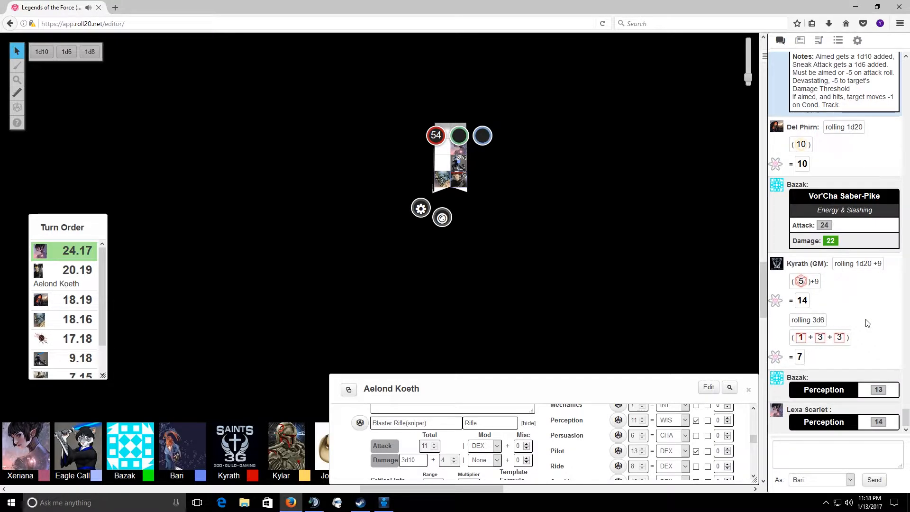
pyautogui.moveTo(892, 431)
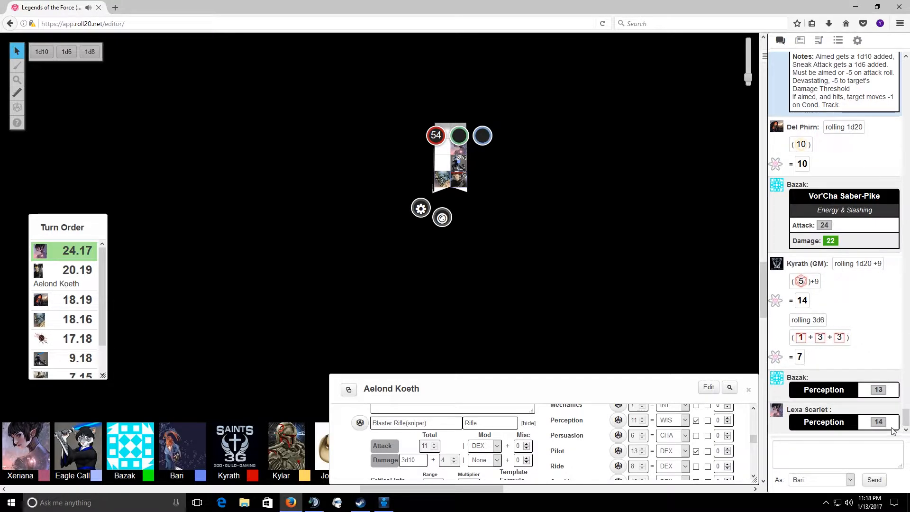
pyautogui.moveTo(878, 389)
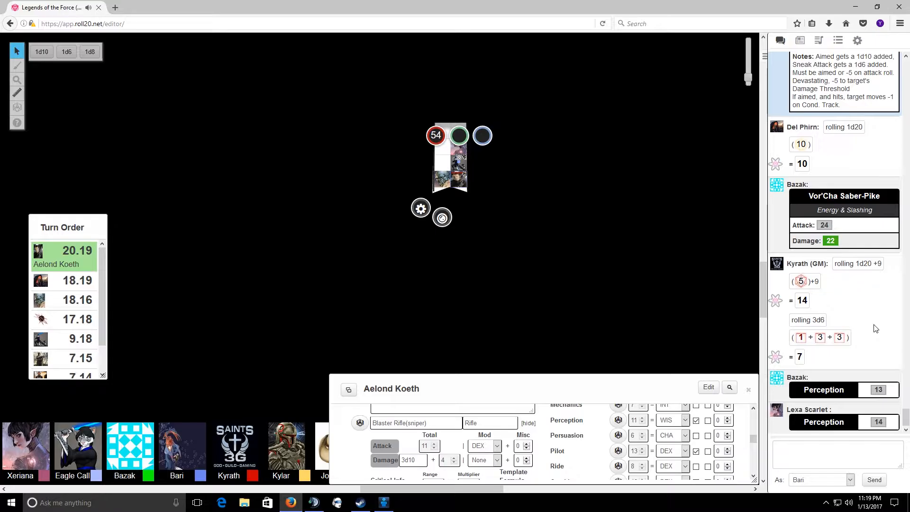
pyautogui.moveTo(872, 318)
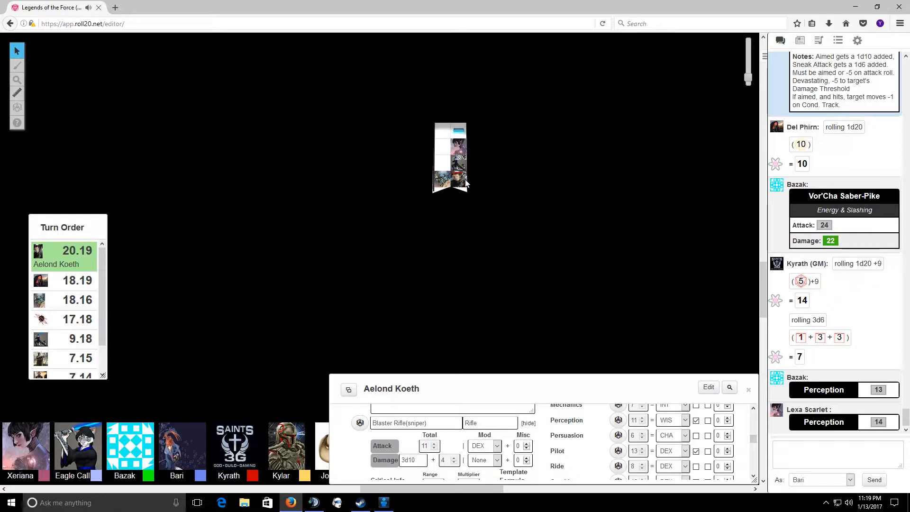
# Step: Roll Bari's Perception (19) and Use Computer (14) checks with no extra modifiers
pyautogui.click(450, 154)
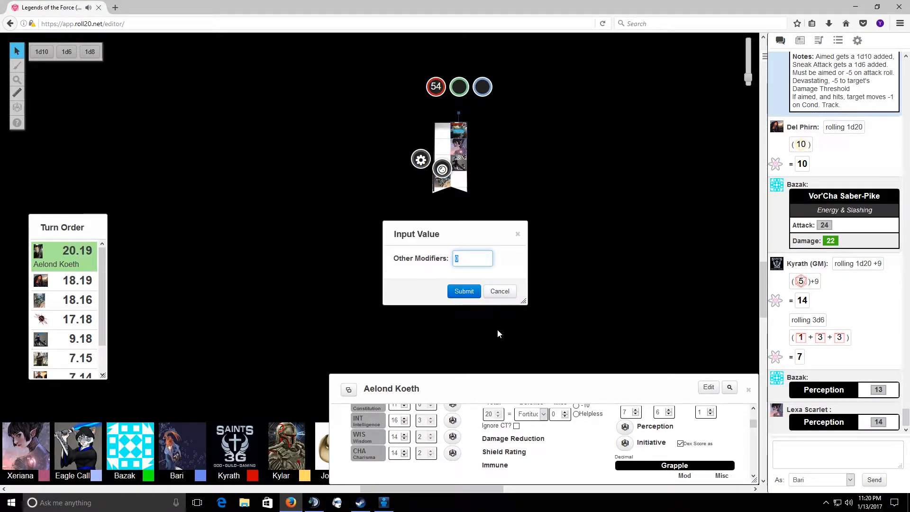
pyautogui.click(463, 290)
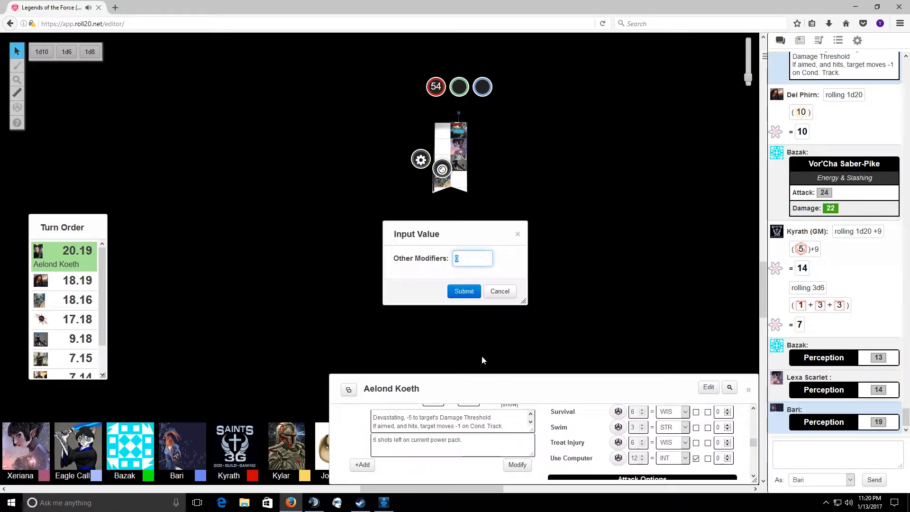
pyautogui.click(463, 291)
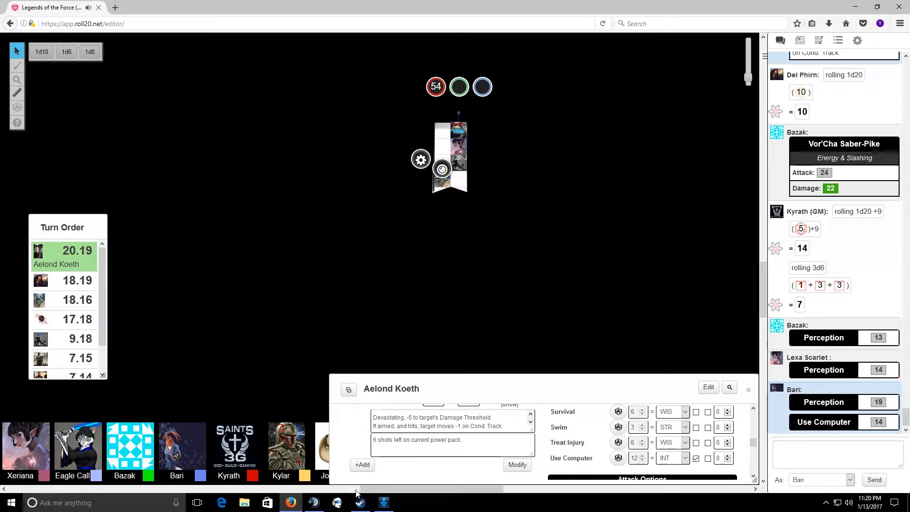
# Step: Send 'I am gonna shoot roll20s dice system....' to the TeamSpeak channel chat
pyautogui.click(314, 502)
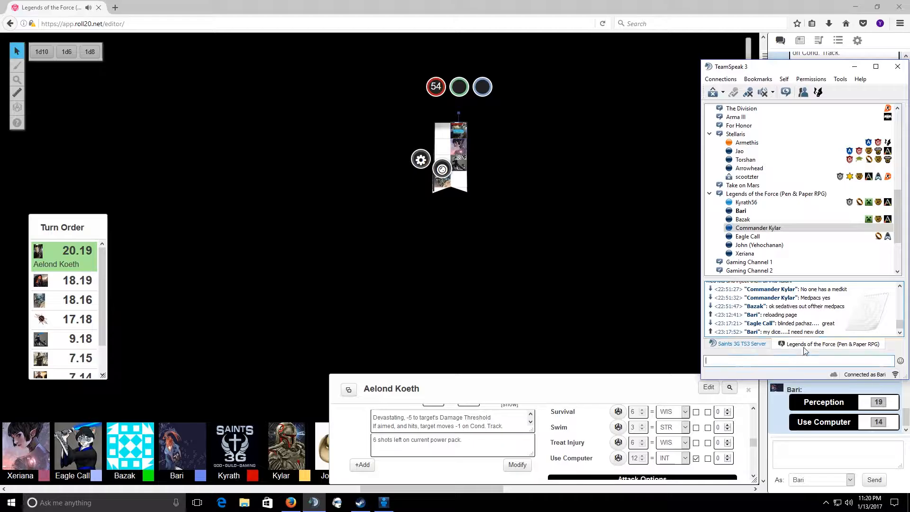
pyautogui.write('I am')
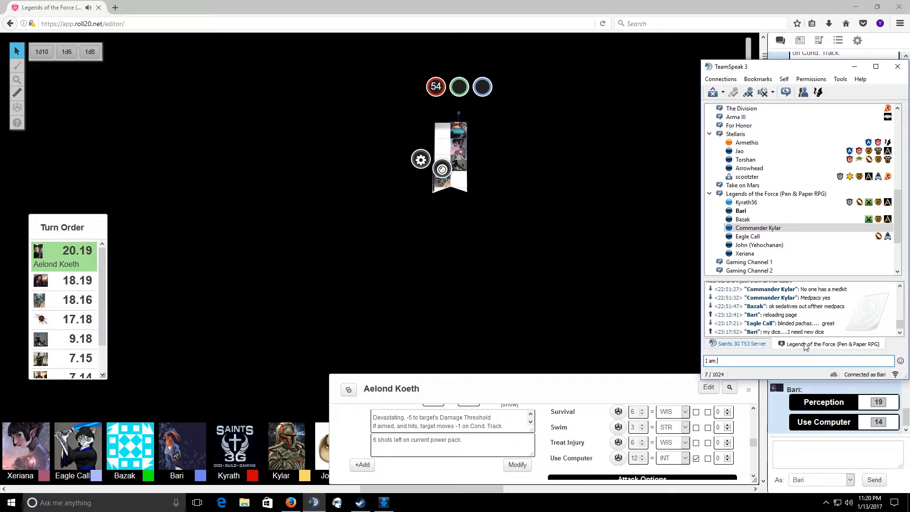
pyautogui.write('gonna shoot roll')
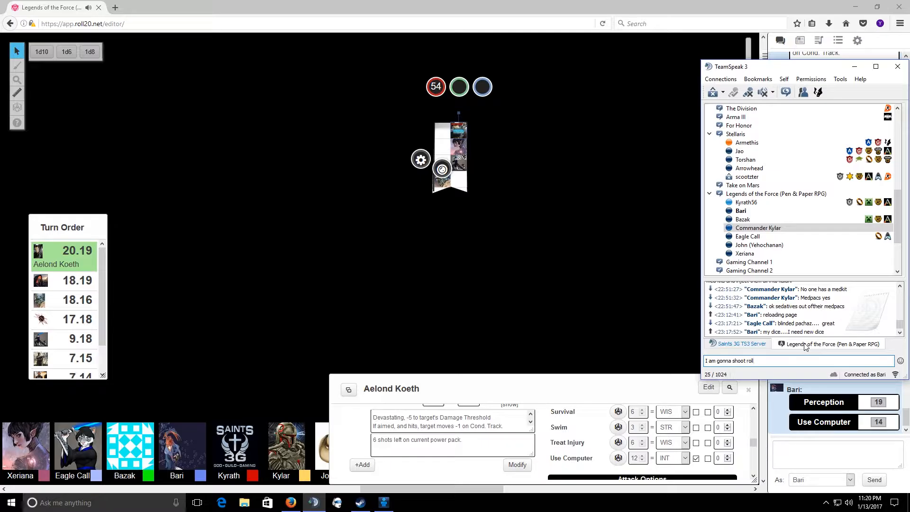
pyautogui.write('20')
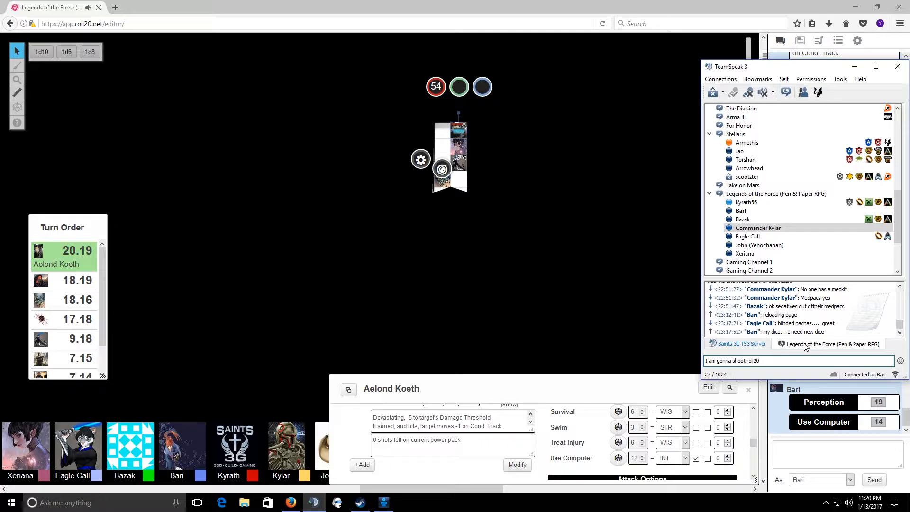
pyautogui.write('s d')
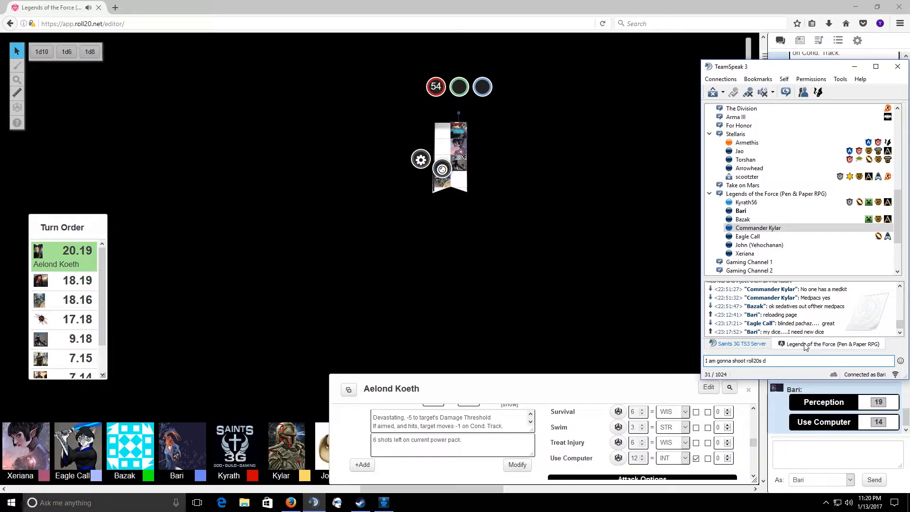
pyautogui.write('ice sys')
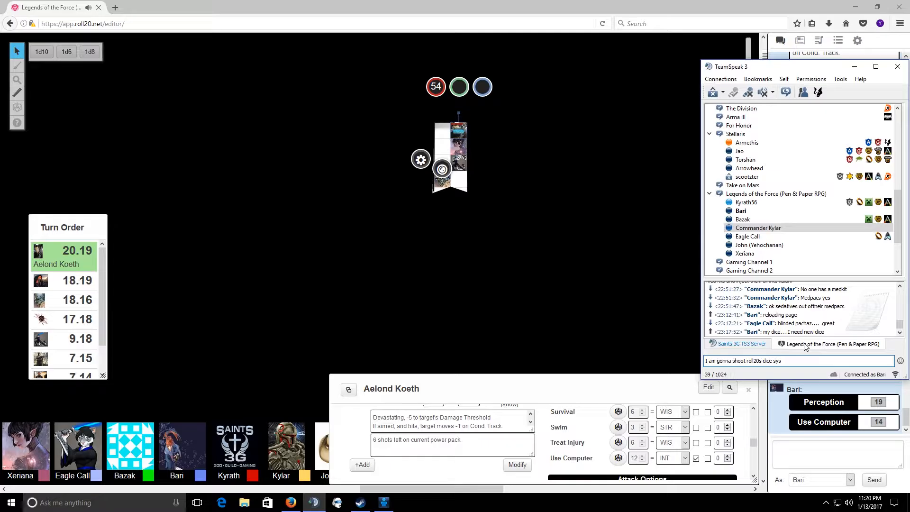
pyautogui.press('Return')
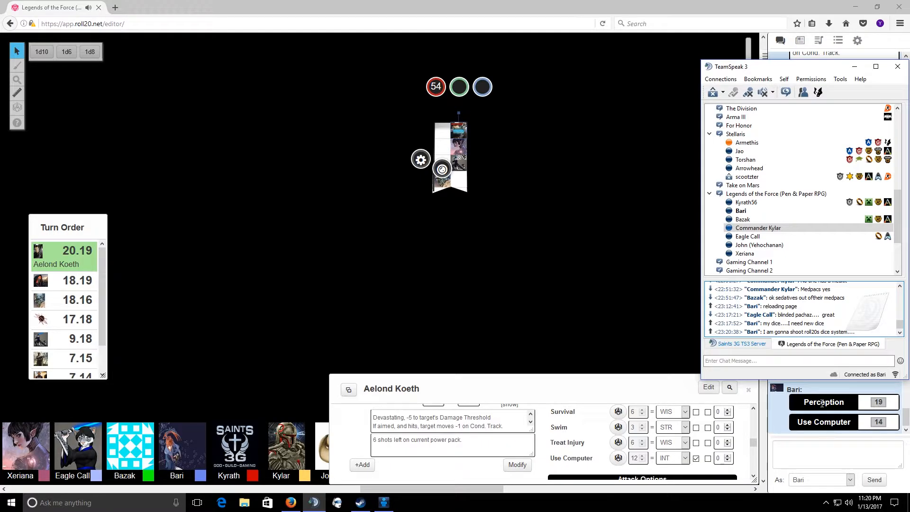
# Step: Bring the Roll20 table back to view the Perception and Use Computer results
pyautogui.click(849, 479)
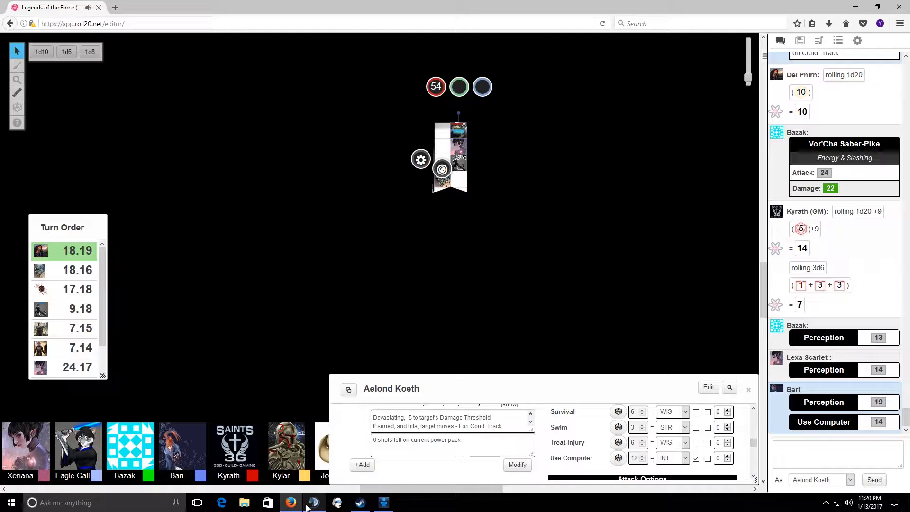
pyautogui.click(314, 503)
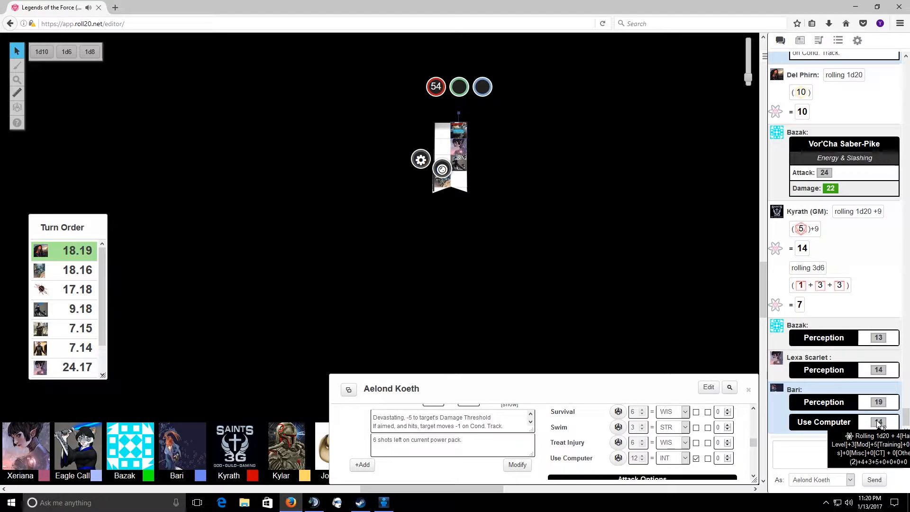
pyautogui.moveTo(670, 410)
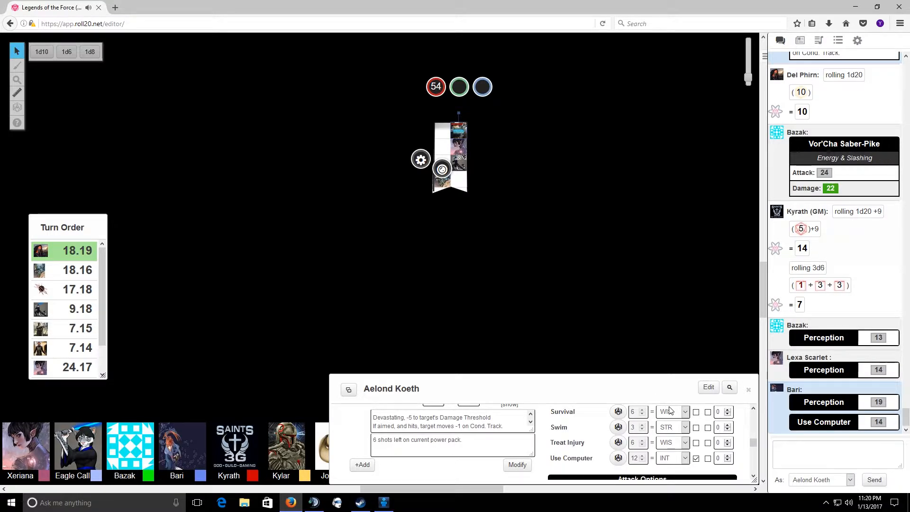
pyautogui.moveTo(314, 501)
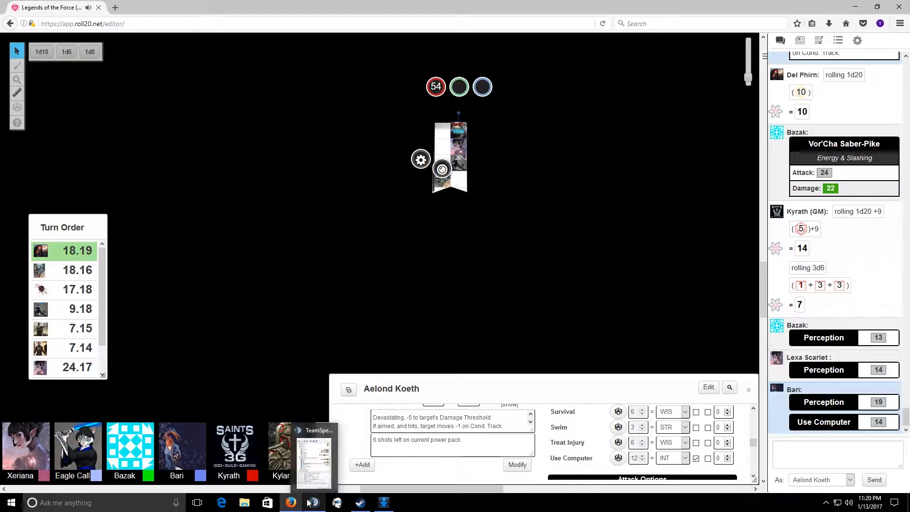
# Step: Draft a TeamSpeak note about having +12 to Use Computer yet rolling only 1–8s
pyautogui.click(314, 458)
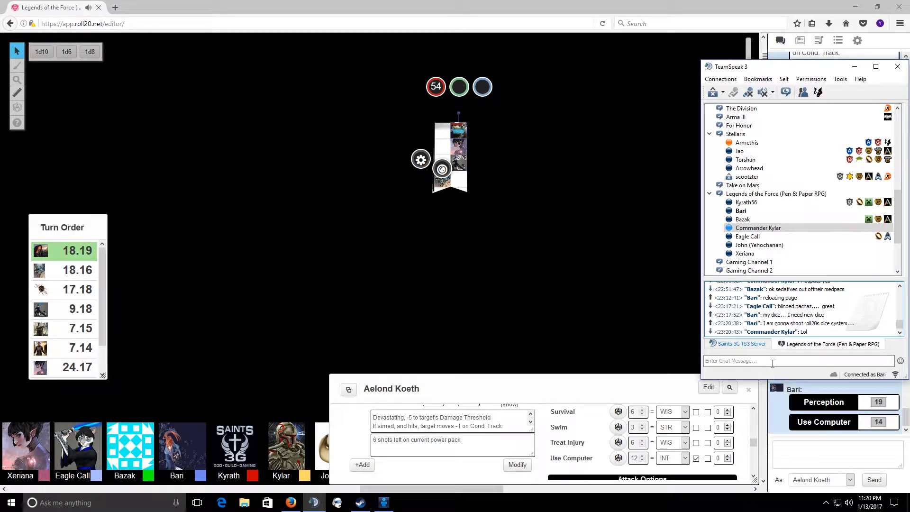
pyautogui.write('I have')
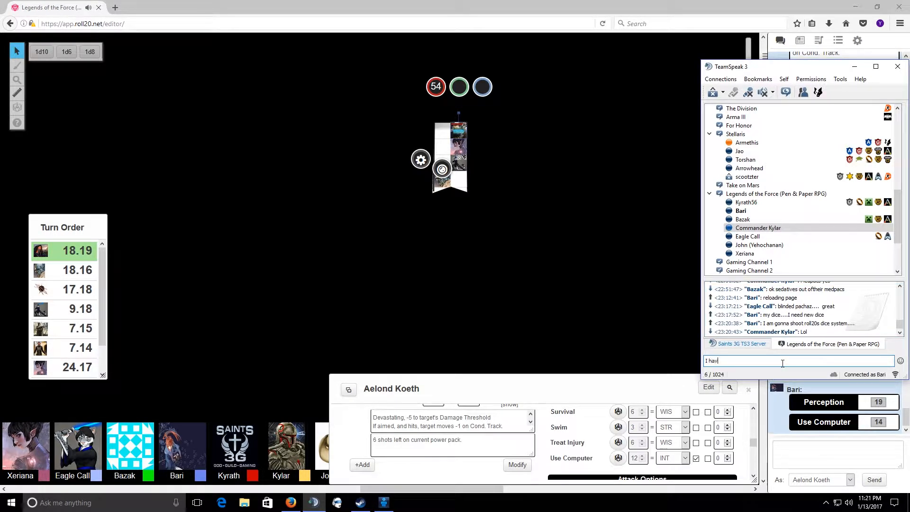
pyautogui.write('e a +')
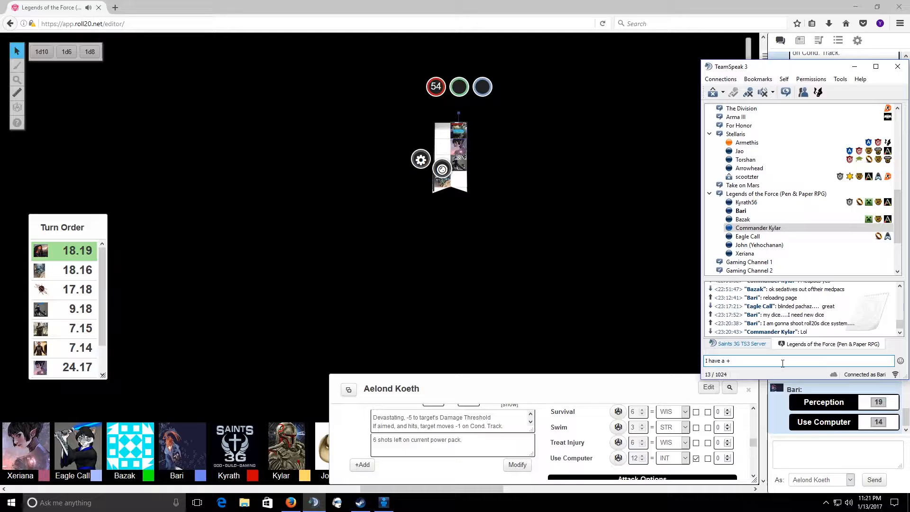
pyautogui.write('12 t')
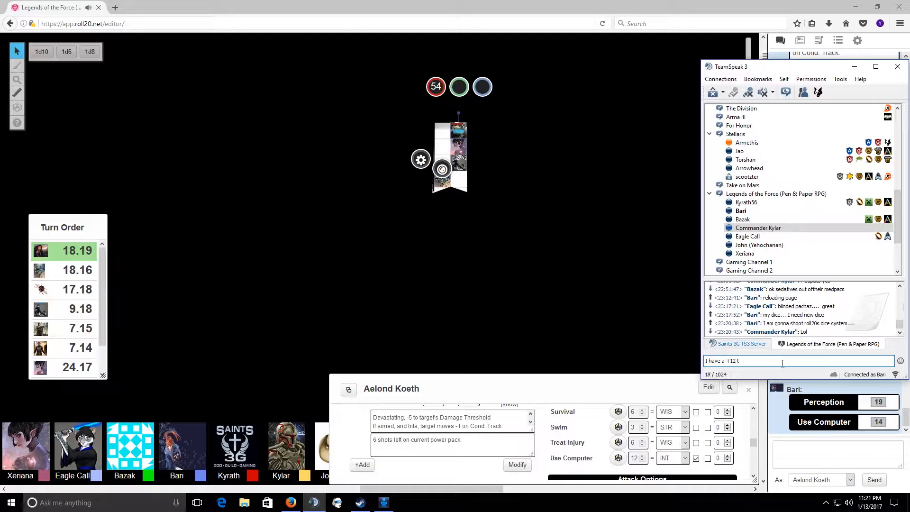
pyautogui.write('o use computer,')
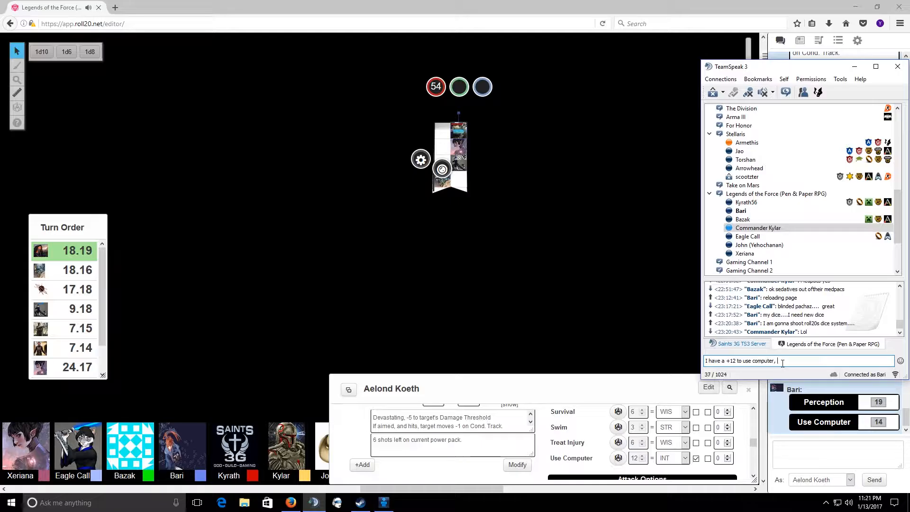
pyautogui.write('and it has been r')
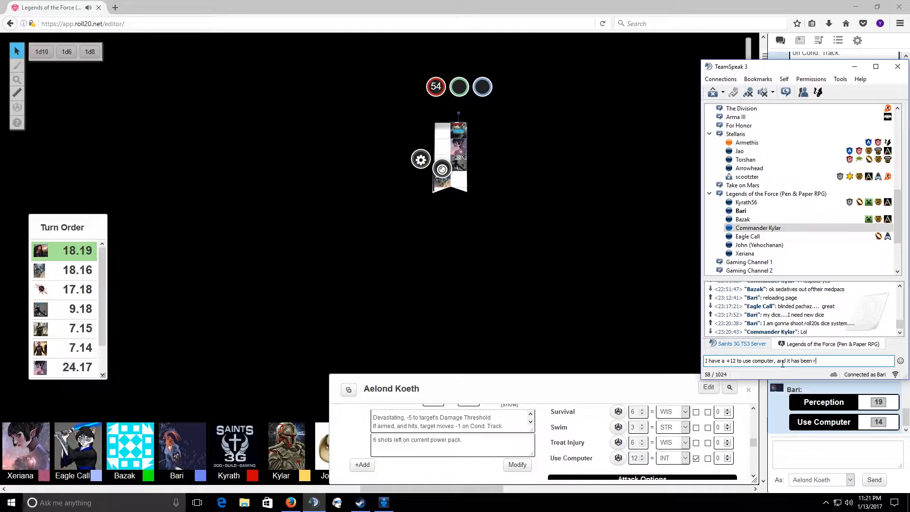
pyautogui.write('olling')
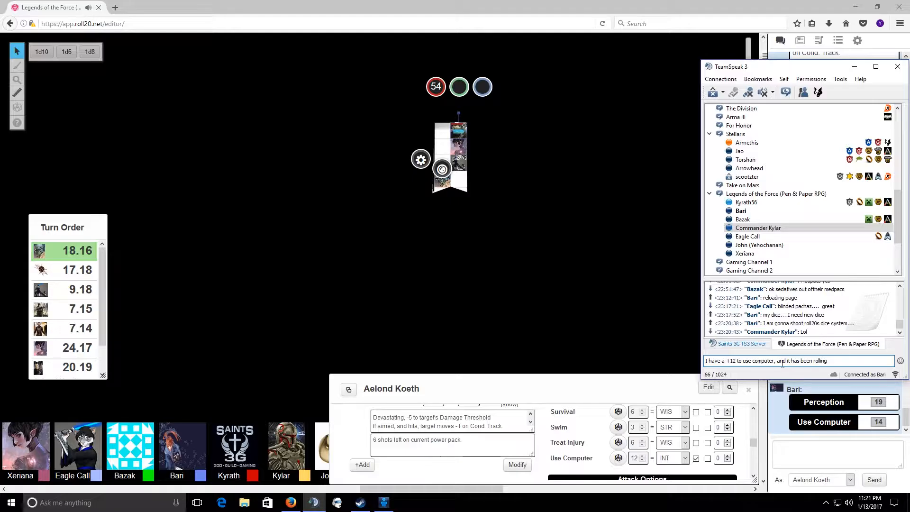
pyautogui.write('1-')
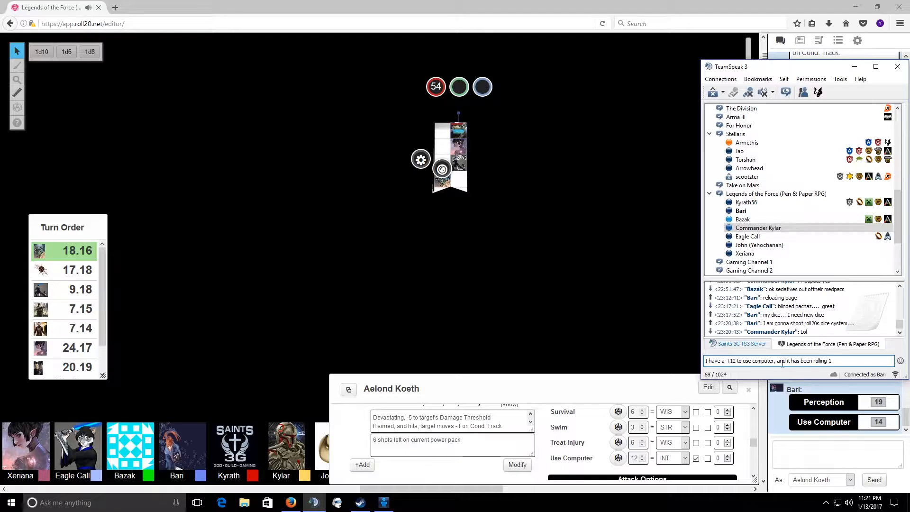
pyautogui.write('8s a')
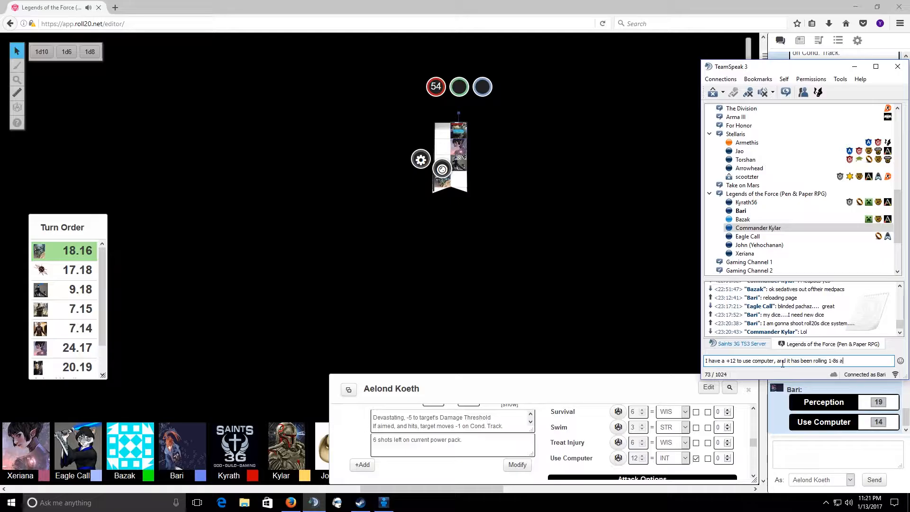
pyautogui.write('ll eve')
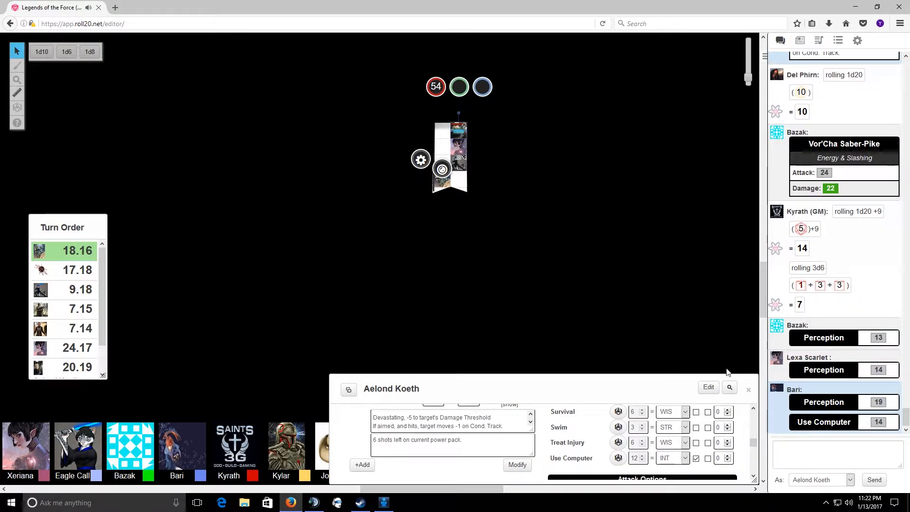
pyautogui.moveTo(786, 351)
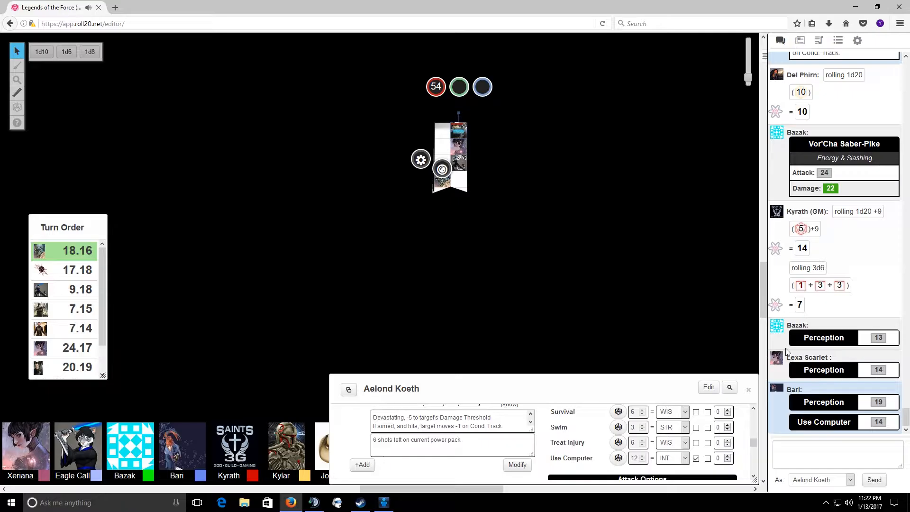
pyautogui.moveTo(801, 354)
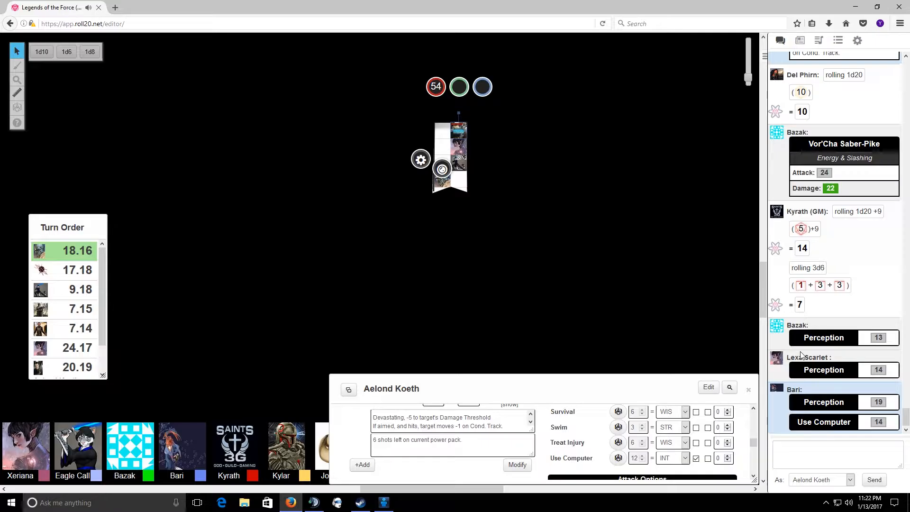
# Step: Read Bazak's Use Computer 18, Intelligence 14 and Use Computer 15 in chat
pyautogui.scroll(-3)
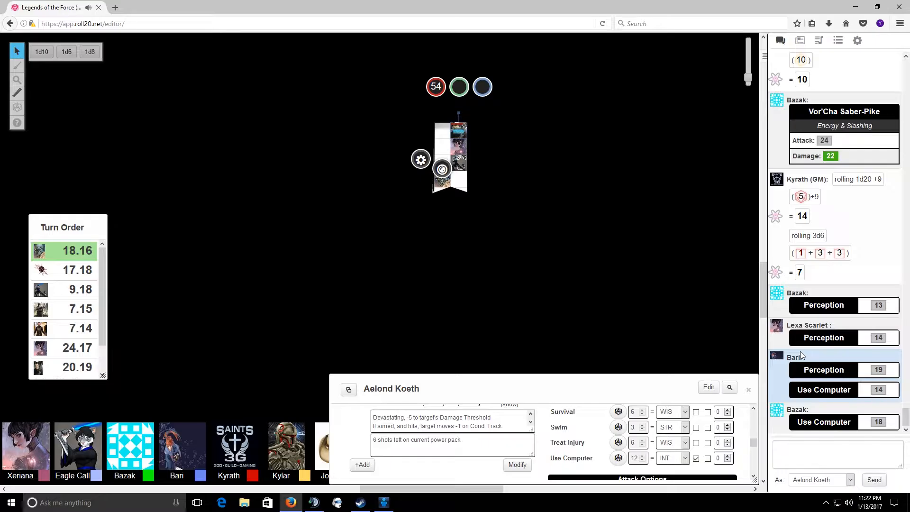
pyautogui.scroll(-3)
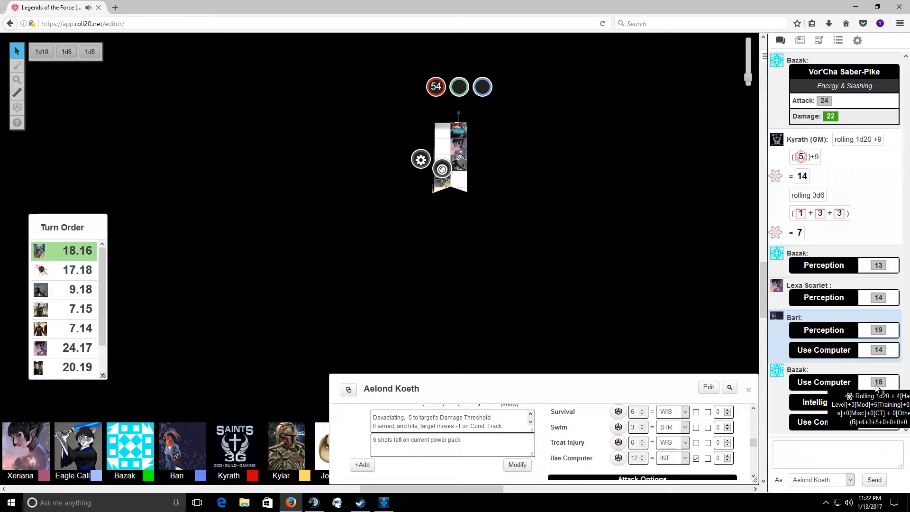
pyautogui.moveTo(876, 389)
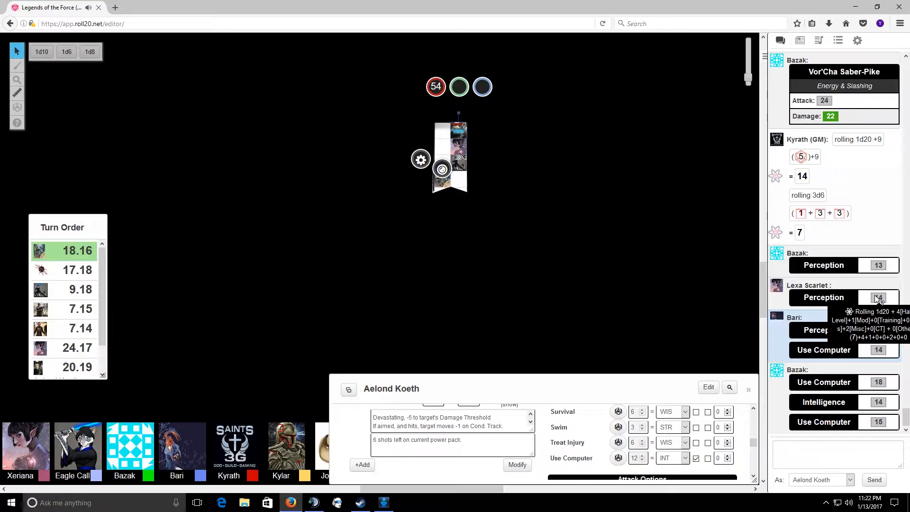
pyautogui.click(823, 329)
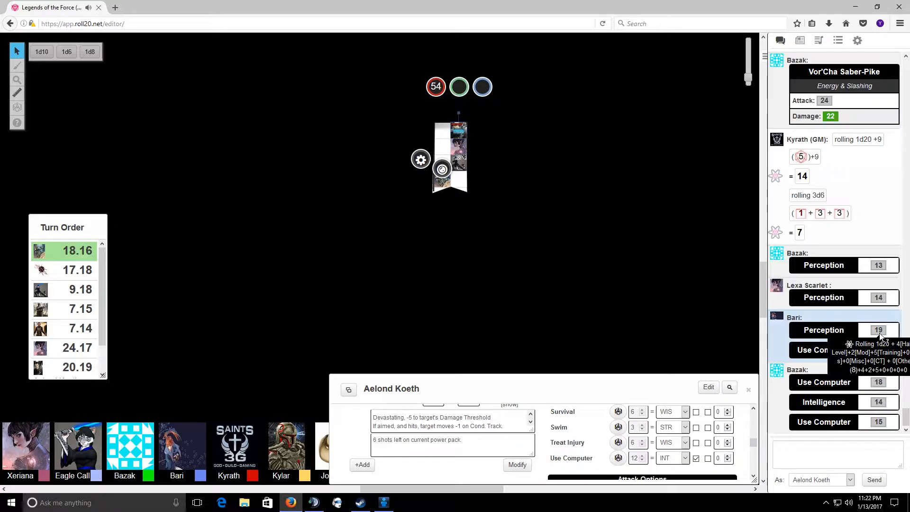
pyautogui.moveTo(847, 368)
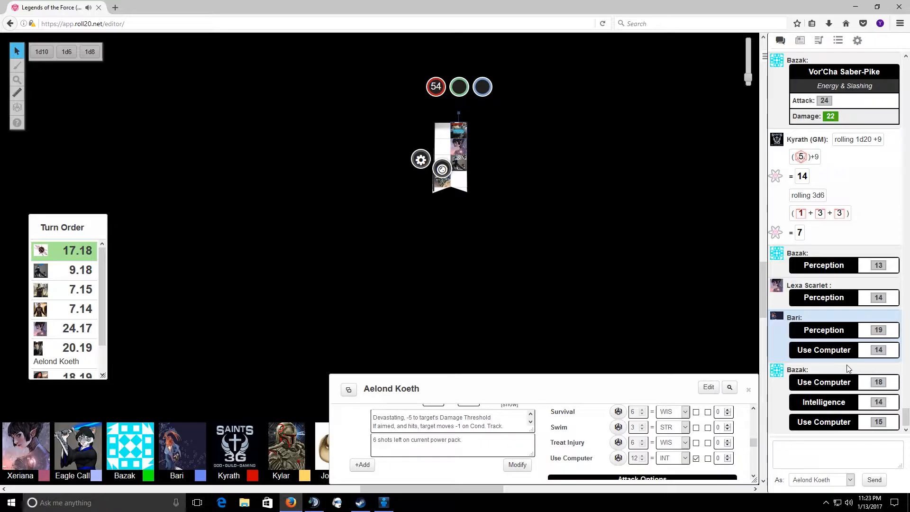
# Step: Scroll the chat to follow the GM's 28 attack and 7 damage rolls
pyautogui.scroll(-3)
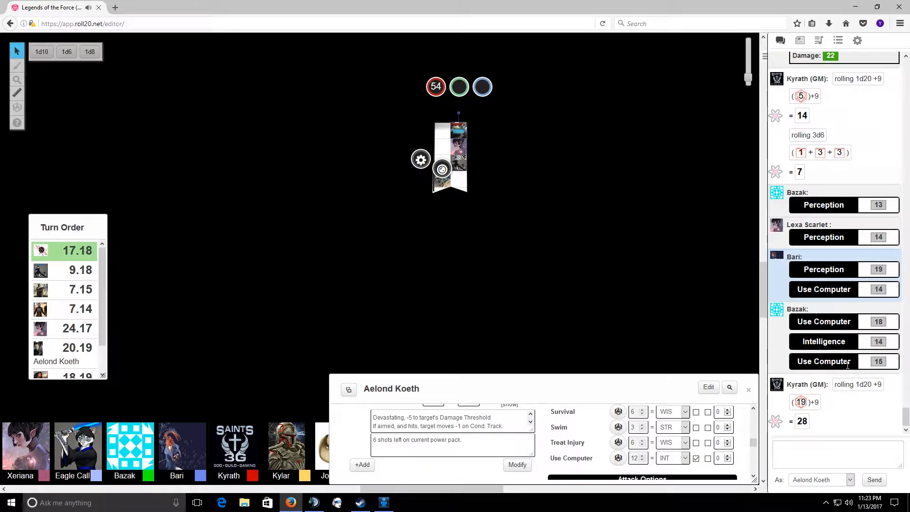
pyautogui.scroll(-3)
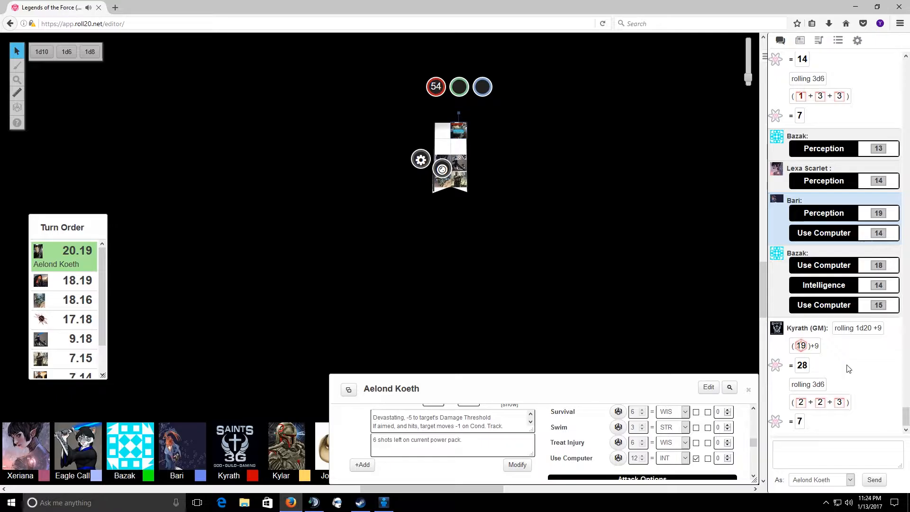
pyautogui.moveTo(579, 450)
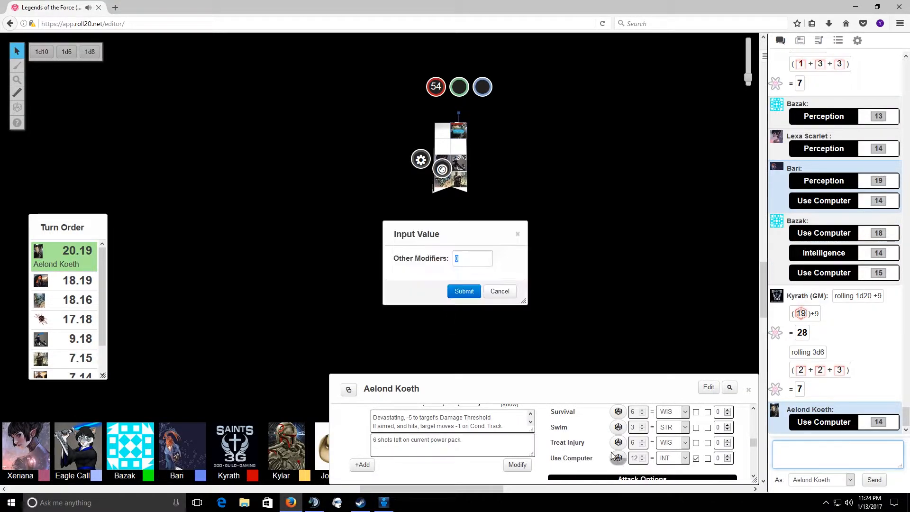
# Step: Submit the extra modifier to roll Aelond Koeth's second Use Computer check of 24
pyautogui.click(464, 290)
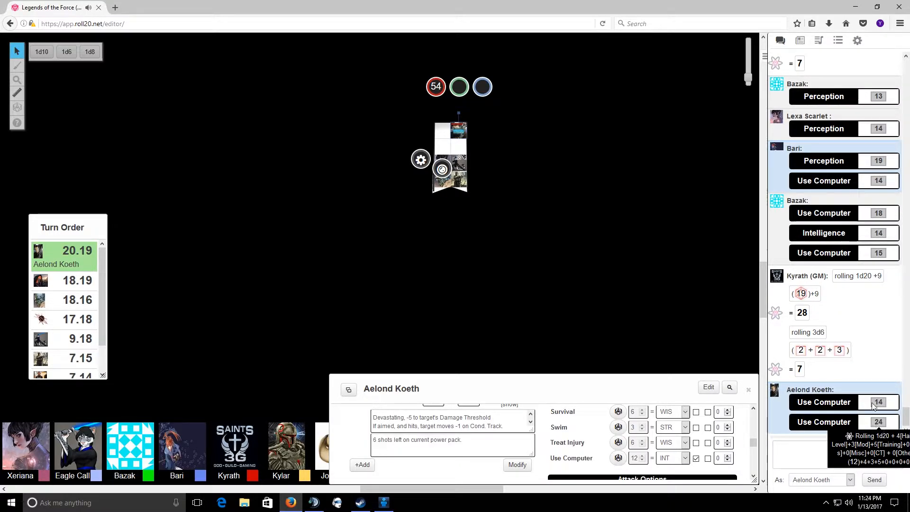
pyautogui.moveTo(847, 306)
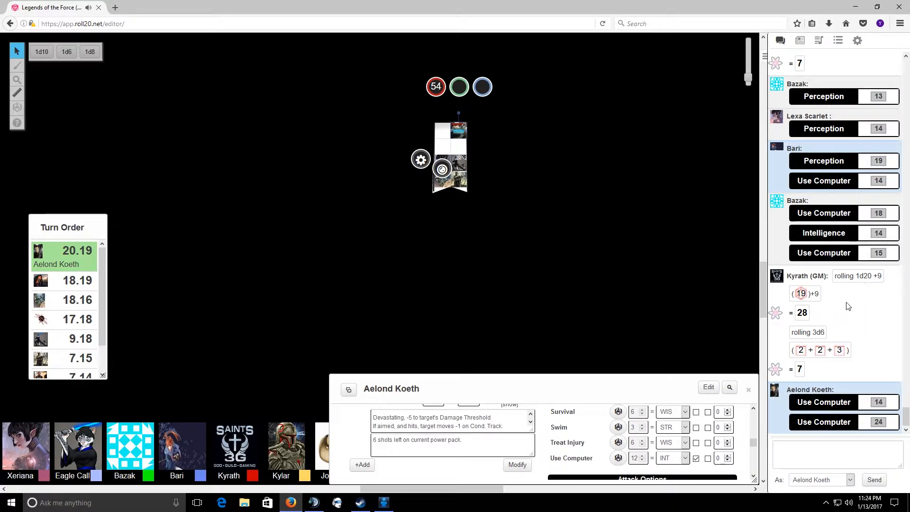
pyautogui.moveTo(878, 422)
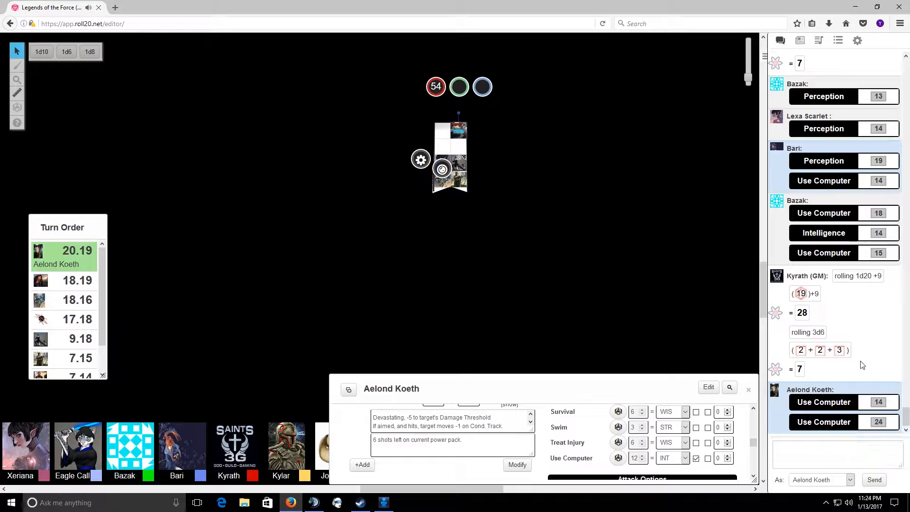
pyautogui.moveTo(850, 297)
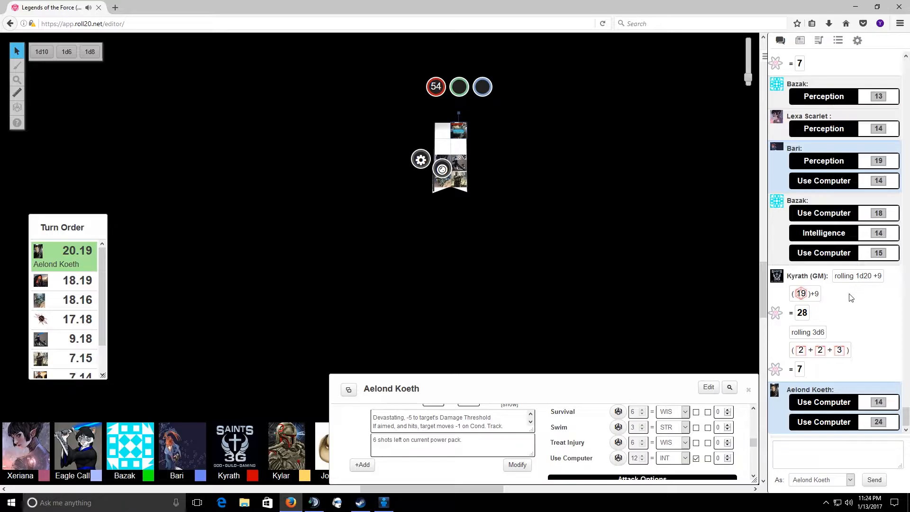
pyautogui.moveTo(852, 346)
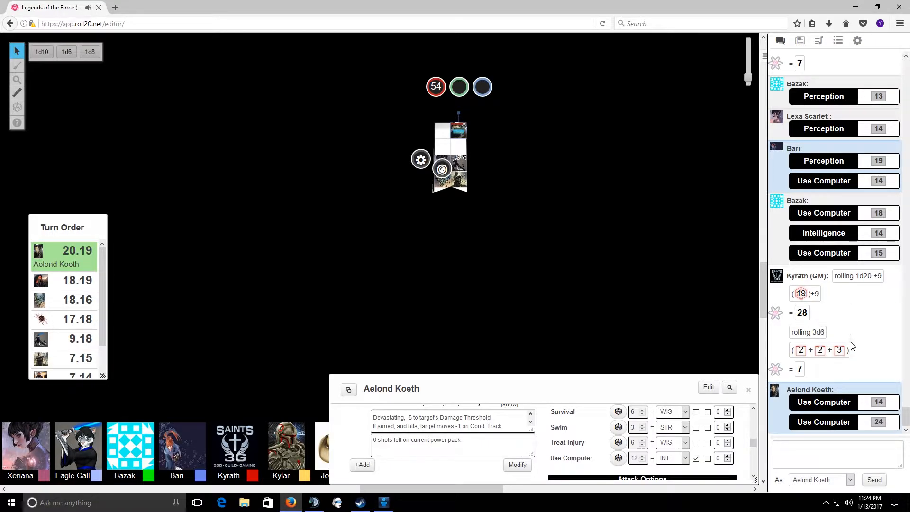
pyautogui.moveTo(851, 339)
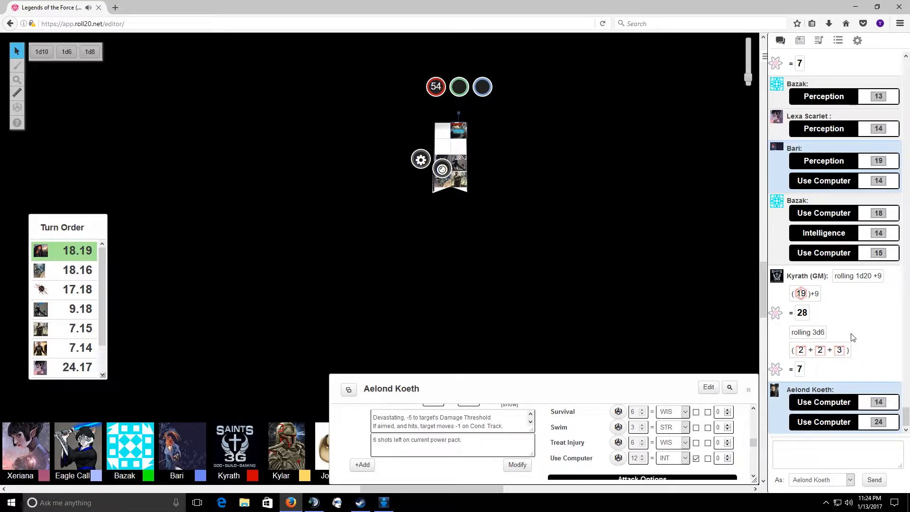
# Step: Scroll the chat through Del Phirn's Perception 8 and Bazak's Use Computer 18 and 20
pyautogui.scroll(-3)
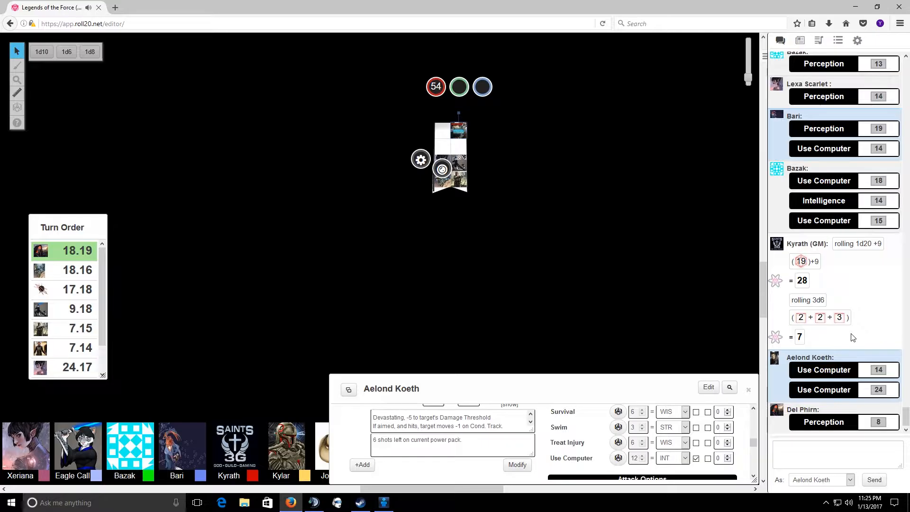
pyautogui.moveTo(827, 305)
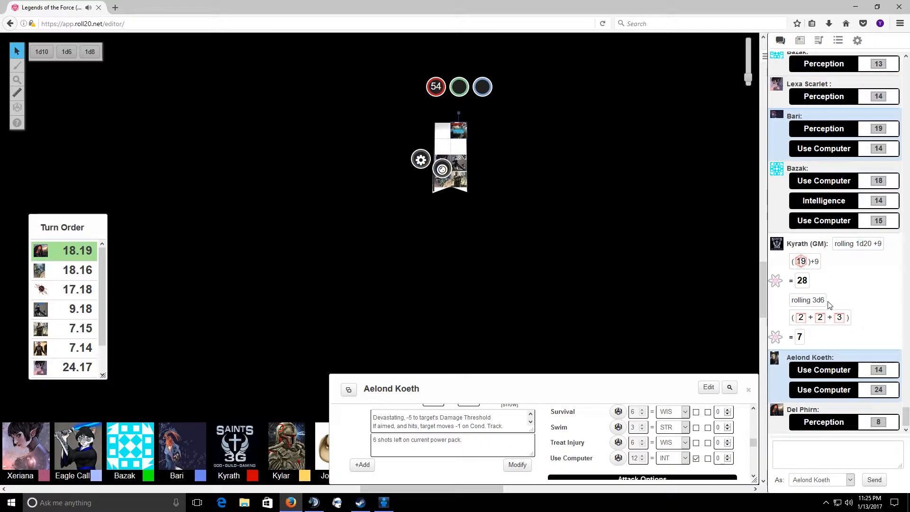
pyautogui.moveTo(892, 388)
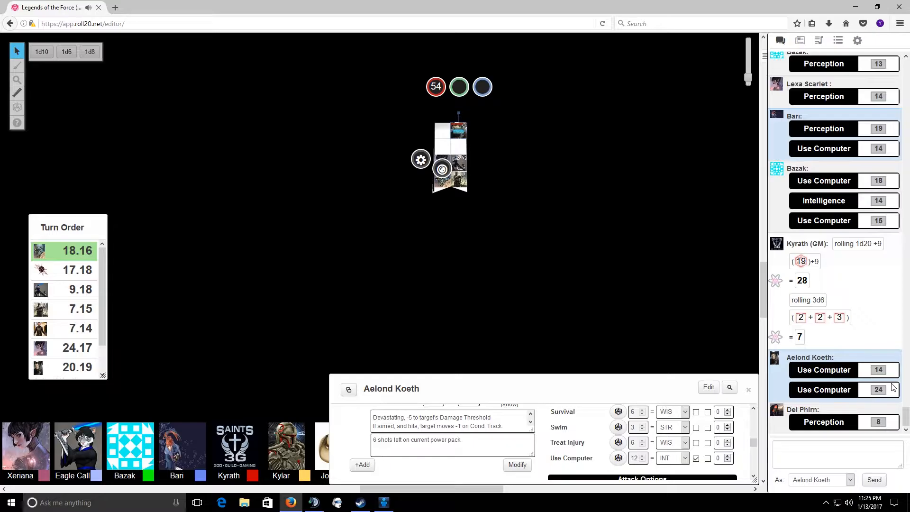
pyautogui.moveTo(641, 336)
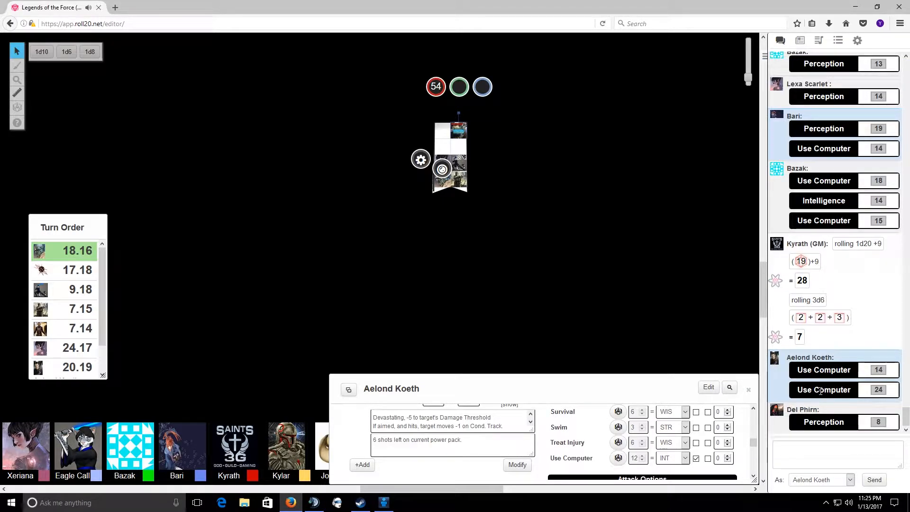
pyautogui.scroll(-3)
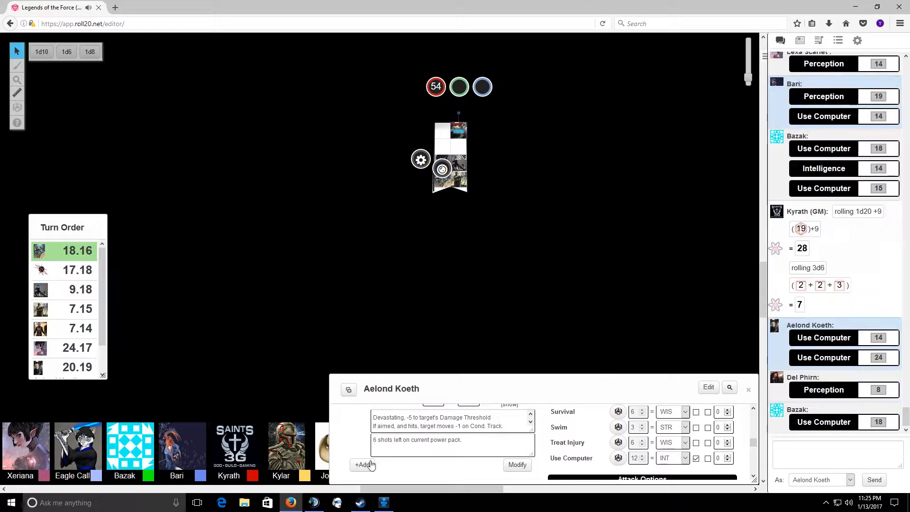
pyautogui.moveTo(308, 502)
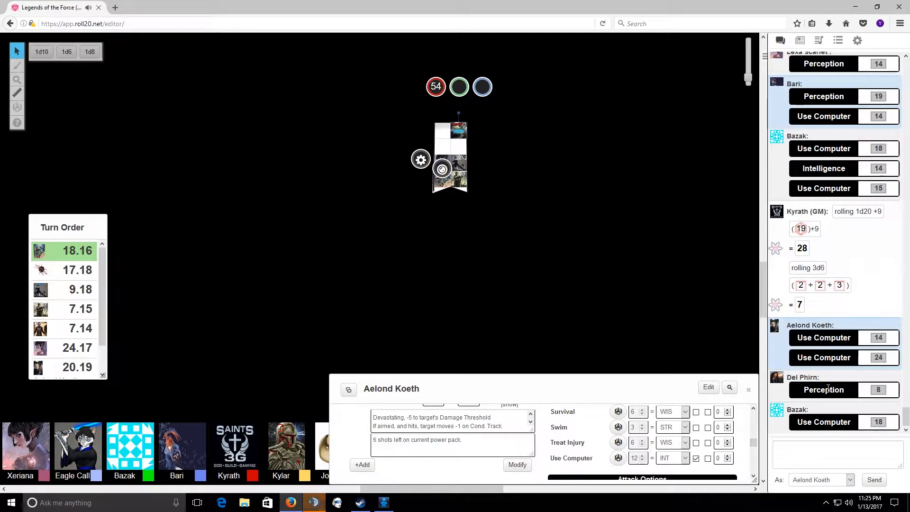
pyautogui.scroll(-3)
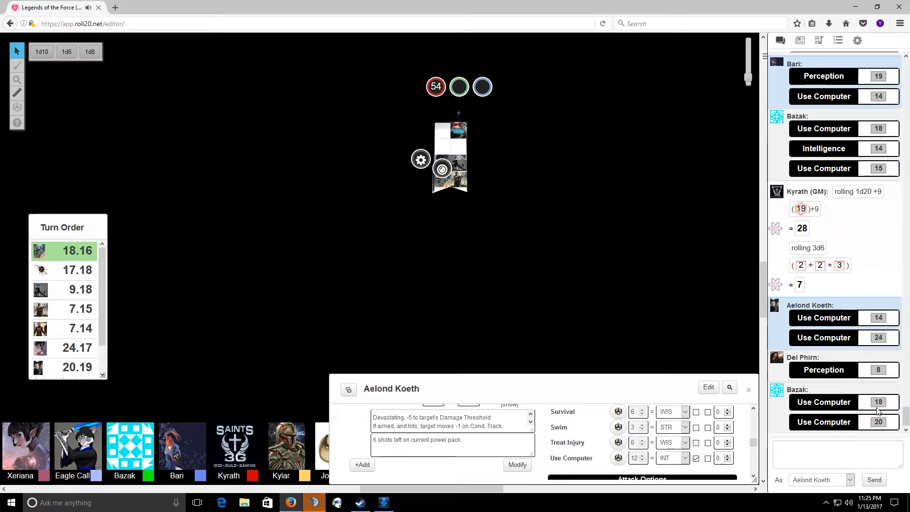
pyautogui.moveTo(742, 390)
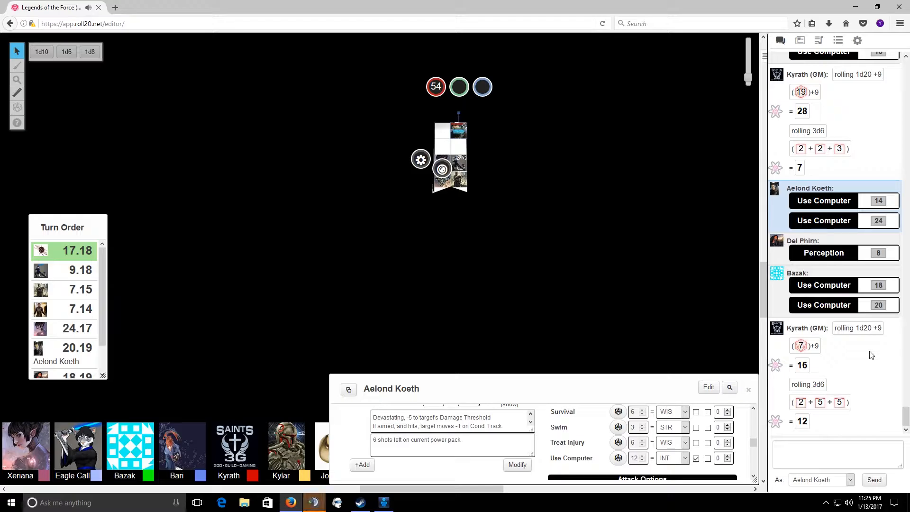
# Step: Send '1 more turn hopefully' in TeamSpeak chat and switch back to Roll20
pyautogui.click(313, 502)
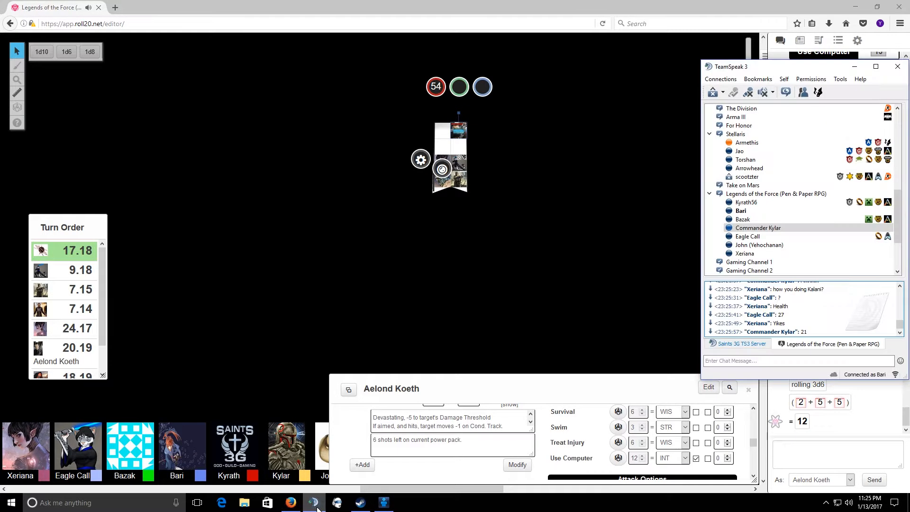
pyautogui.click(795, 360)
pyautogui.write('1 more turn hope')
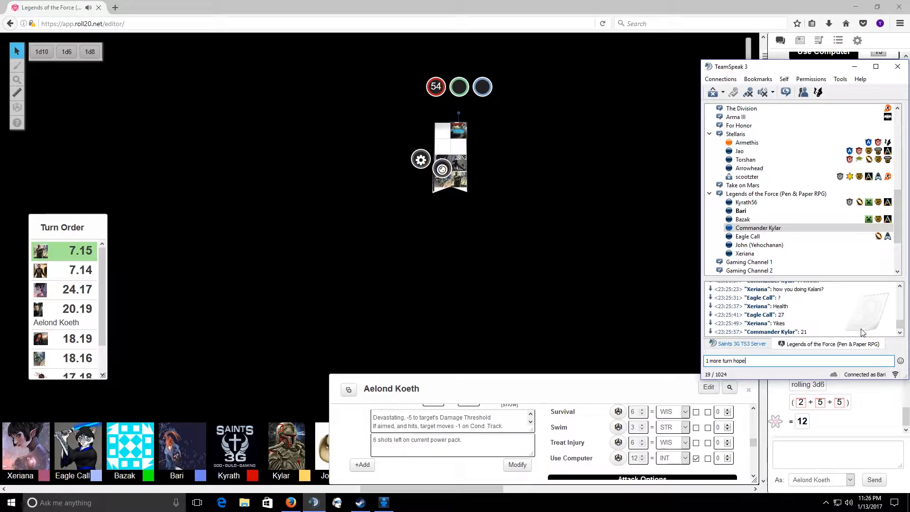
pyautogui.press('Return')
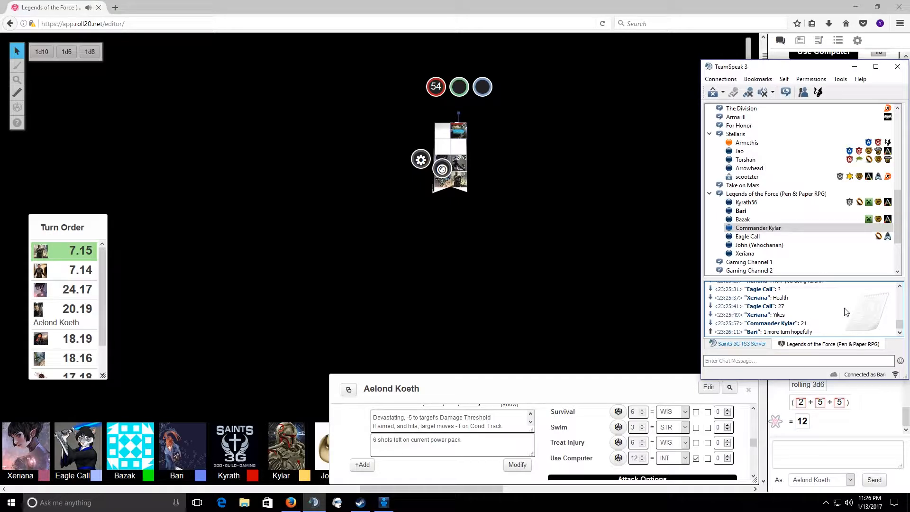
pyautogui.click(897, 66)
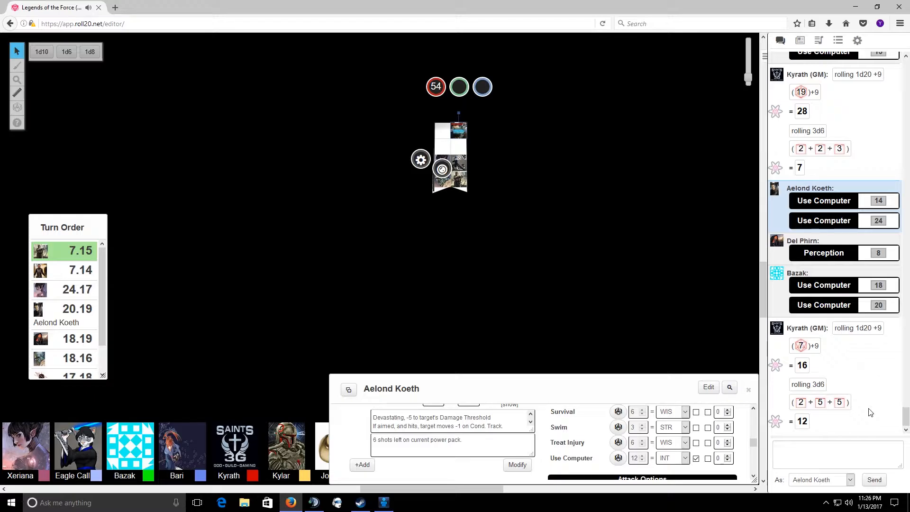
pyautogui.scroll(-3)
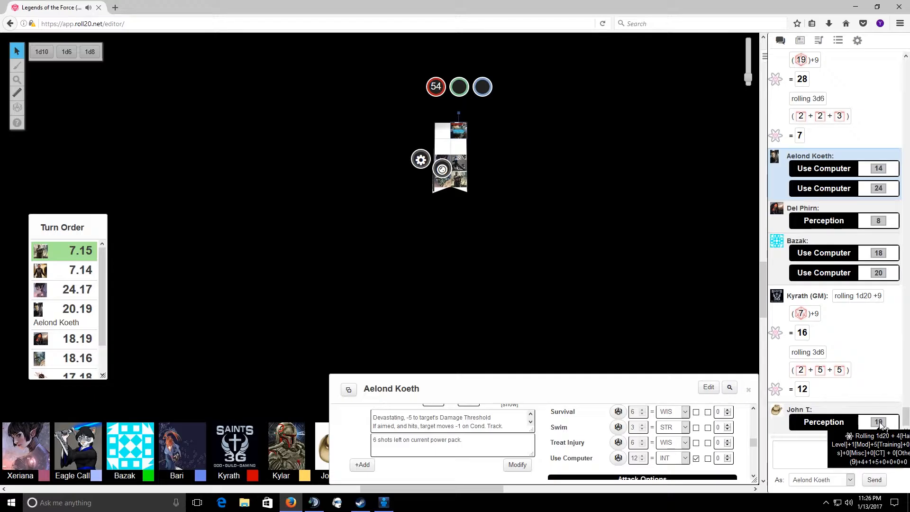
pyautogui.moveTo(872, 340)
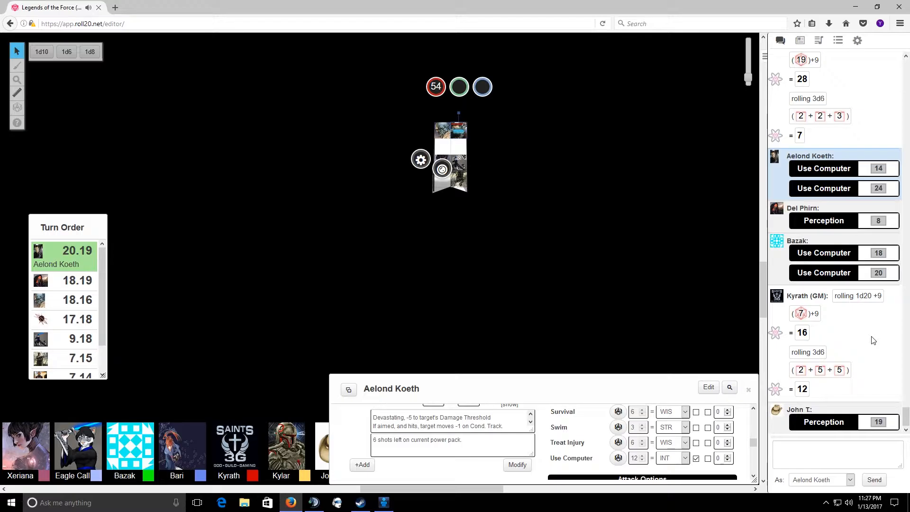
pyautogui.scroll(-3)
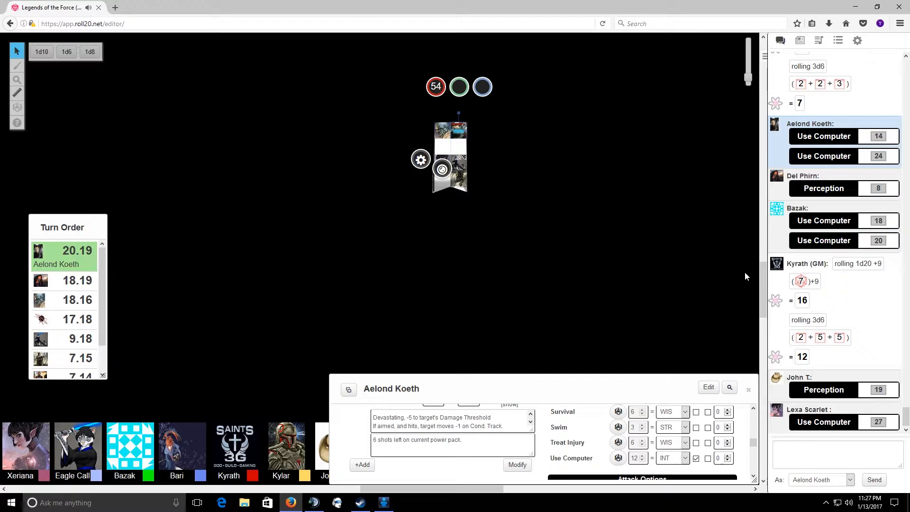
pyautogui.moveTo(878, 422)
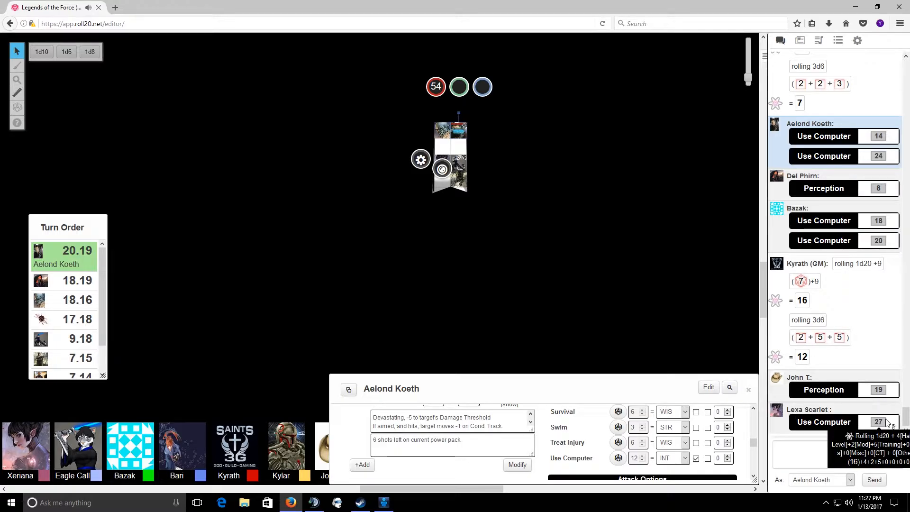
pyautogui.moveTo(849, 312)
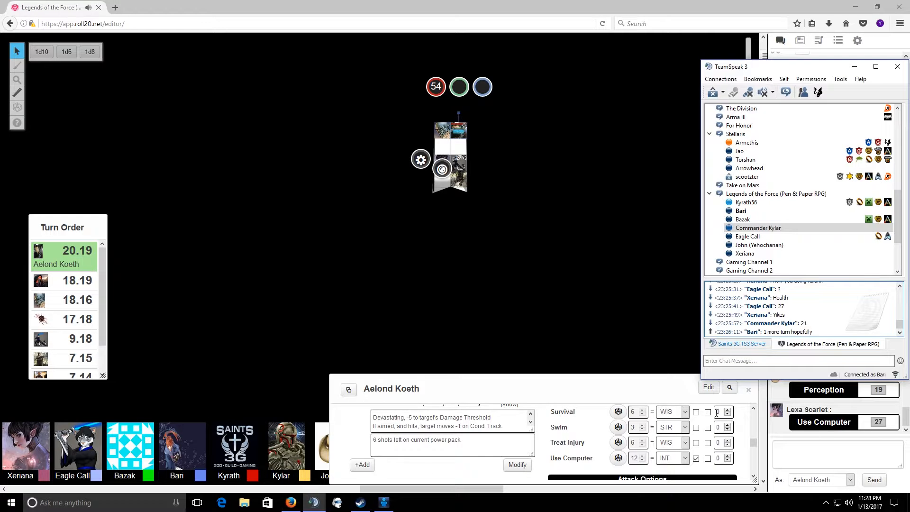
# Step: Post 'I hate these dice...' in the TeamSpeak channel chat and start a second message
pyautogui.click(795, 360)
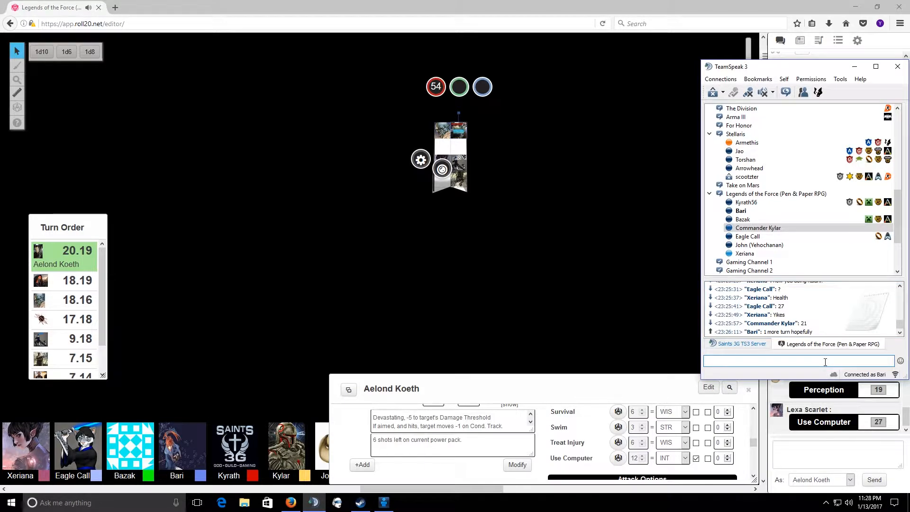
pyautogui.write('I hate')
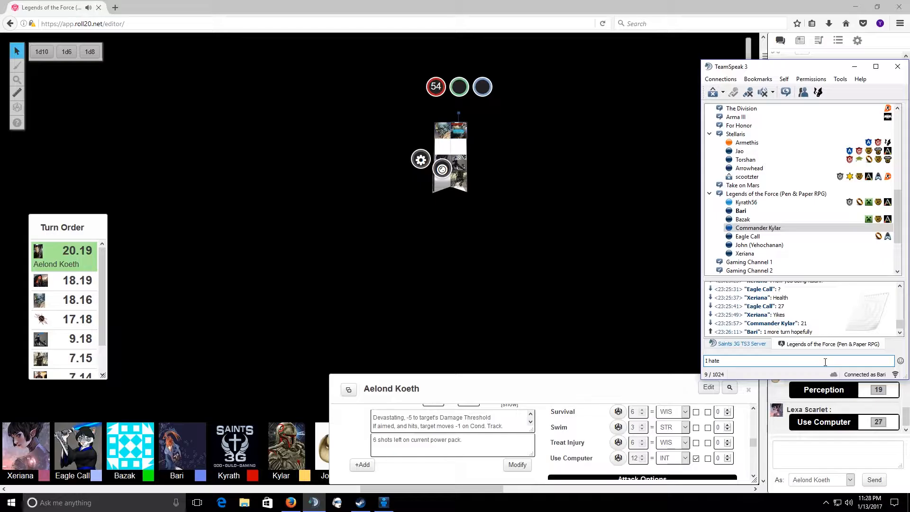
pyautogui.write('these')
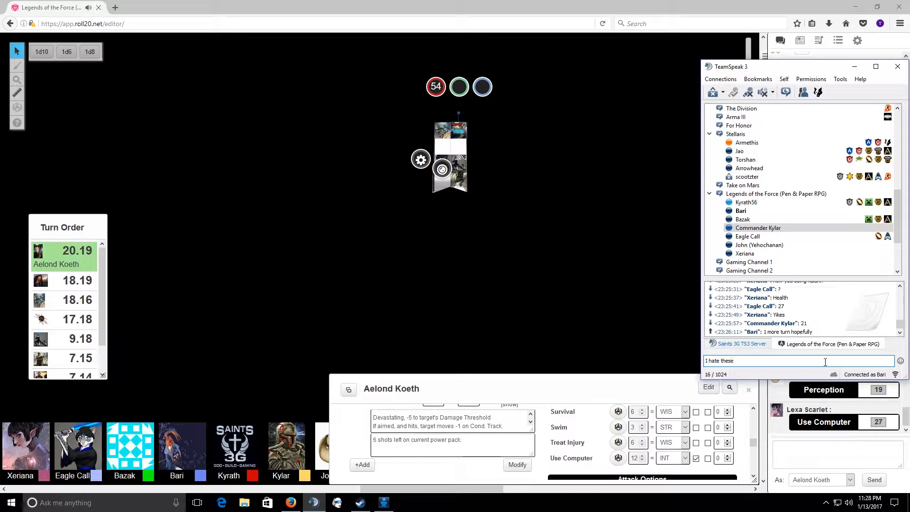
pyautogui.press('Return')
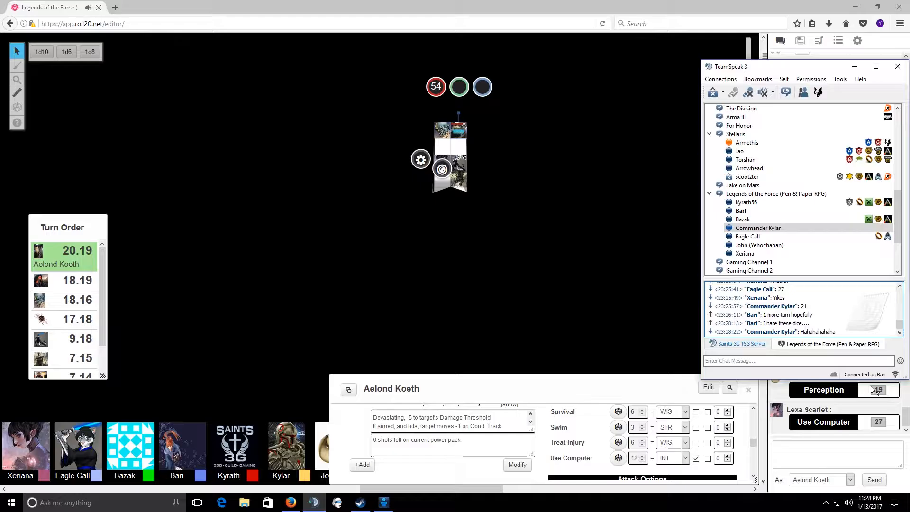
pyautogui.click(800, 360)
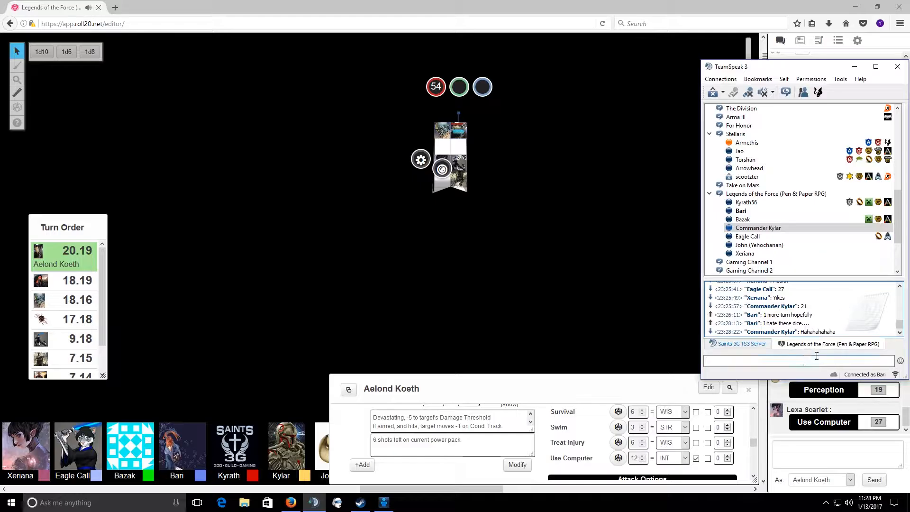
pyautogui.write('toda')
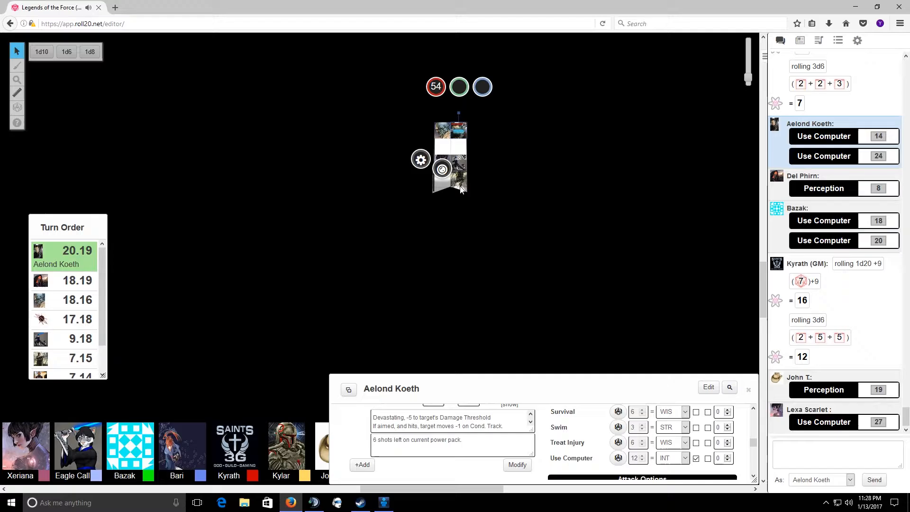
pyautogui.moveTo(648, 223)
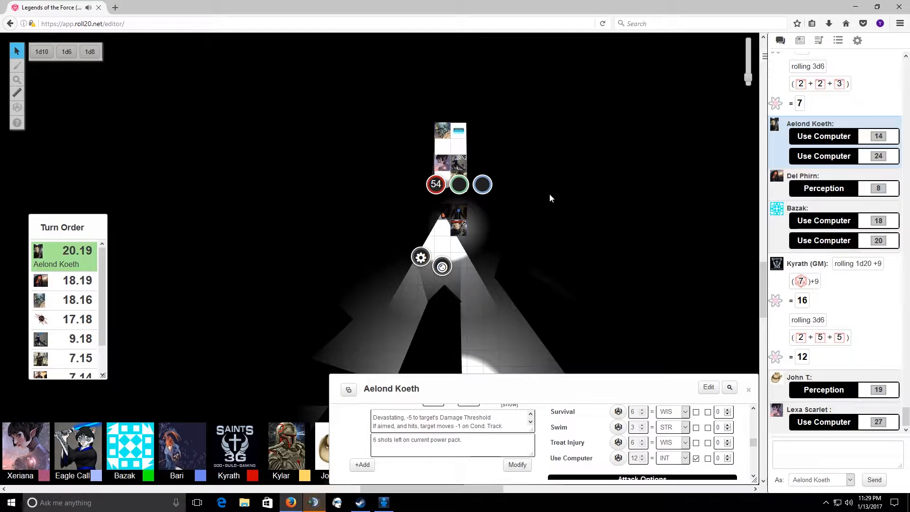
pyautogui.moveTo(109, 454)
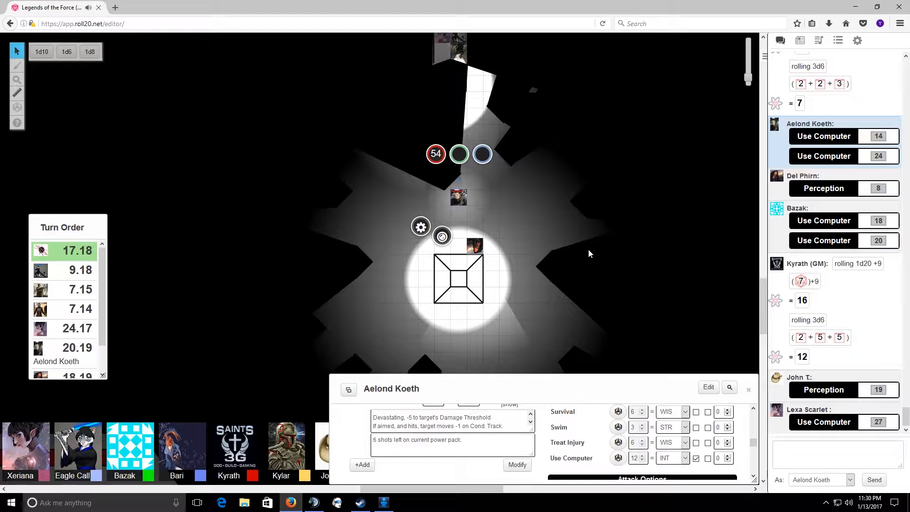
# Step: Scroll the Roll20 chat to the GM's 1d20+9 roll of 21 and 3d6 result of 9
pyautogui.scroll(-3)
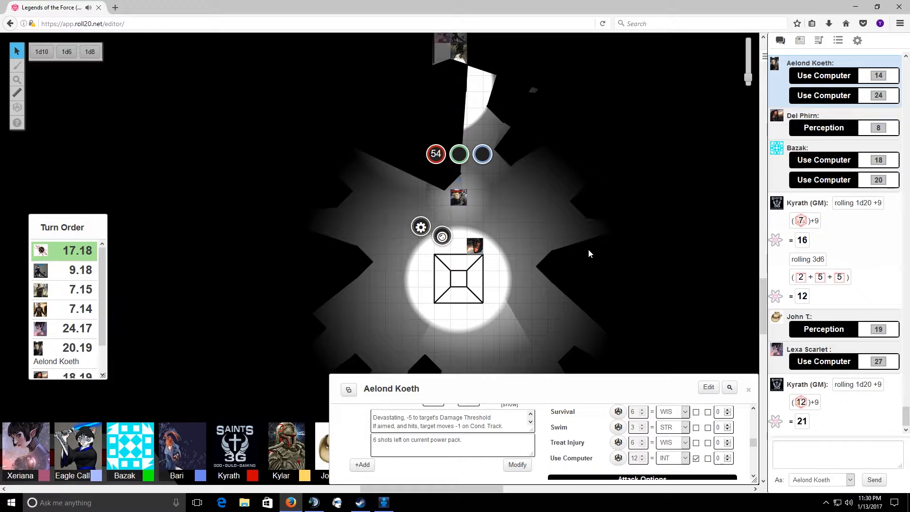
pyautogui.scroll(-3)
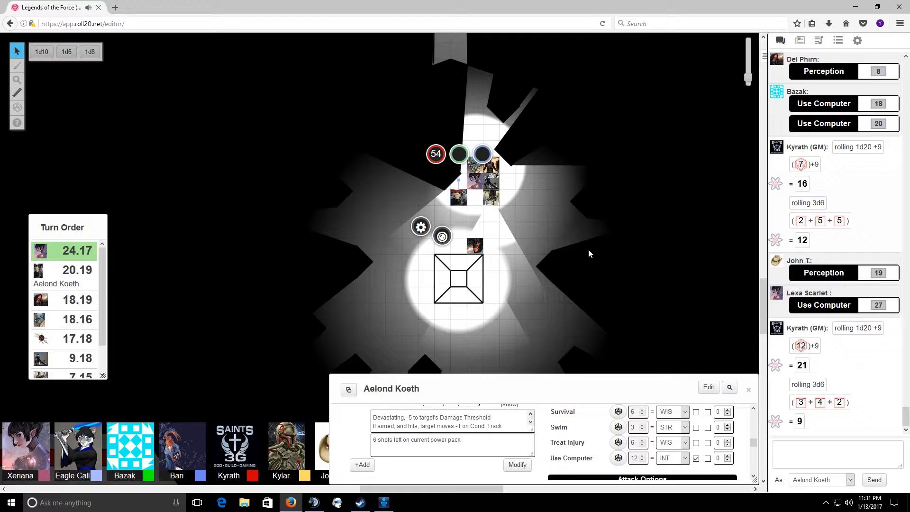
pyautogui.moveTo(208, 333)
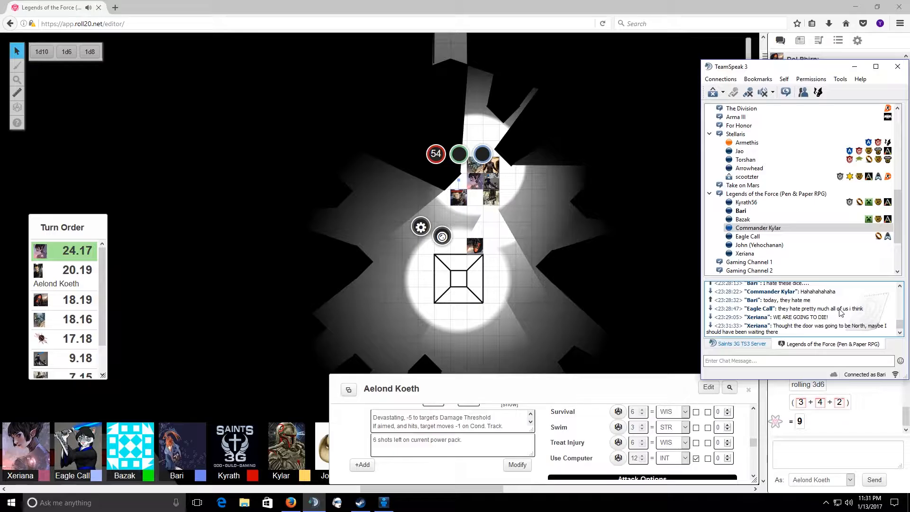
pyautogui.moveTo(784, 357)
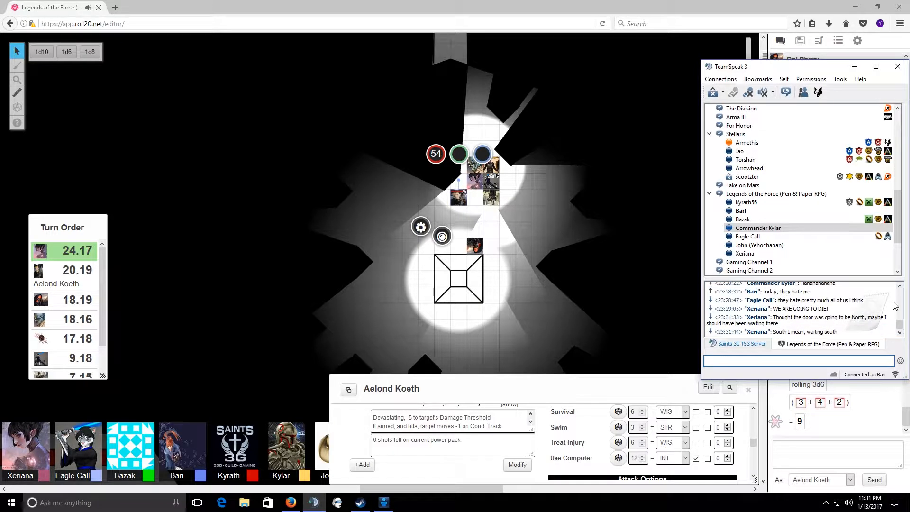
# Step: Reply 'Same' in TeamSpeak chat, then minimize TeamSpeak 3 to show Roll20
pyautogui.write('Sa')
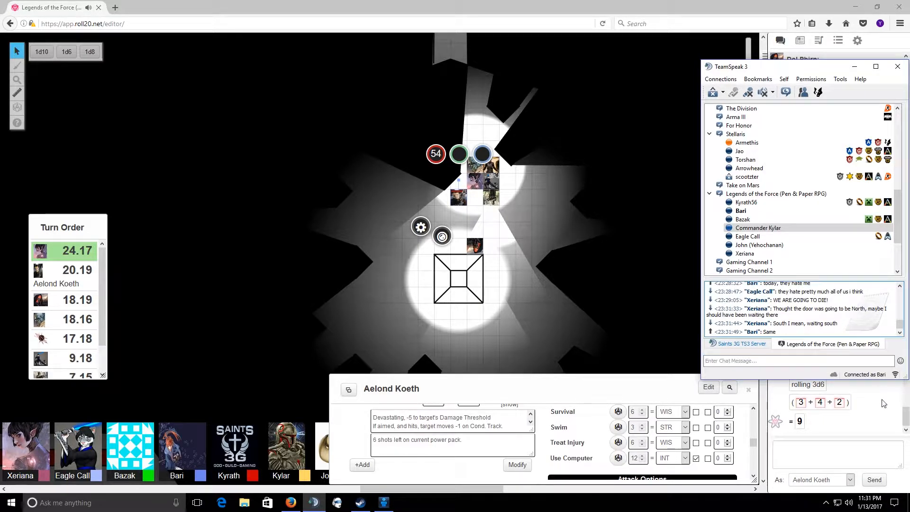
pyautogui.click(897, 67)
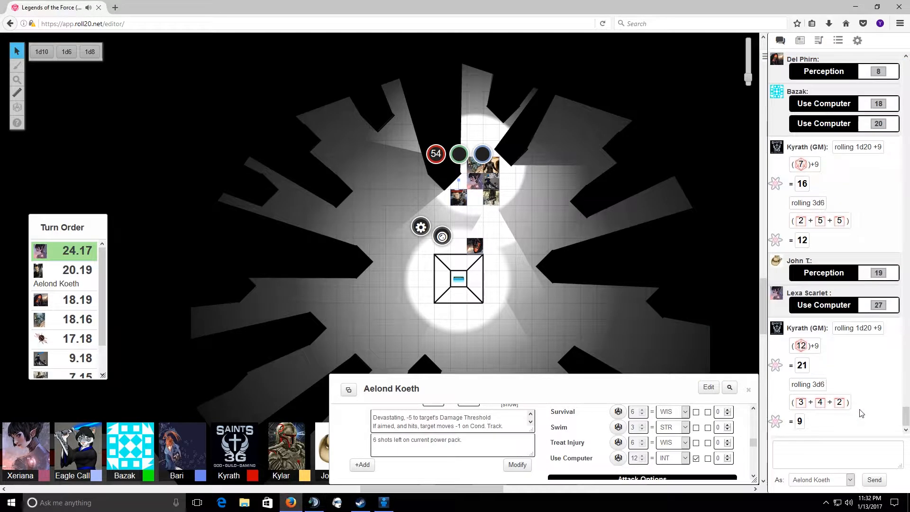
pyautogui.moveTo(481, 235)
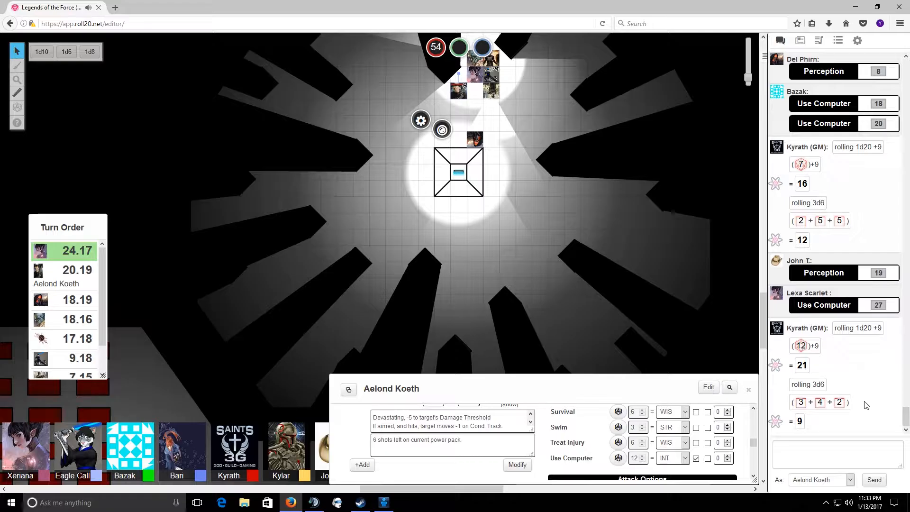
pyautogui.scroll(-3)
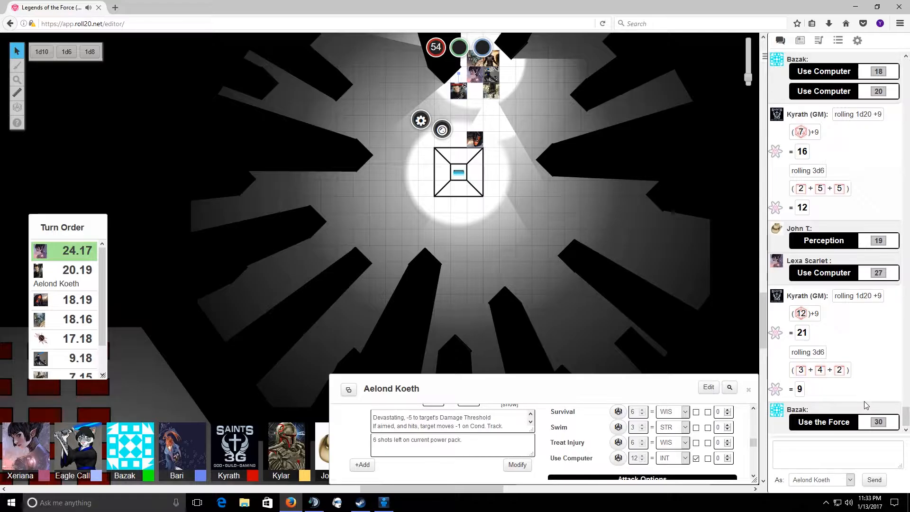
pyautogui.click(876, 422)
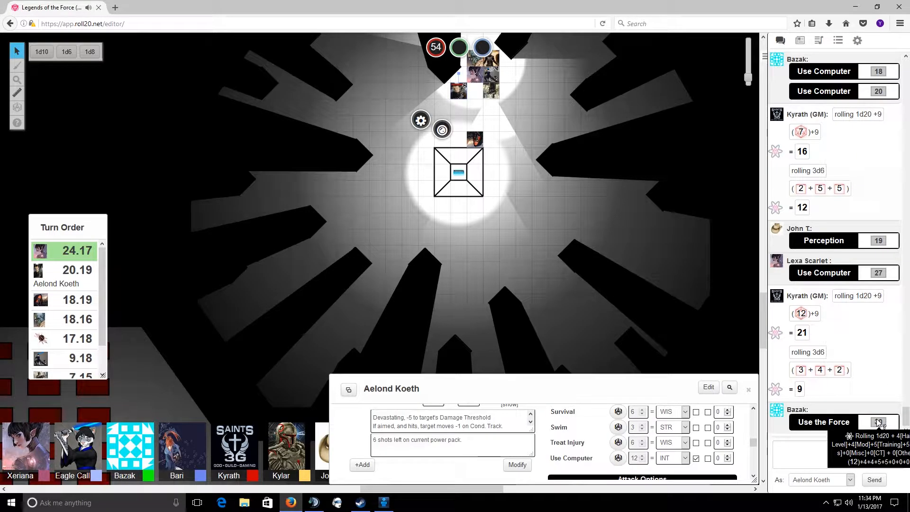
pyautogui.click(822, 421)
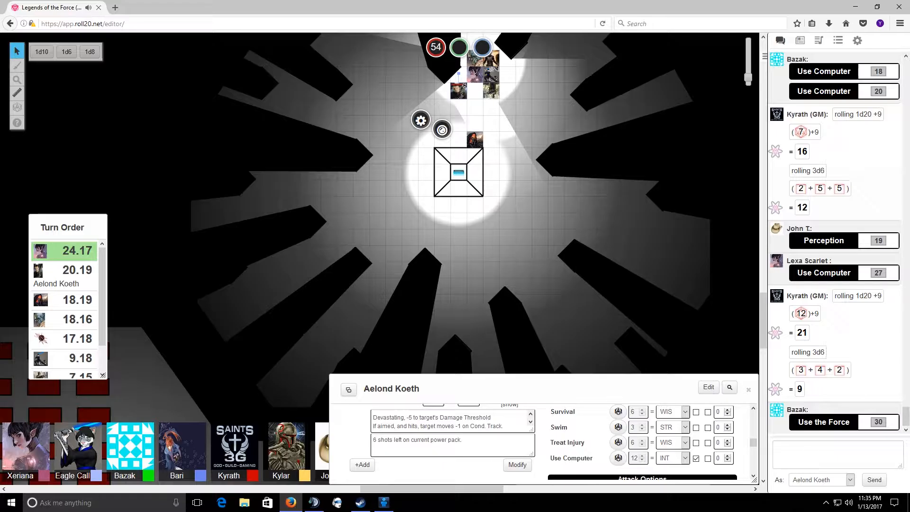
# Step: Scroll Aelond Koeth's character sheet past the equipment to the Mechanics and Perception rows
pyautogui.scroll(-3)
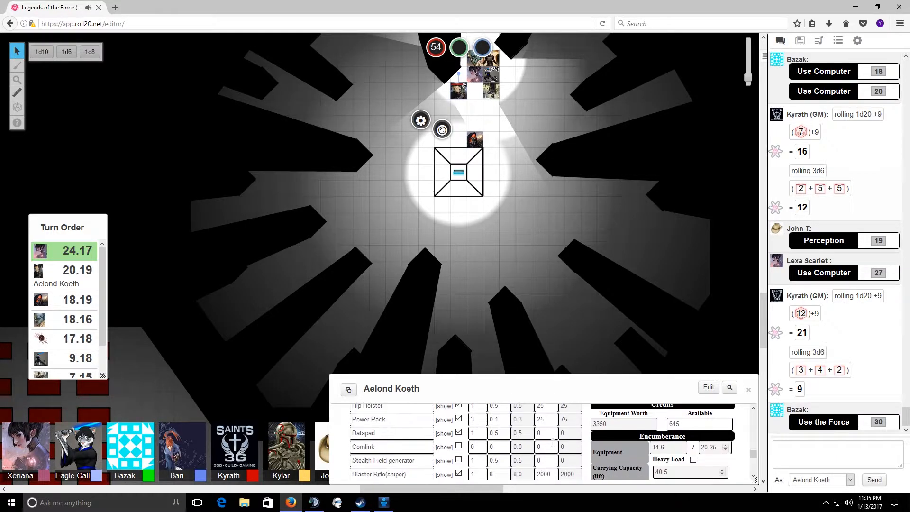
pyautogui.scroll(-3)
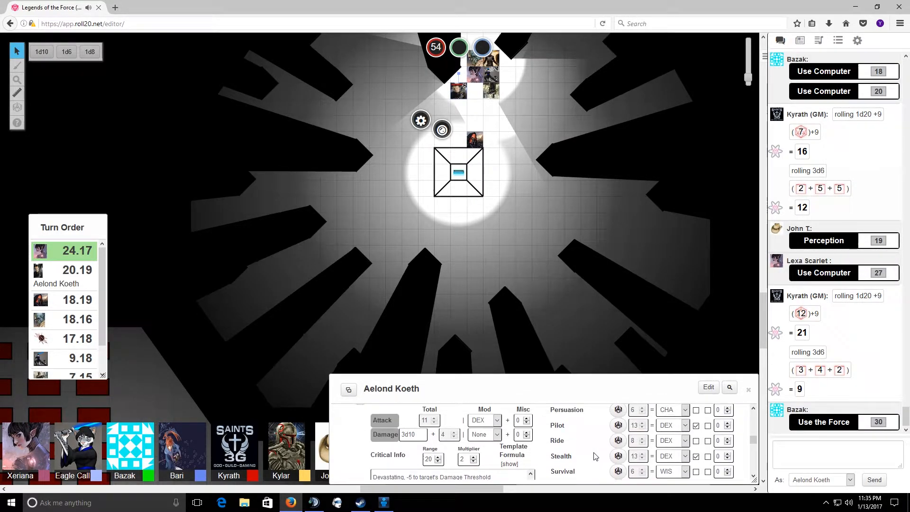
pyautogui.scroll(3)
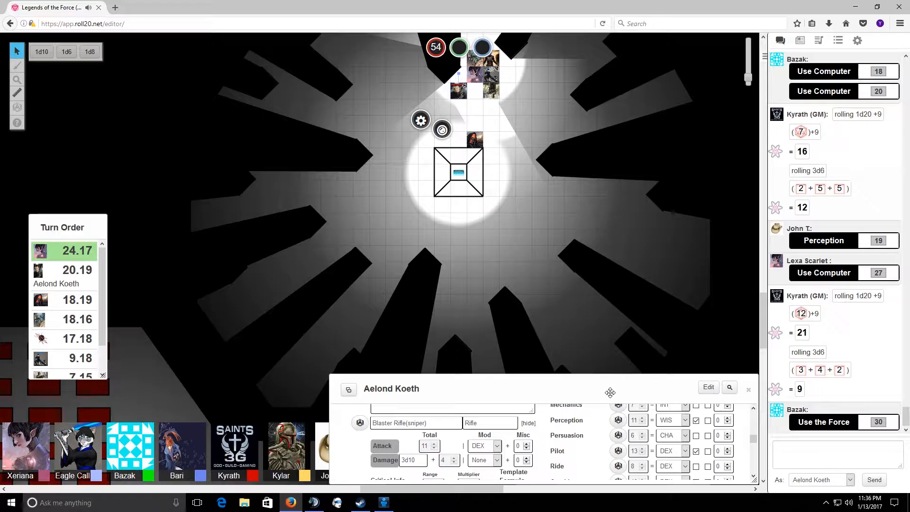
pyautogui.scroll(-3)
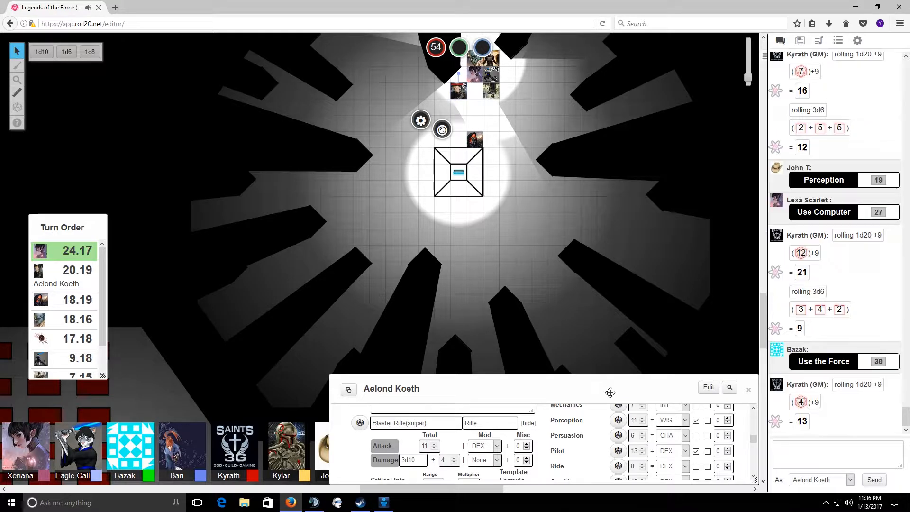
pyautogui.scroll(-3)
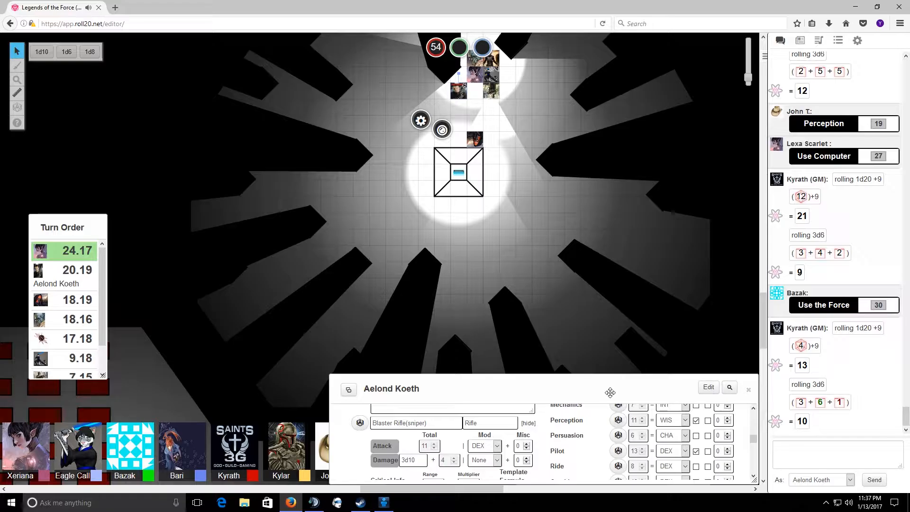
pyautogui.moveTo(564, 425)
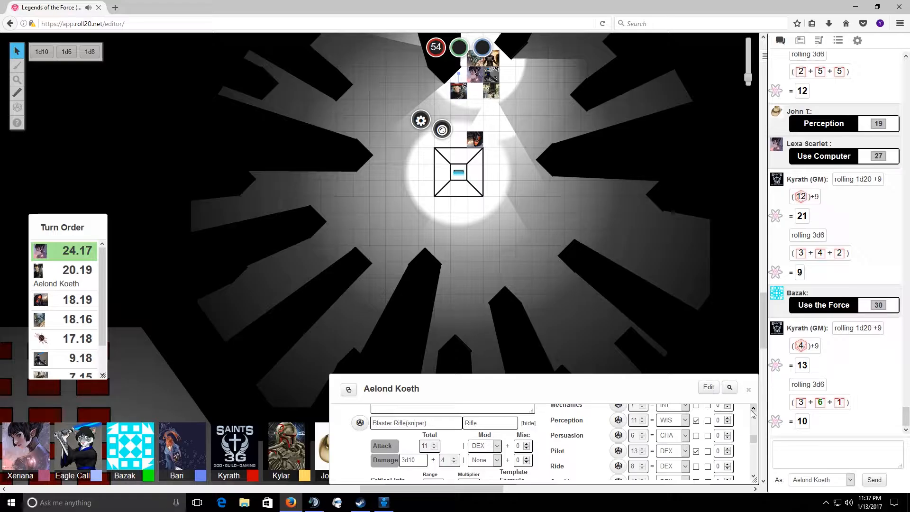
# Step: Scroll Aelond Koeth's sheet down to the Survival through Use Computer skill rows
pyautogui.scroll(-3)
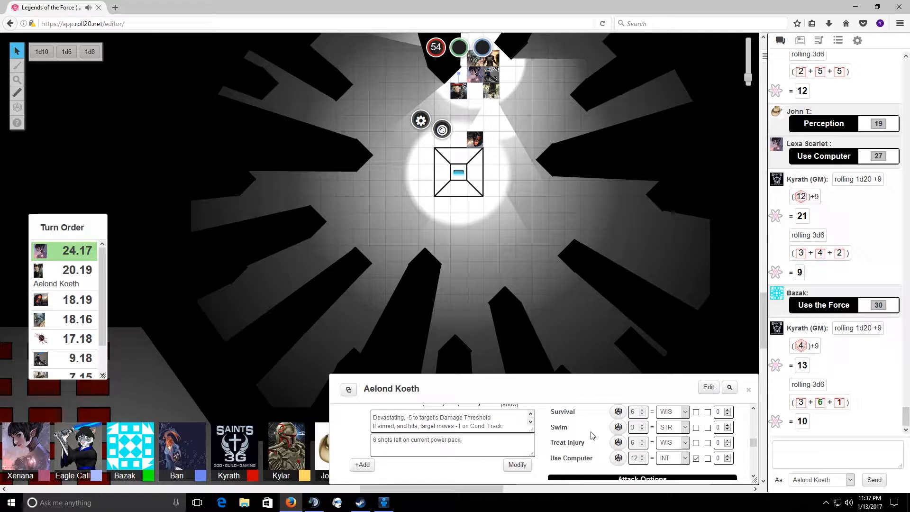
pyautogui.moveTo(637, 377)
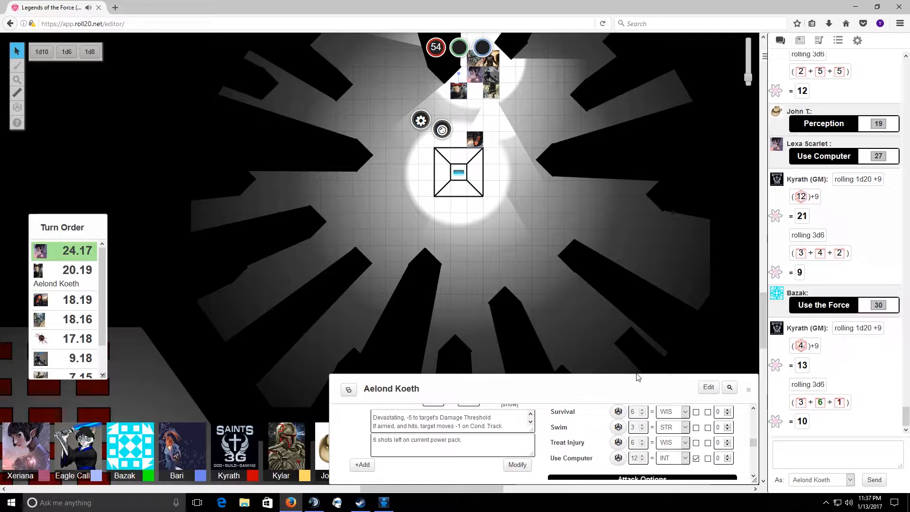
pyautogui.moveTo(512, 93)
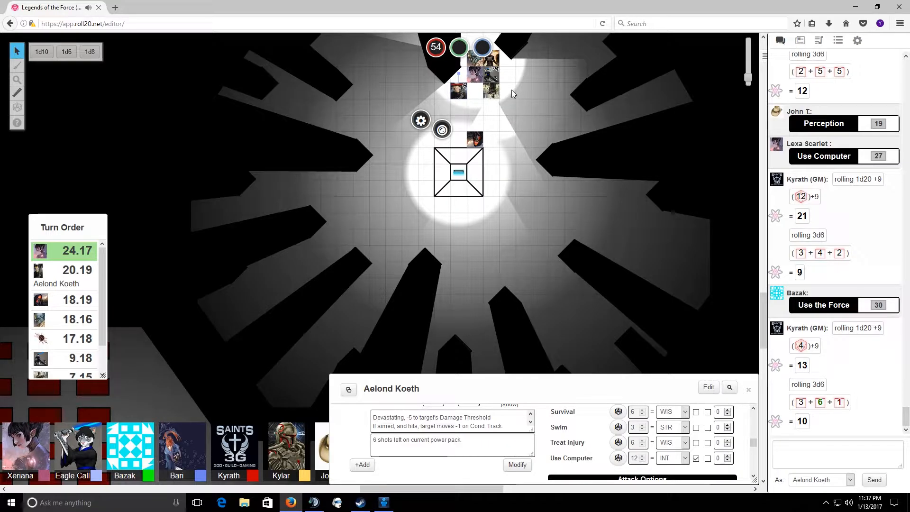
pyautogui.moveTo(538, 86)
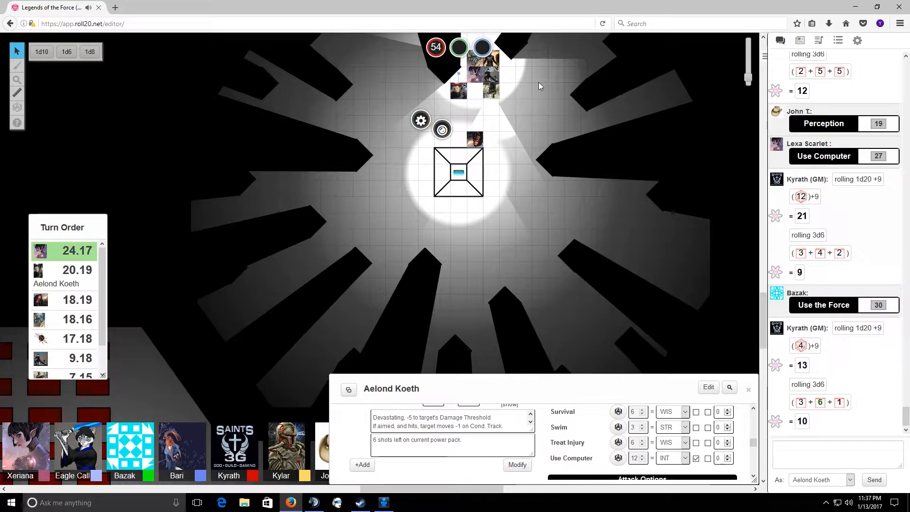
pyautogui.moveTo(595, 124)
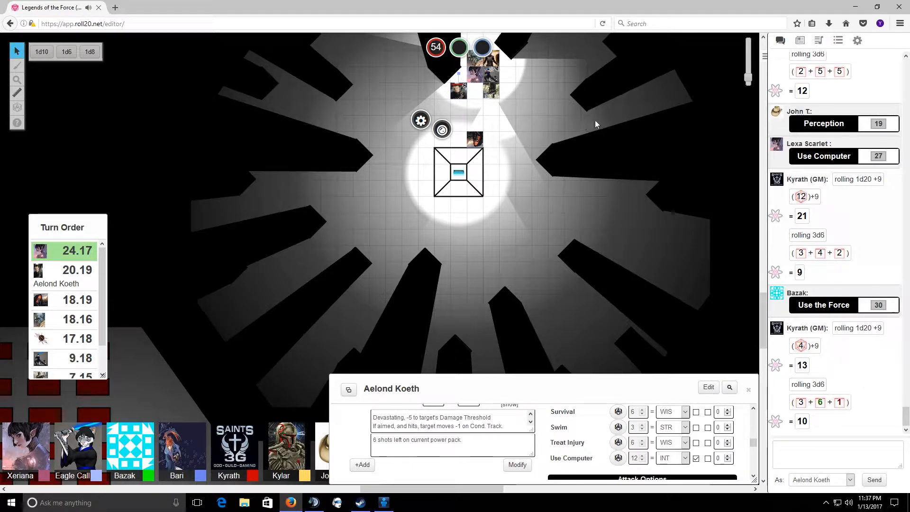
pyautogui.moveTo(550, 271)
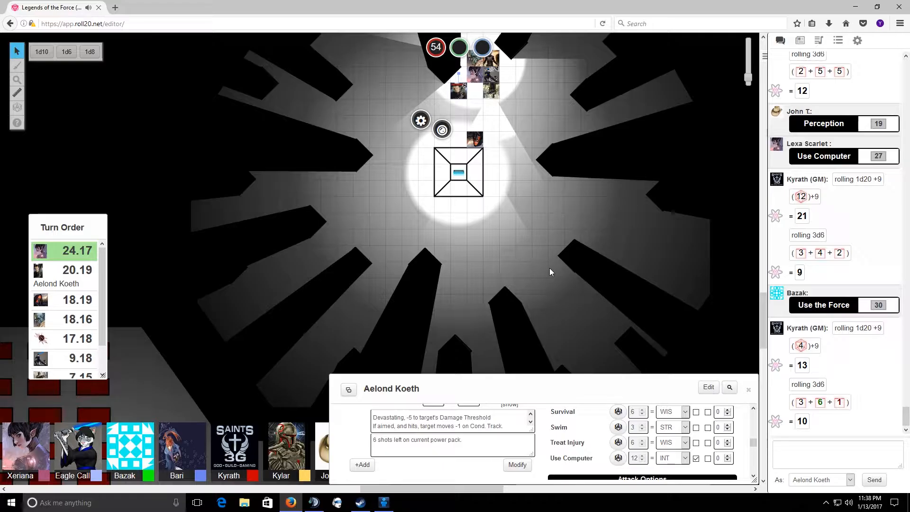
pyautogui.scroll(-3)
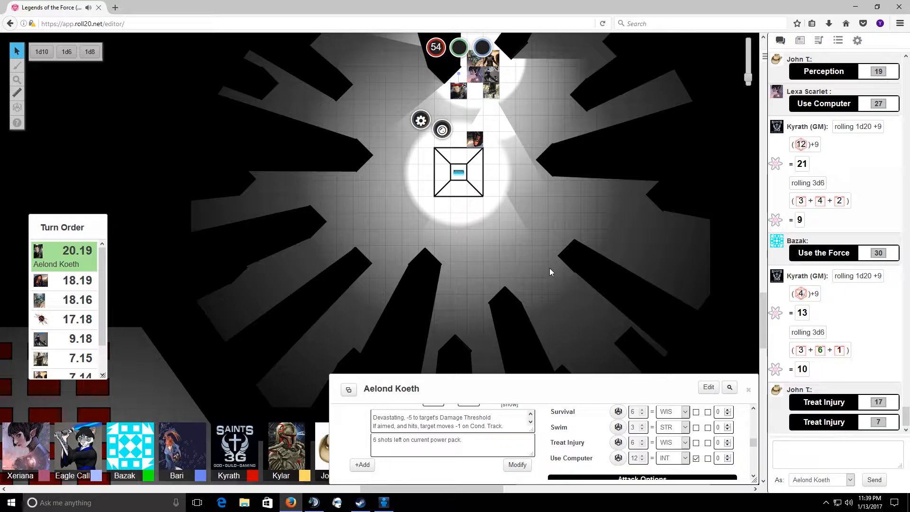
pyautogui.moveTo(656, 104)
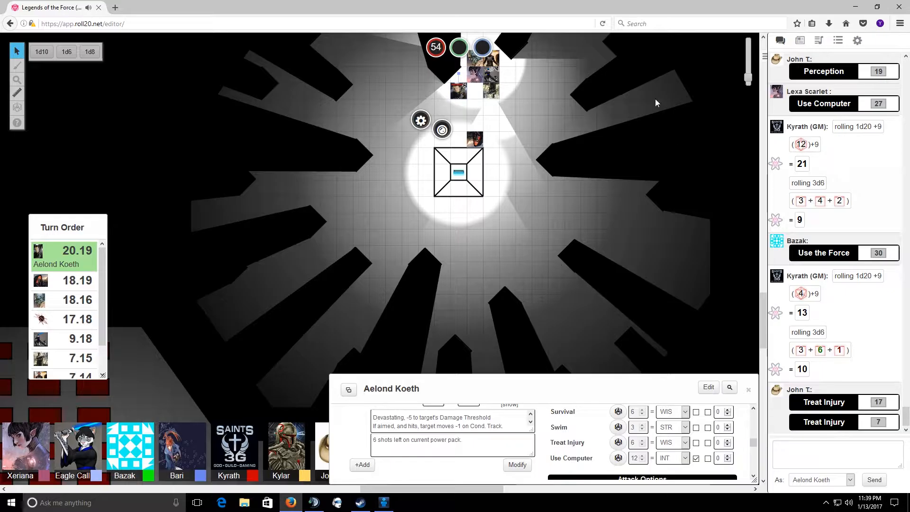
pyautogui.moveTo(460, 88)
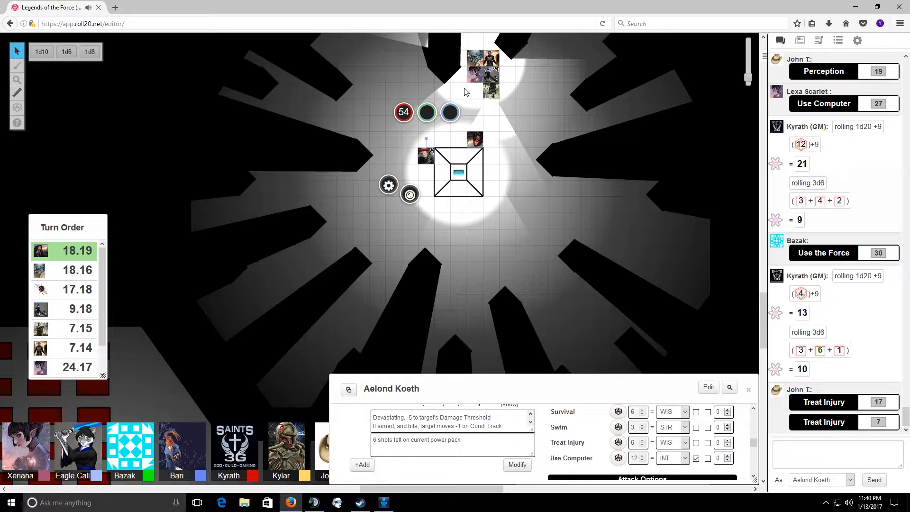
# Step: Scroll the sheet and chat to follow GM attack totals 19 and 28 with damage 9 and 11
pyautogui.scroll(-3)
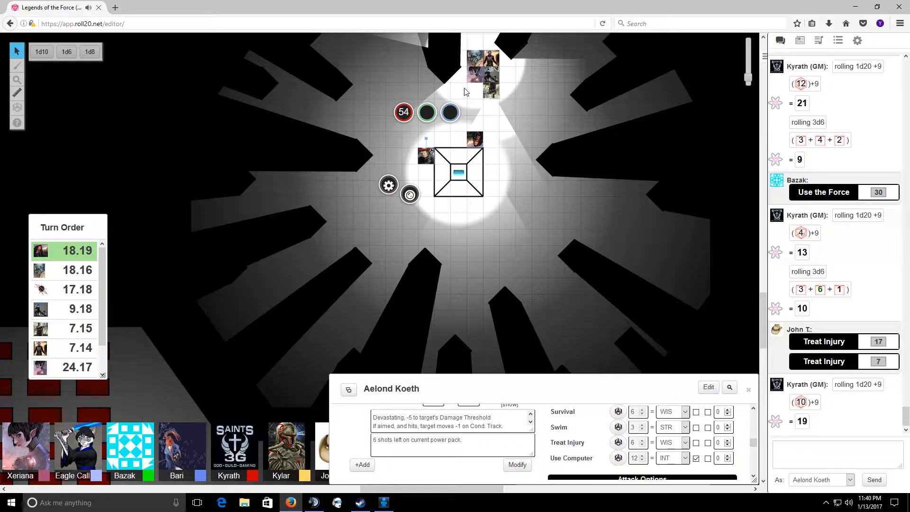
pyautogui.scroll(-3)
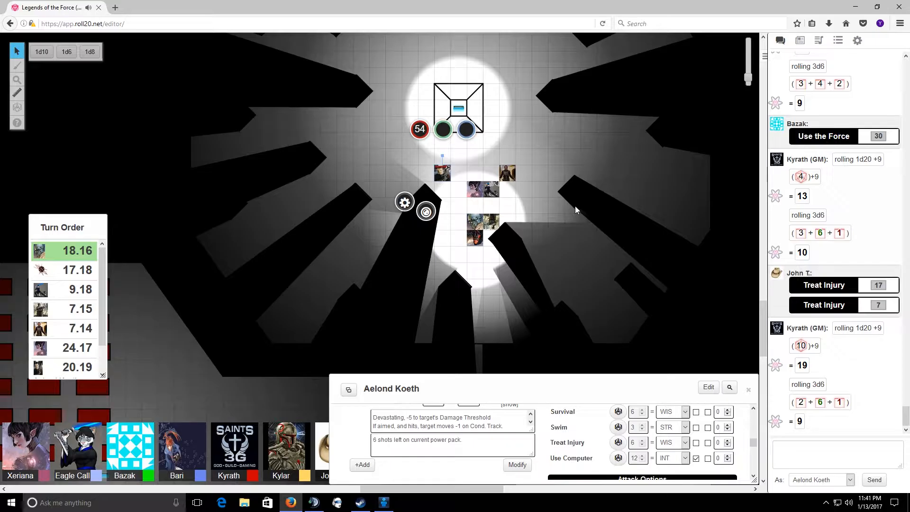
pyautogui.scroll(-3)
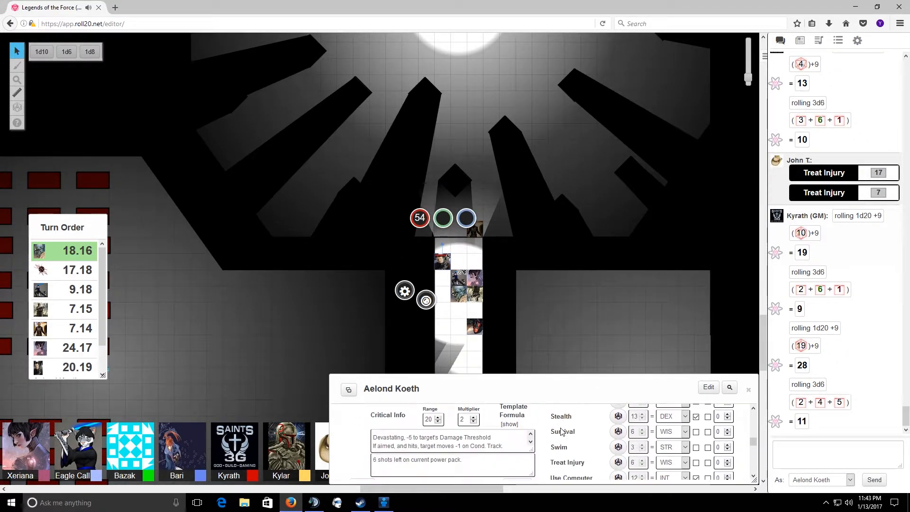
# Step: Scroll up in Roll20 as the TeamSpeak window comes over the table
pyautogui.scroll(3)
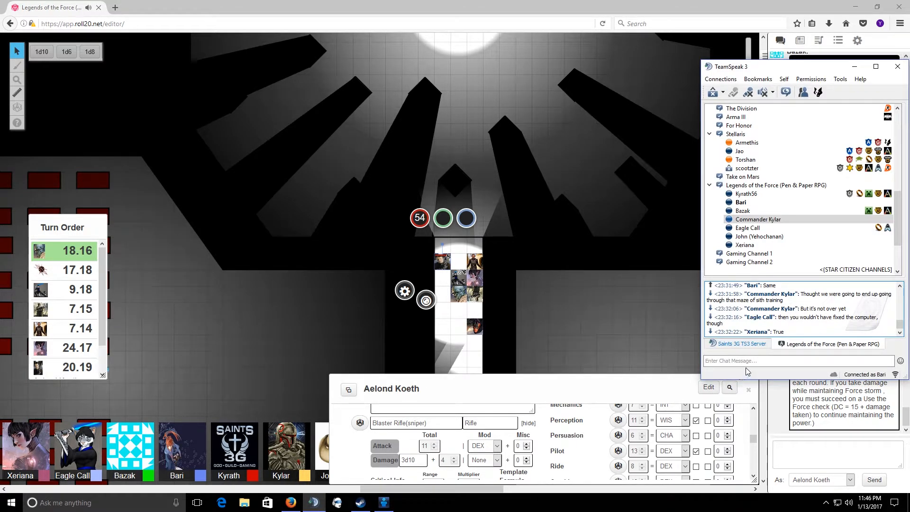
# Step: Post 'You stole my idea' to the TeamSpeak campaign channel chat
pyautogui.click(798, 360)
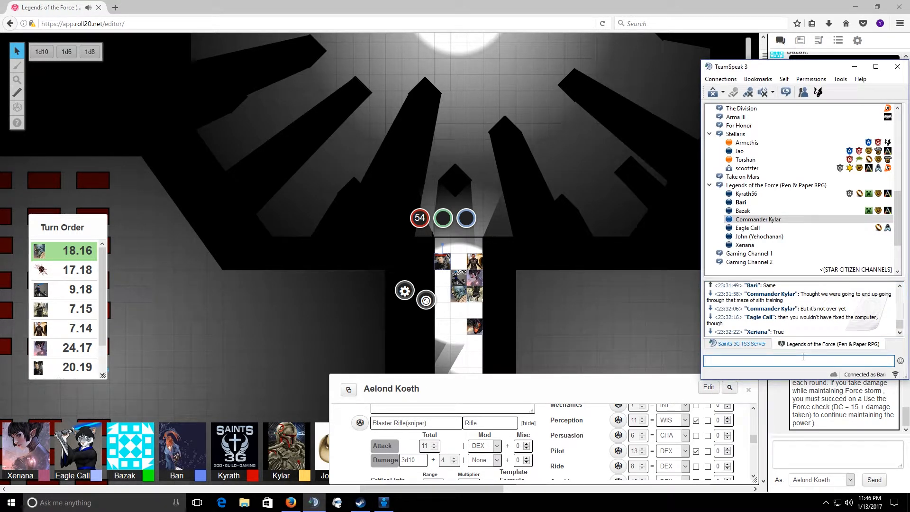
pyautogui.write('You st')
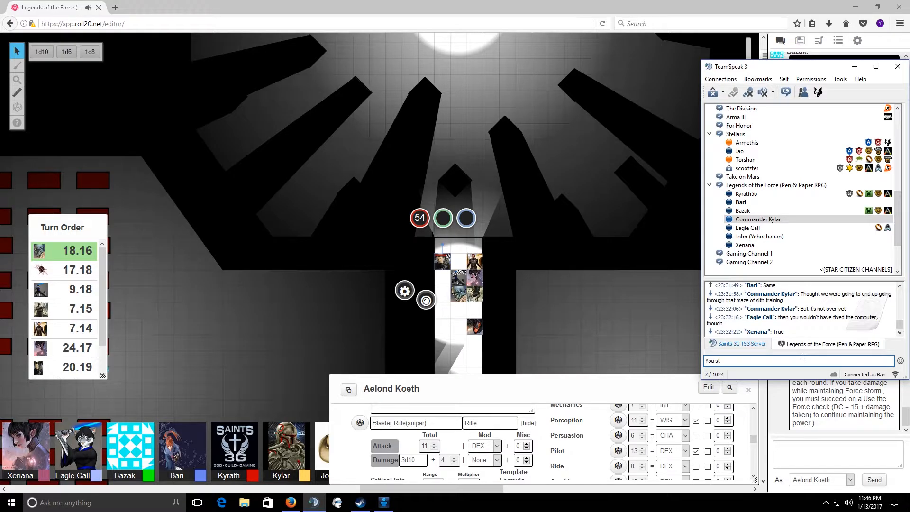
pyautogui.write('ole my')
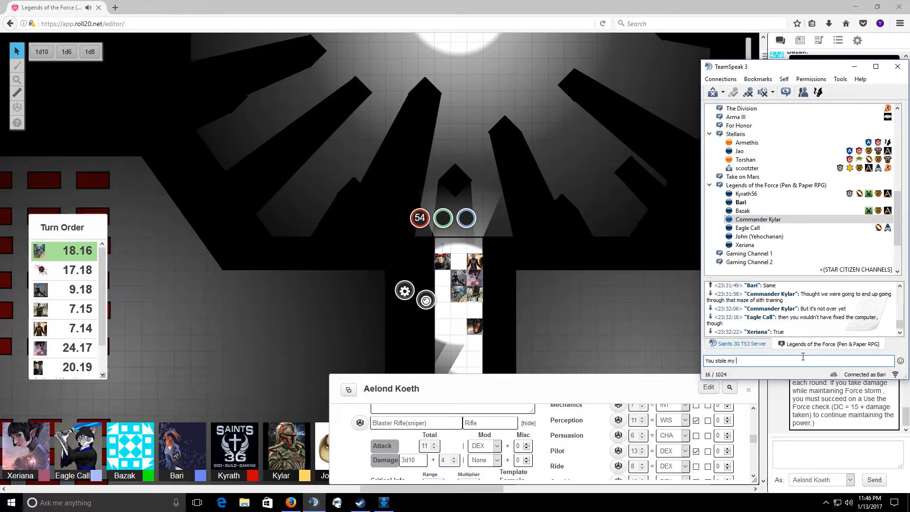
pyautogui.write('idea')
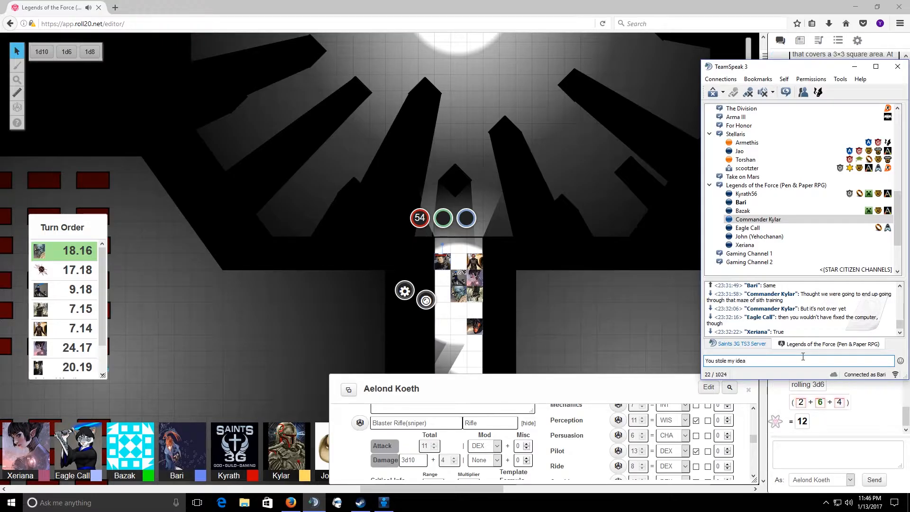
pyautogui.press('Return')
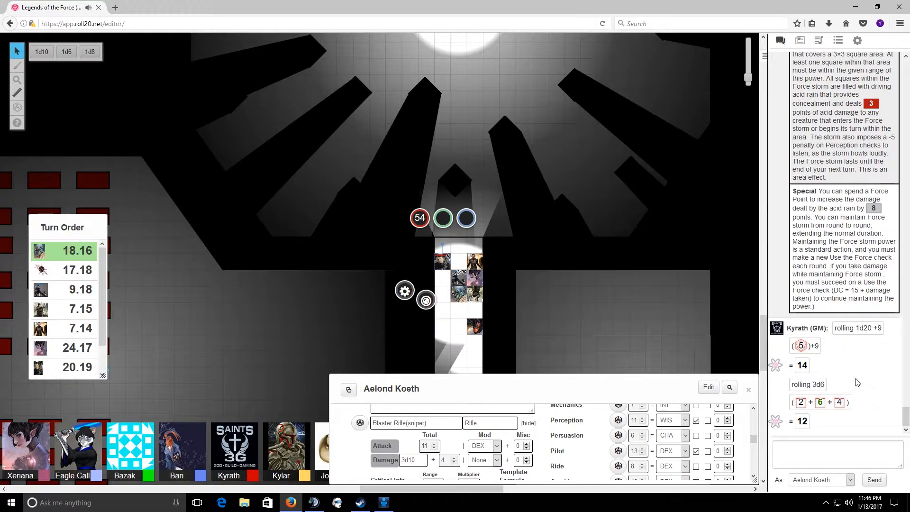
pyautogui.scroll(-3)
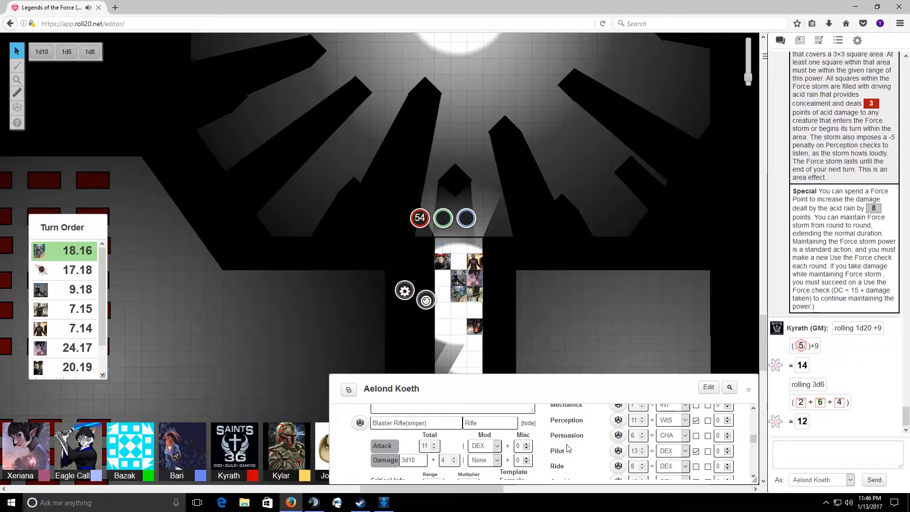
pyautogui.moveTo(747, 318)
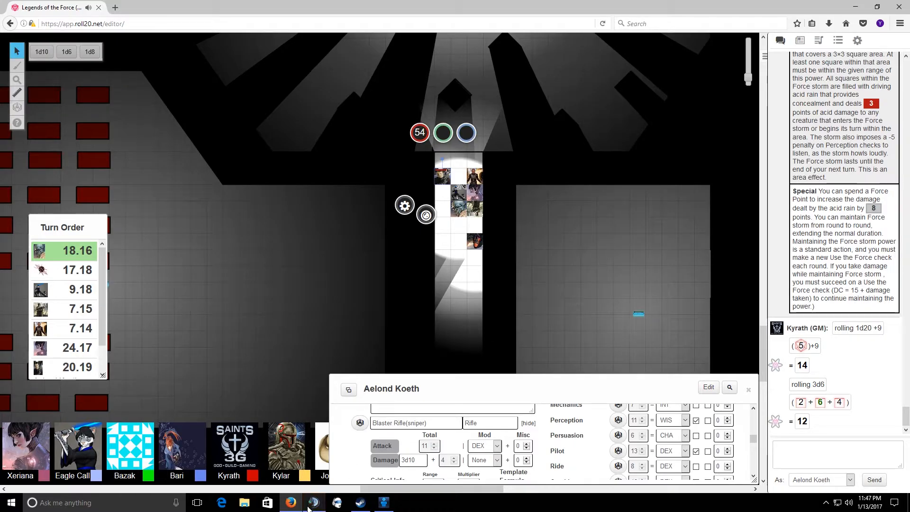
# Step: Bring TeamSpeak back up and reply 'I mean, yeah' in the channel chat
pyautogui.click(313, 502)
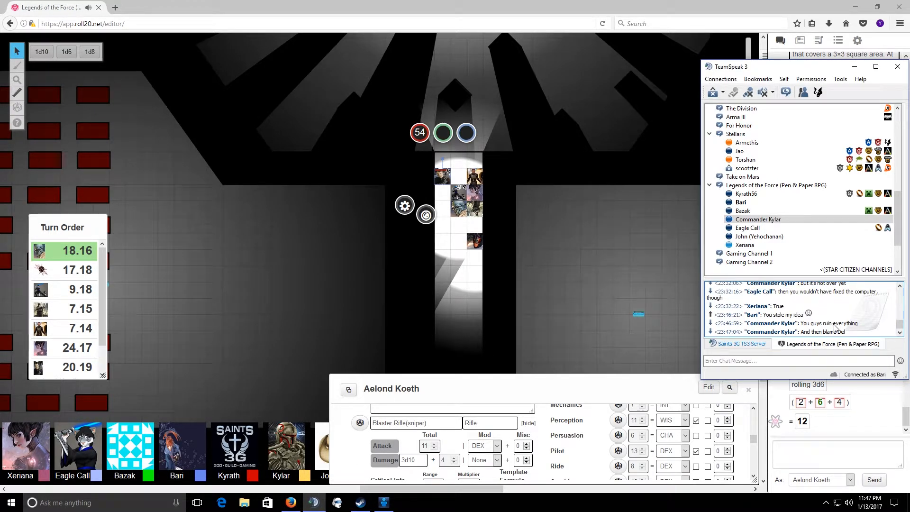
pyautogui.click(795, 360)
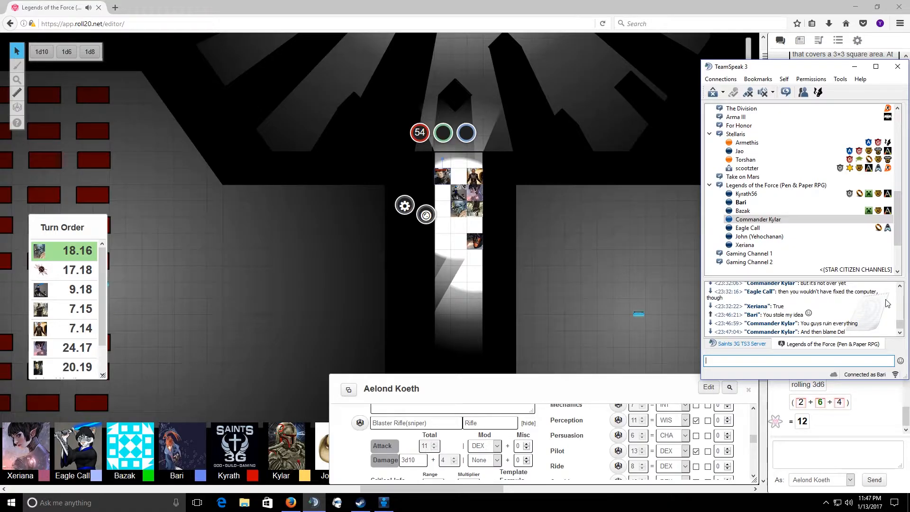
pyautogui.write('I')
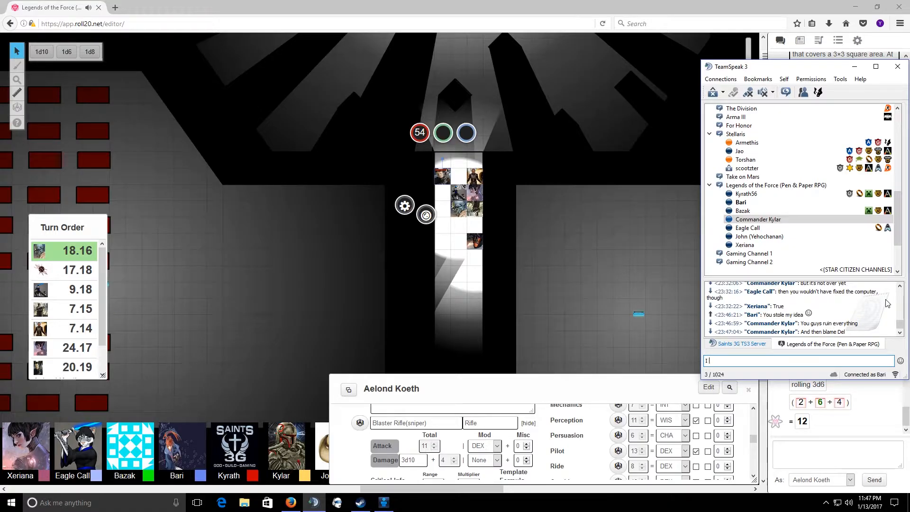
pyautogui.write('I mean, yea')
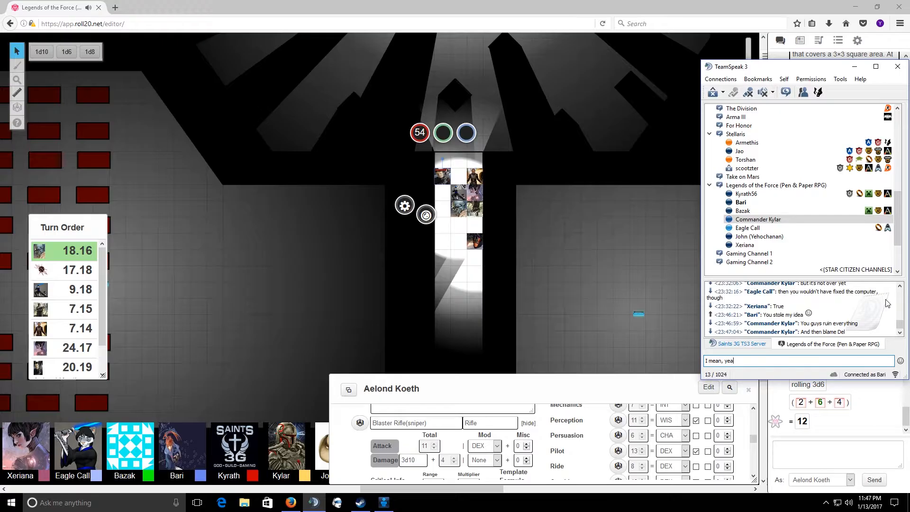
pyautogui.press('Return')
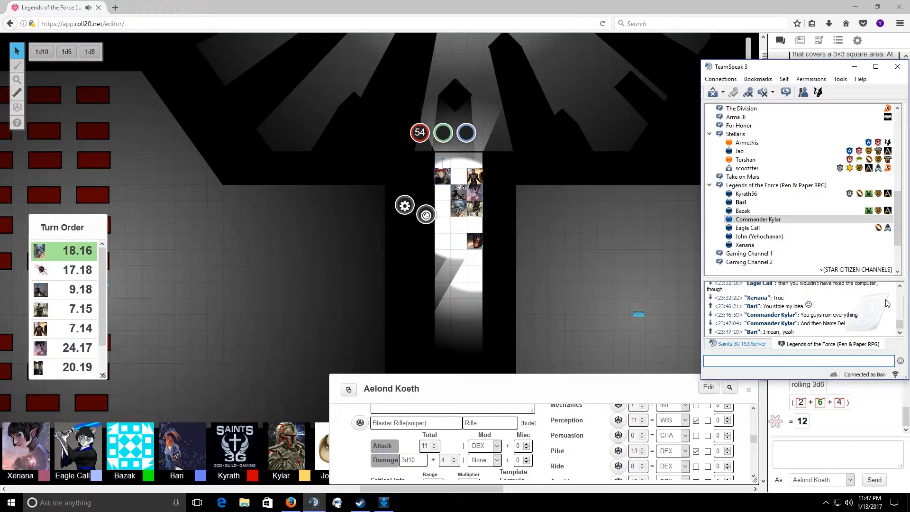
# Step: Send a follow-up chat line beginning 'That is whol...'
pyautogui.write('That is the')
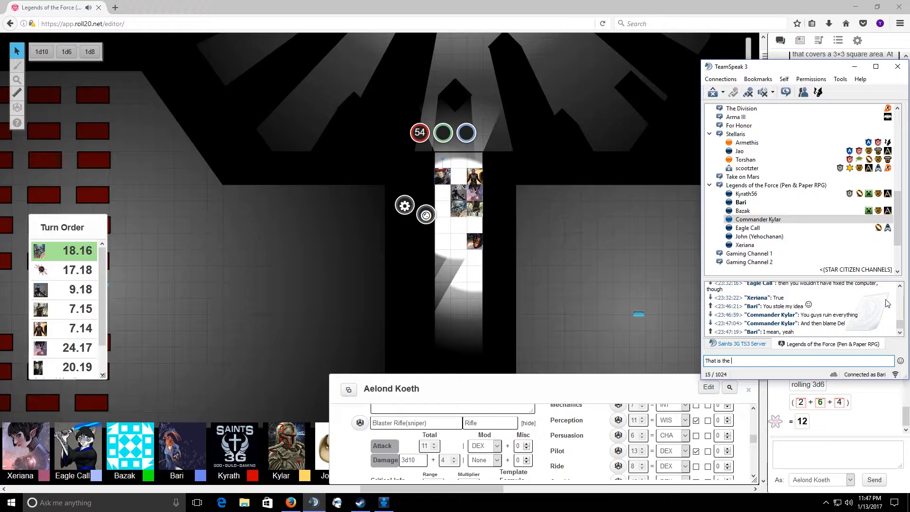
pyautogui.write('whol')
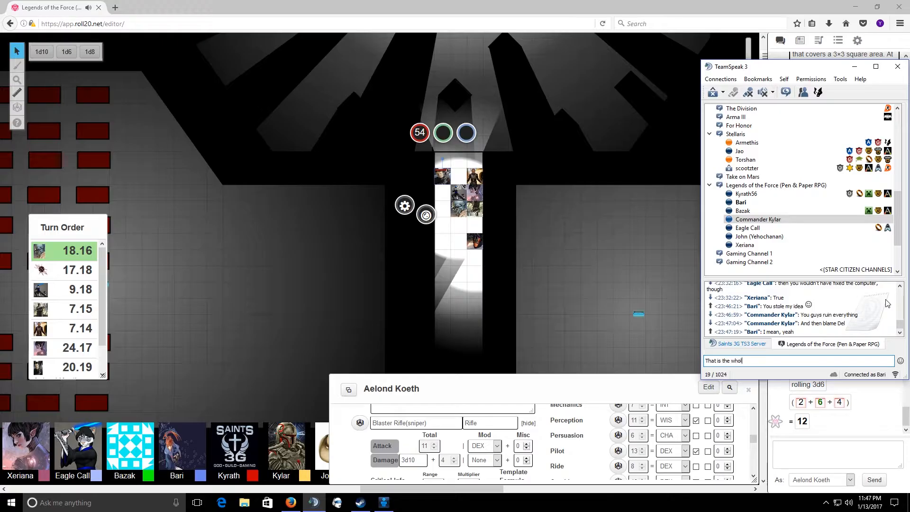
pyautogui.press('Return')
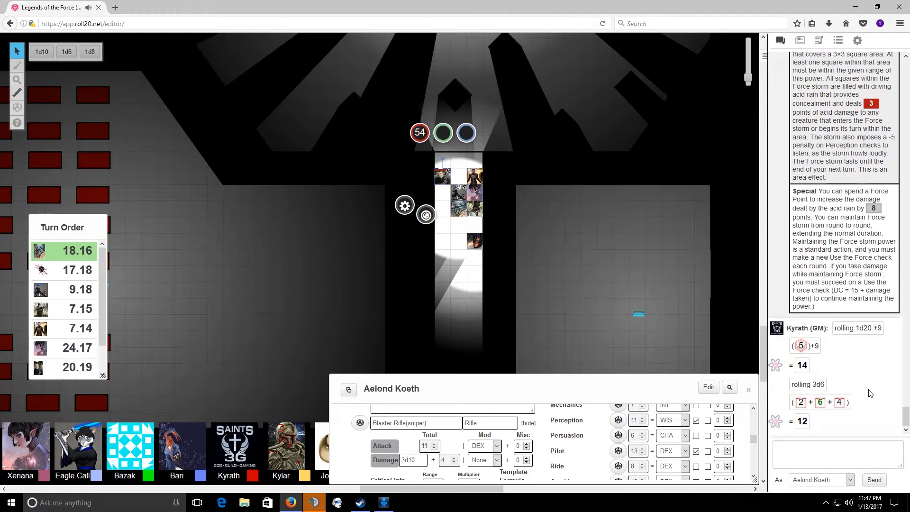
# Step: Bring up the Roll20 table showing the GM's 1d20+9 roll of 14 and 3d6 roll of 12
pyautogui.click(314, 502)
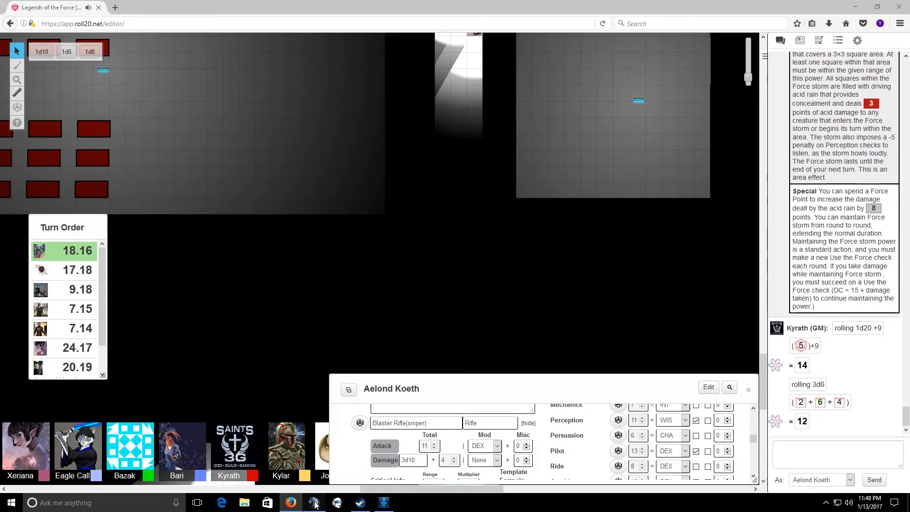
# Step: Post "Darth Pachez" in TeamSpeak 3 channel chat, then minimize the window
pyautogui.click(314, 503)
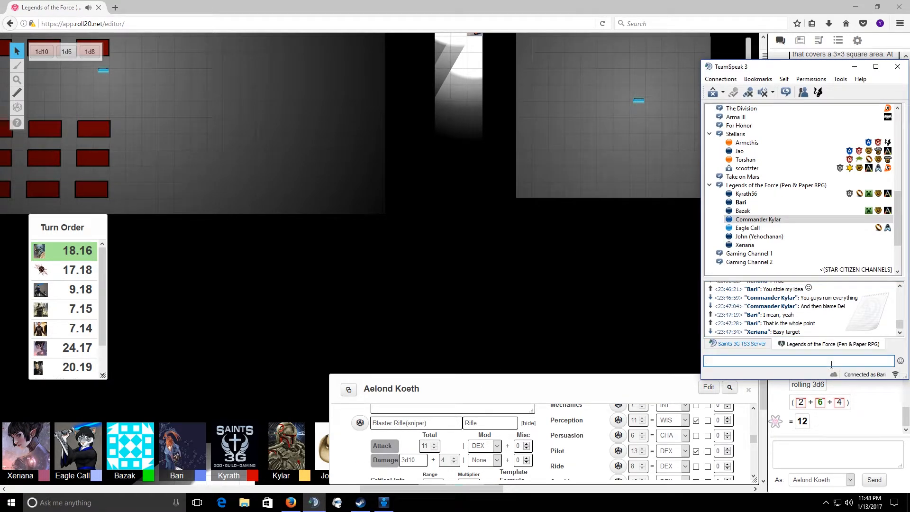
pyautogui.write('Darth Pal')
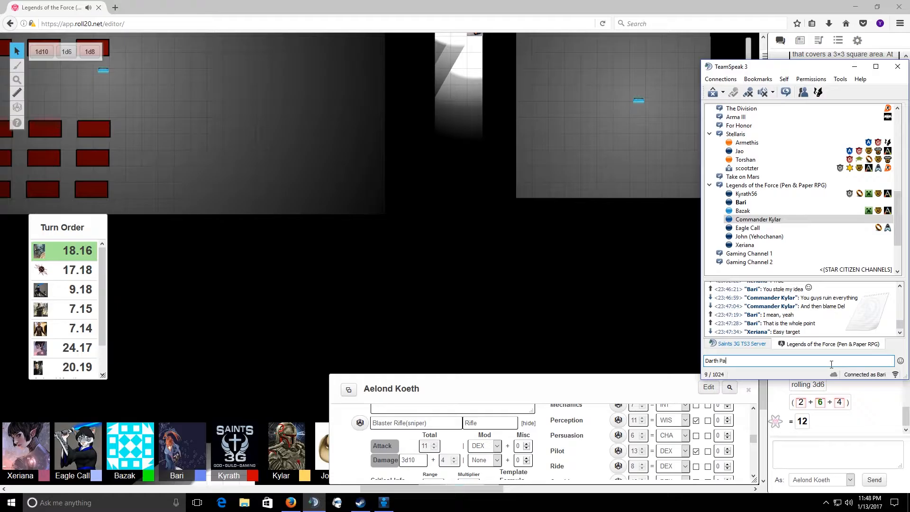
pyautogui.write('chez')
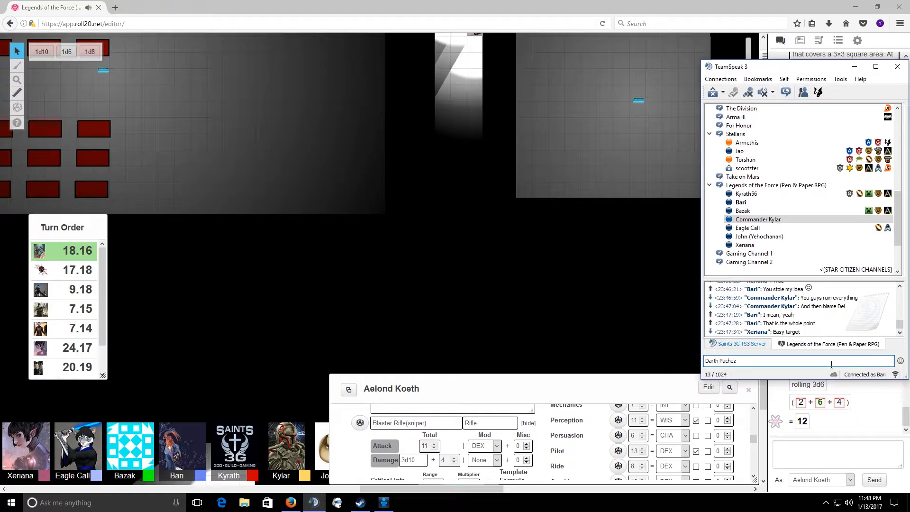
pyautogui.press('Return')
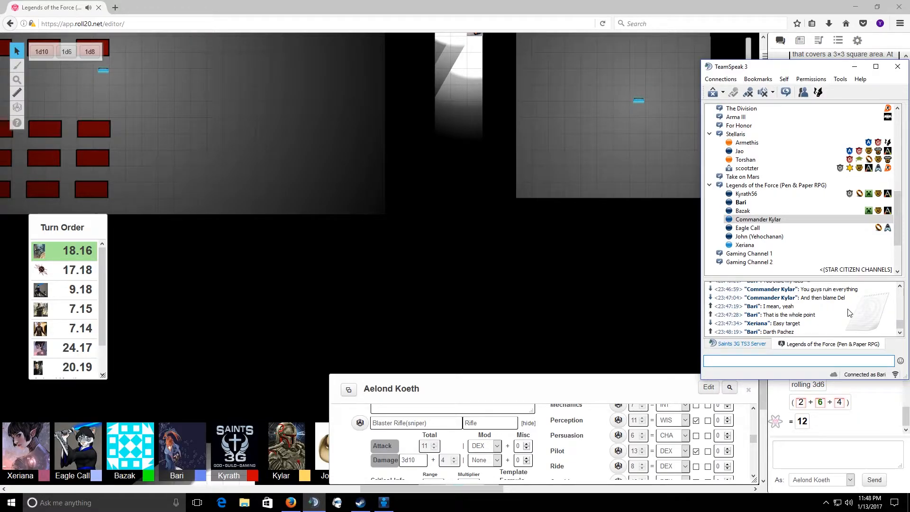
pyautogui.click(897, 67)
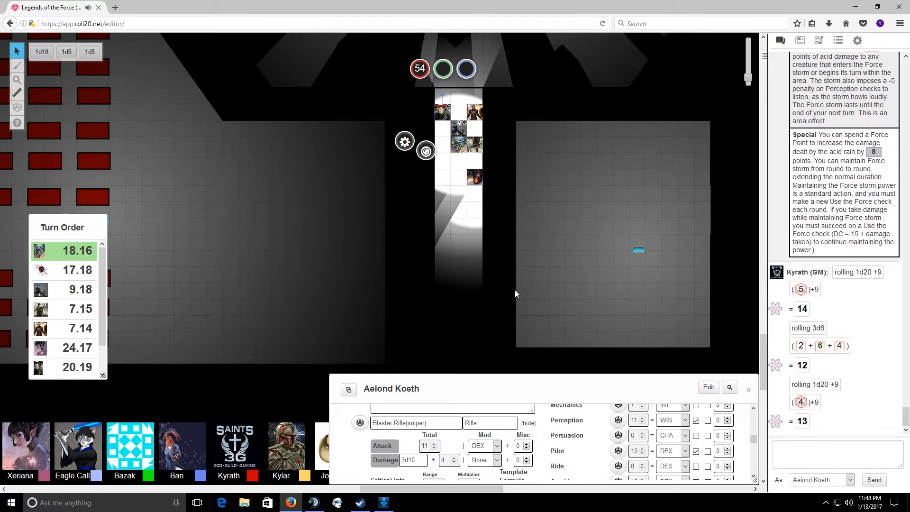
# Step: Scroll the Roll20 chat down to Lexa Scarlet's Use Computer check of 18
pyautogui.scroll(-3)
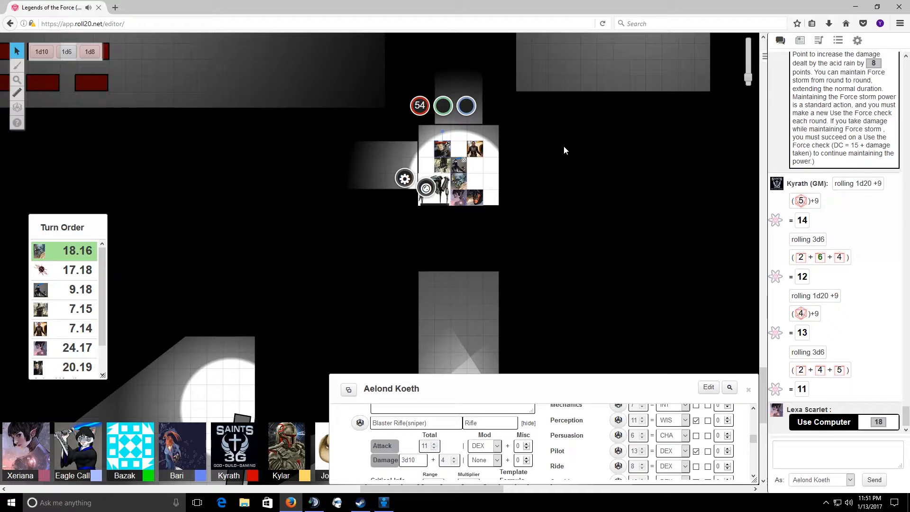
# Step: Scroll the chat to the GM's new 1d20+9 roll of 11 and 3d6 roll of 13
pyautogui.scroll(-3)
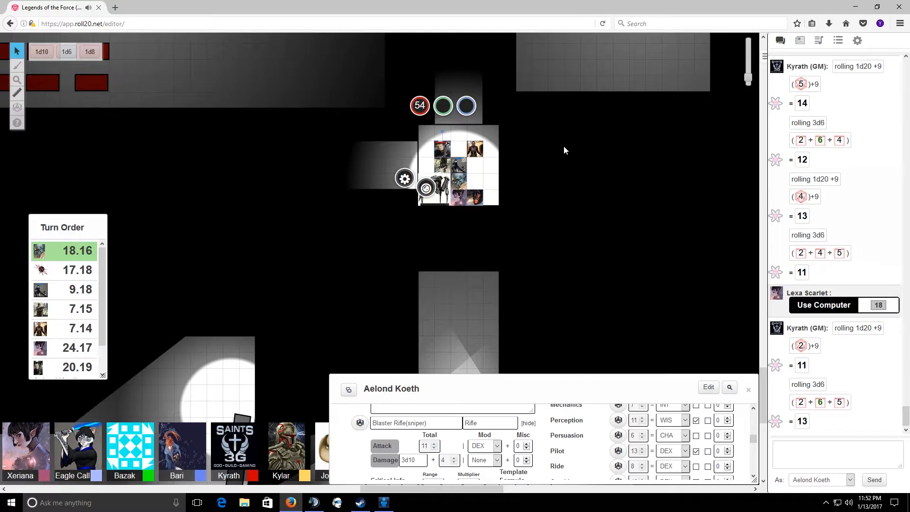
# Step: Scroll the chat to Bazak's Mechanics 18 and the GM's rolls of 25 and 10
pyautogui.scroll(-3)
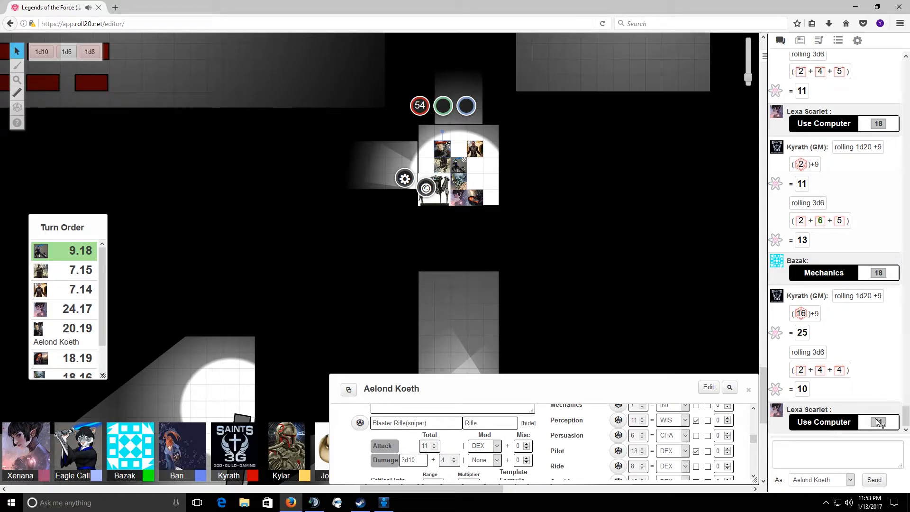
# Step: Click Lexa Scarlet's latest Use Computer result of 31 as the turn order reaches 24.17
pyautogui.click(878, 421)
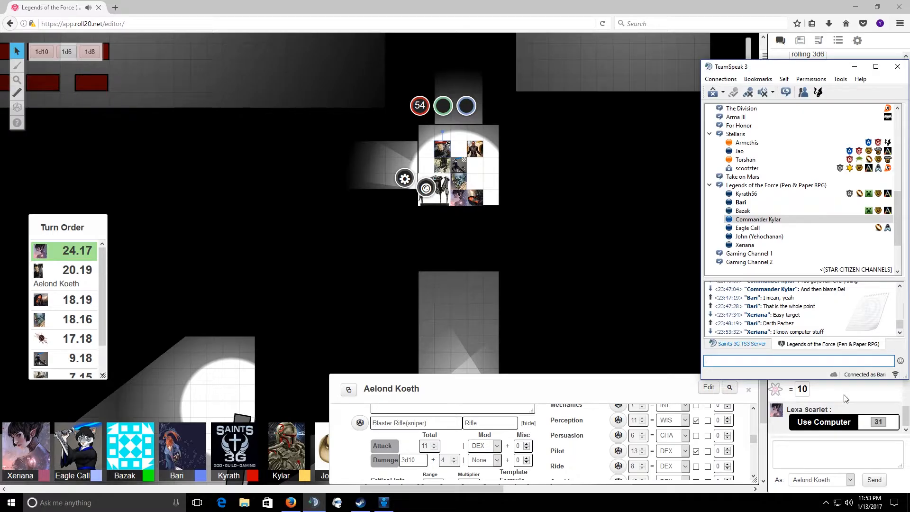
# Step: Minimize TeamSpeak 3 and scroll Roll20 chat to the newest rolls, with Aelond Koeth up
pyautogui.click(897, 66)
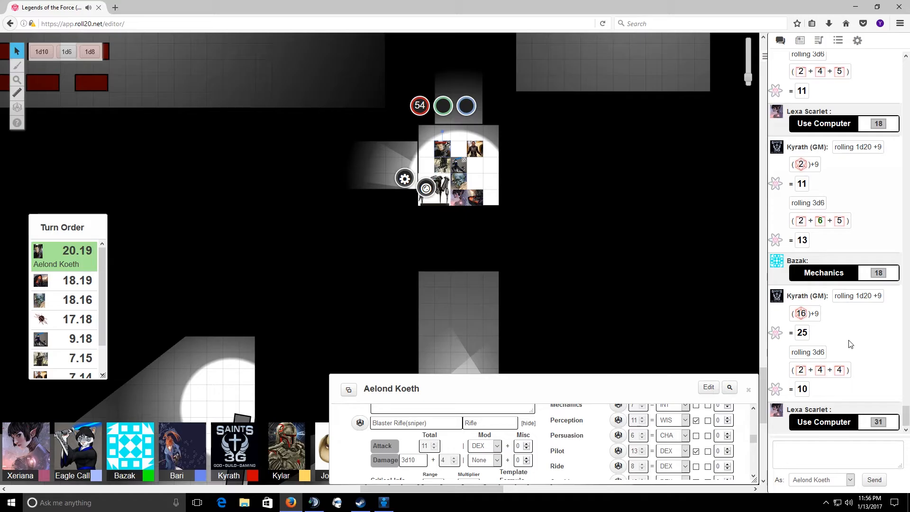
pyautogui.moveTo(588, 343)
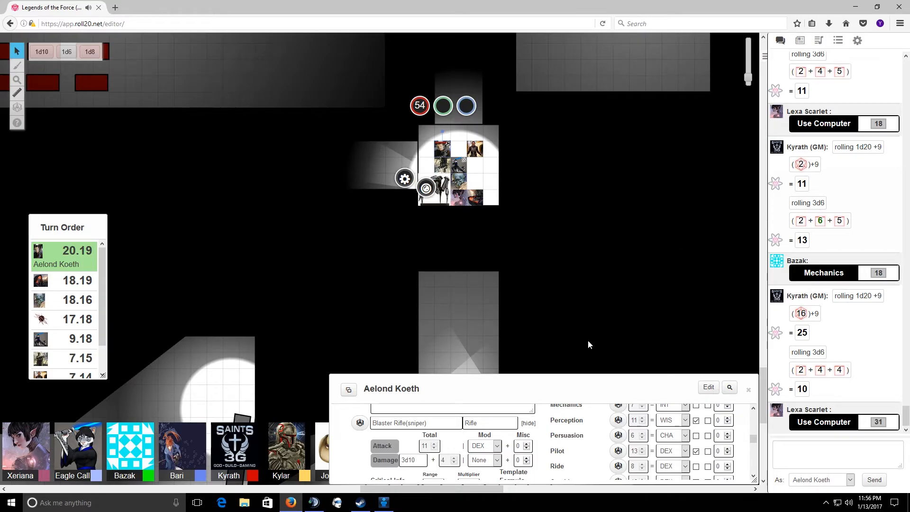
pyautogui.scroll(-3)
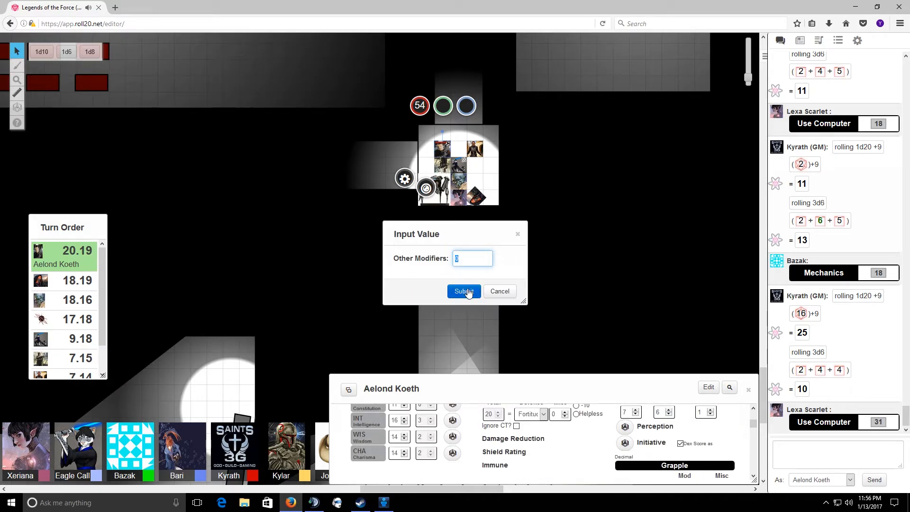
# Step: Submit the Other Modifiers prompt to roll Aelond Koeth's Perception of 27
pyautogui.click(463, 291)
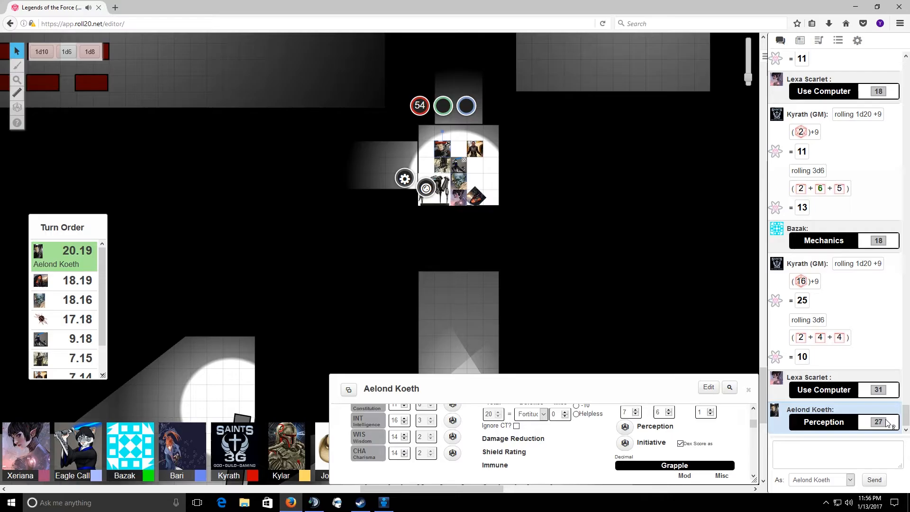
pyautogui.moveTo(863, 357)
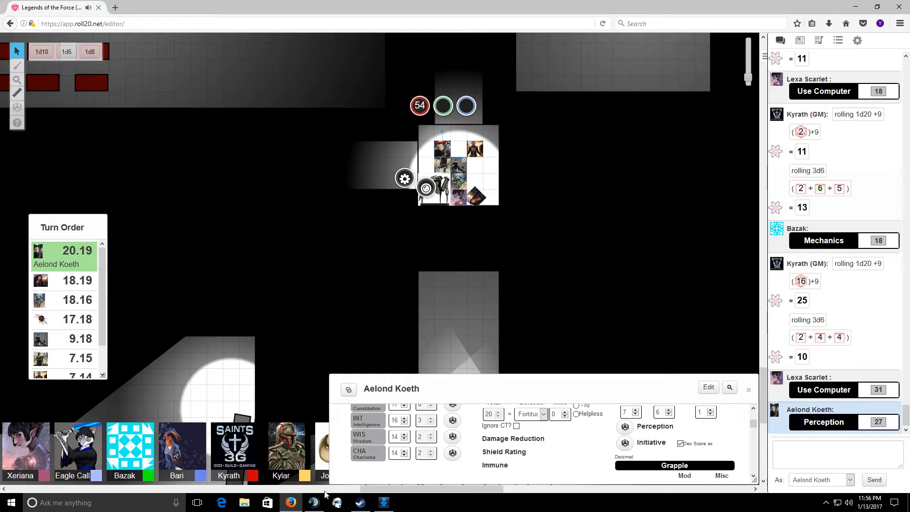
# Step: Type "A roll higher than an 8!" in TeamSpeak 3 chat, then minimize and reopen it
pyautogui.click(313, 502)
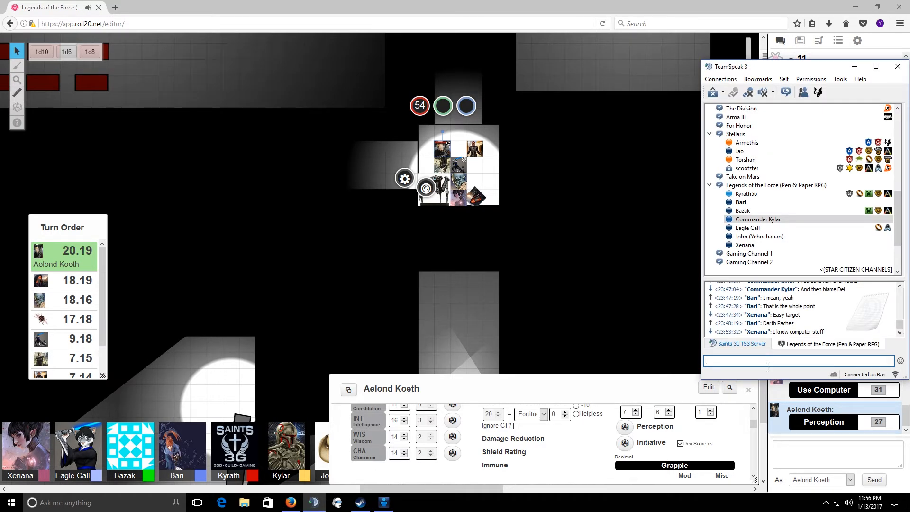
pyautogui.write('A roll higher')
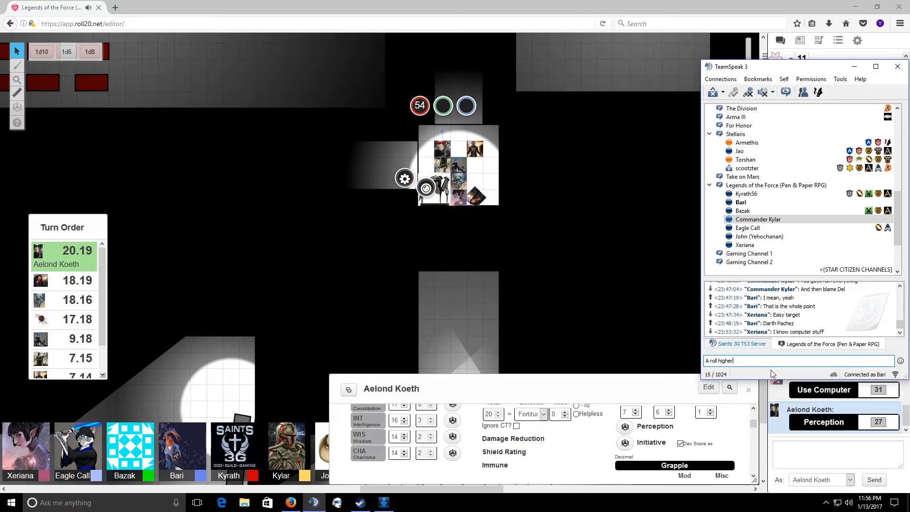
pyautogui.write('than an')
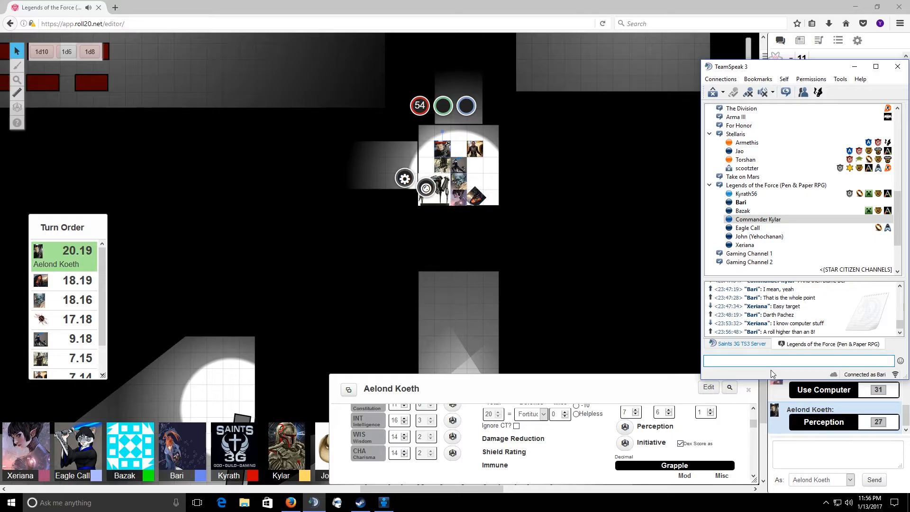
pyautogui.click(794, 360)
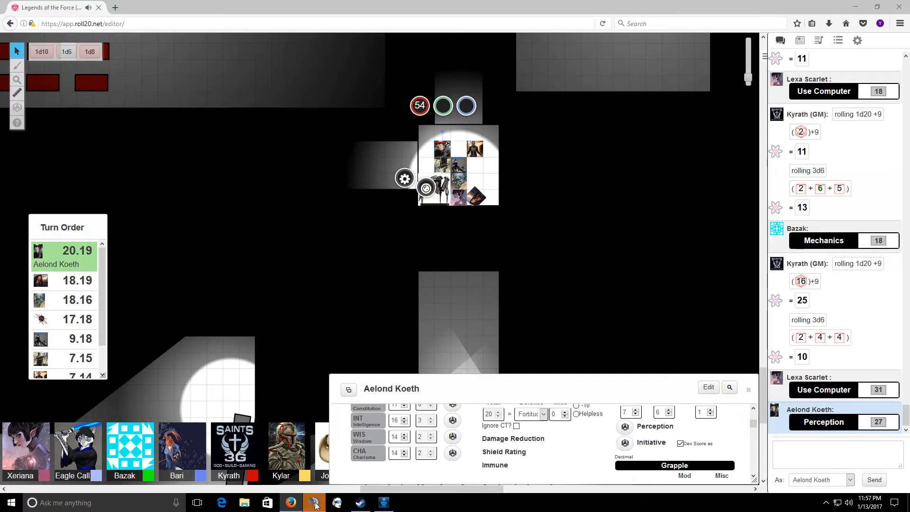
pyautogui.click(313, 502)
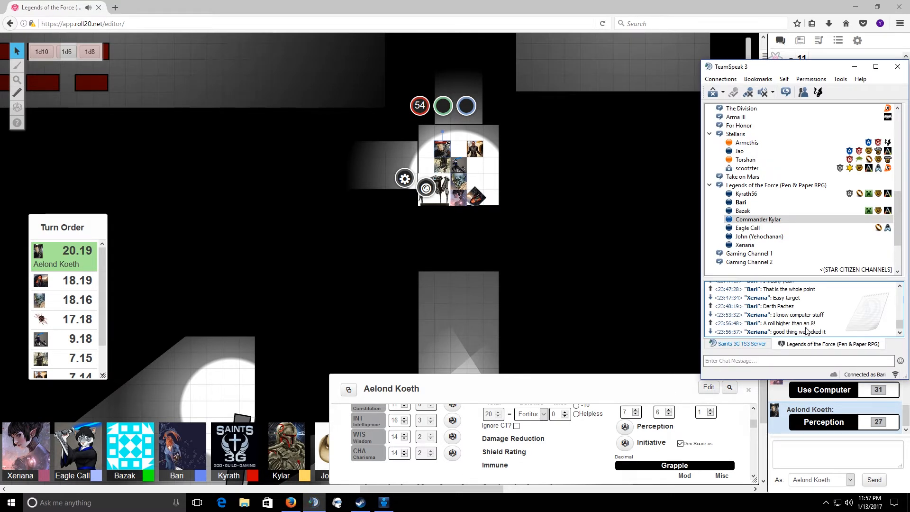
pyautogui.click(897, 66)
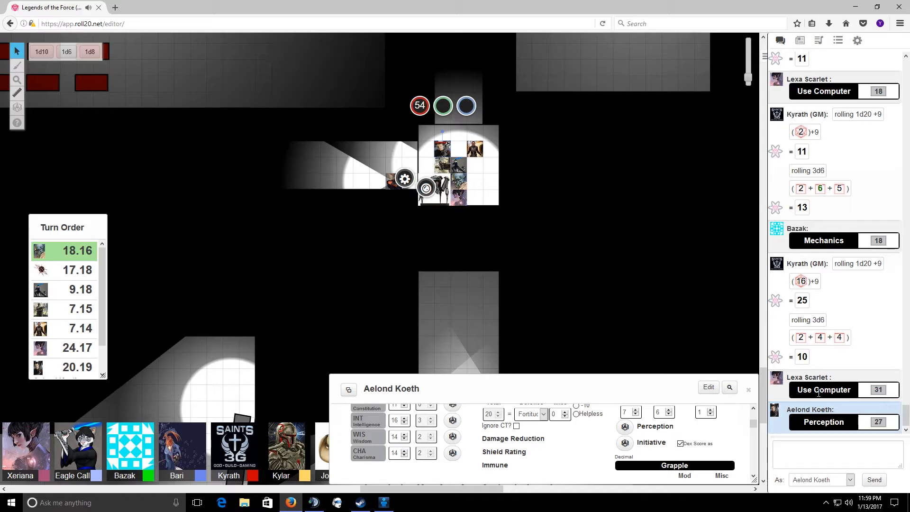
# Step: Scroll the Roll20 chat to the GM's 1d20+9 roll of 25 and 3d6 roll of 9
pyautogui.scroll(-3)
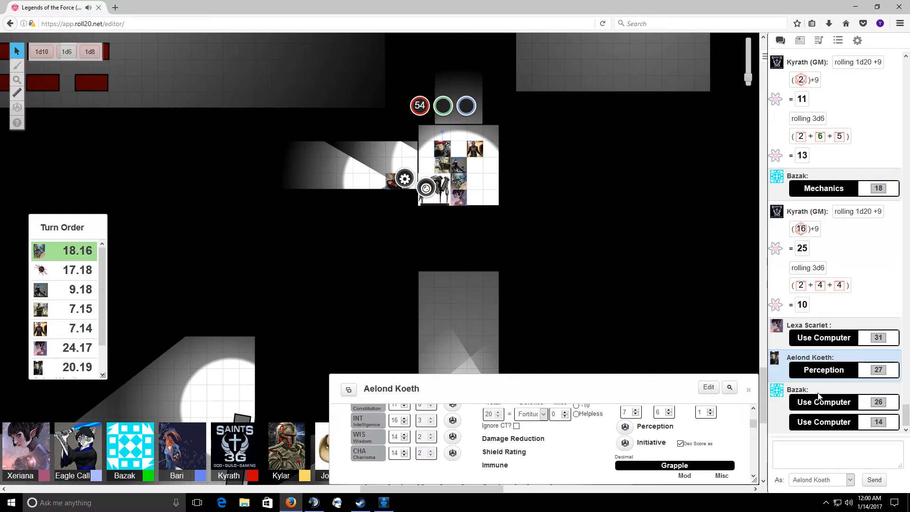
pyautogui.scroll(-3)
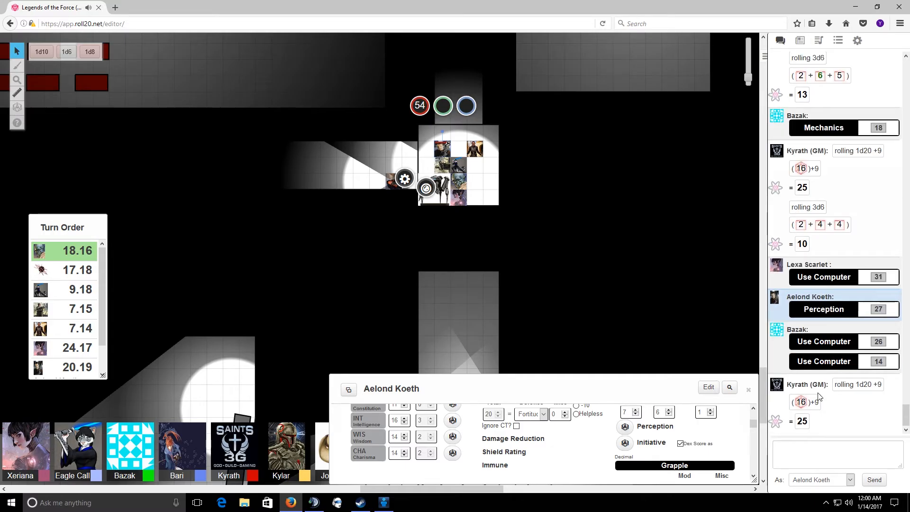
pyautogui.scroll(-3)
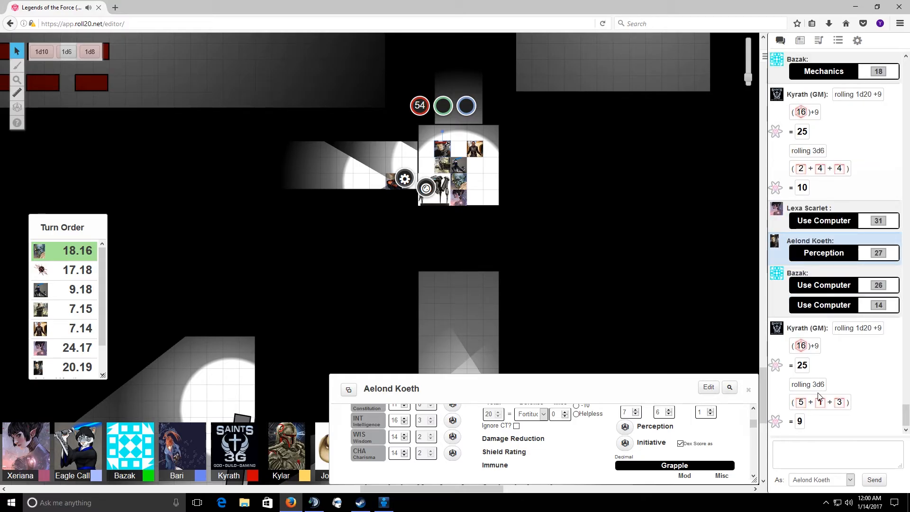